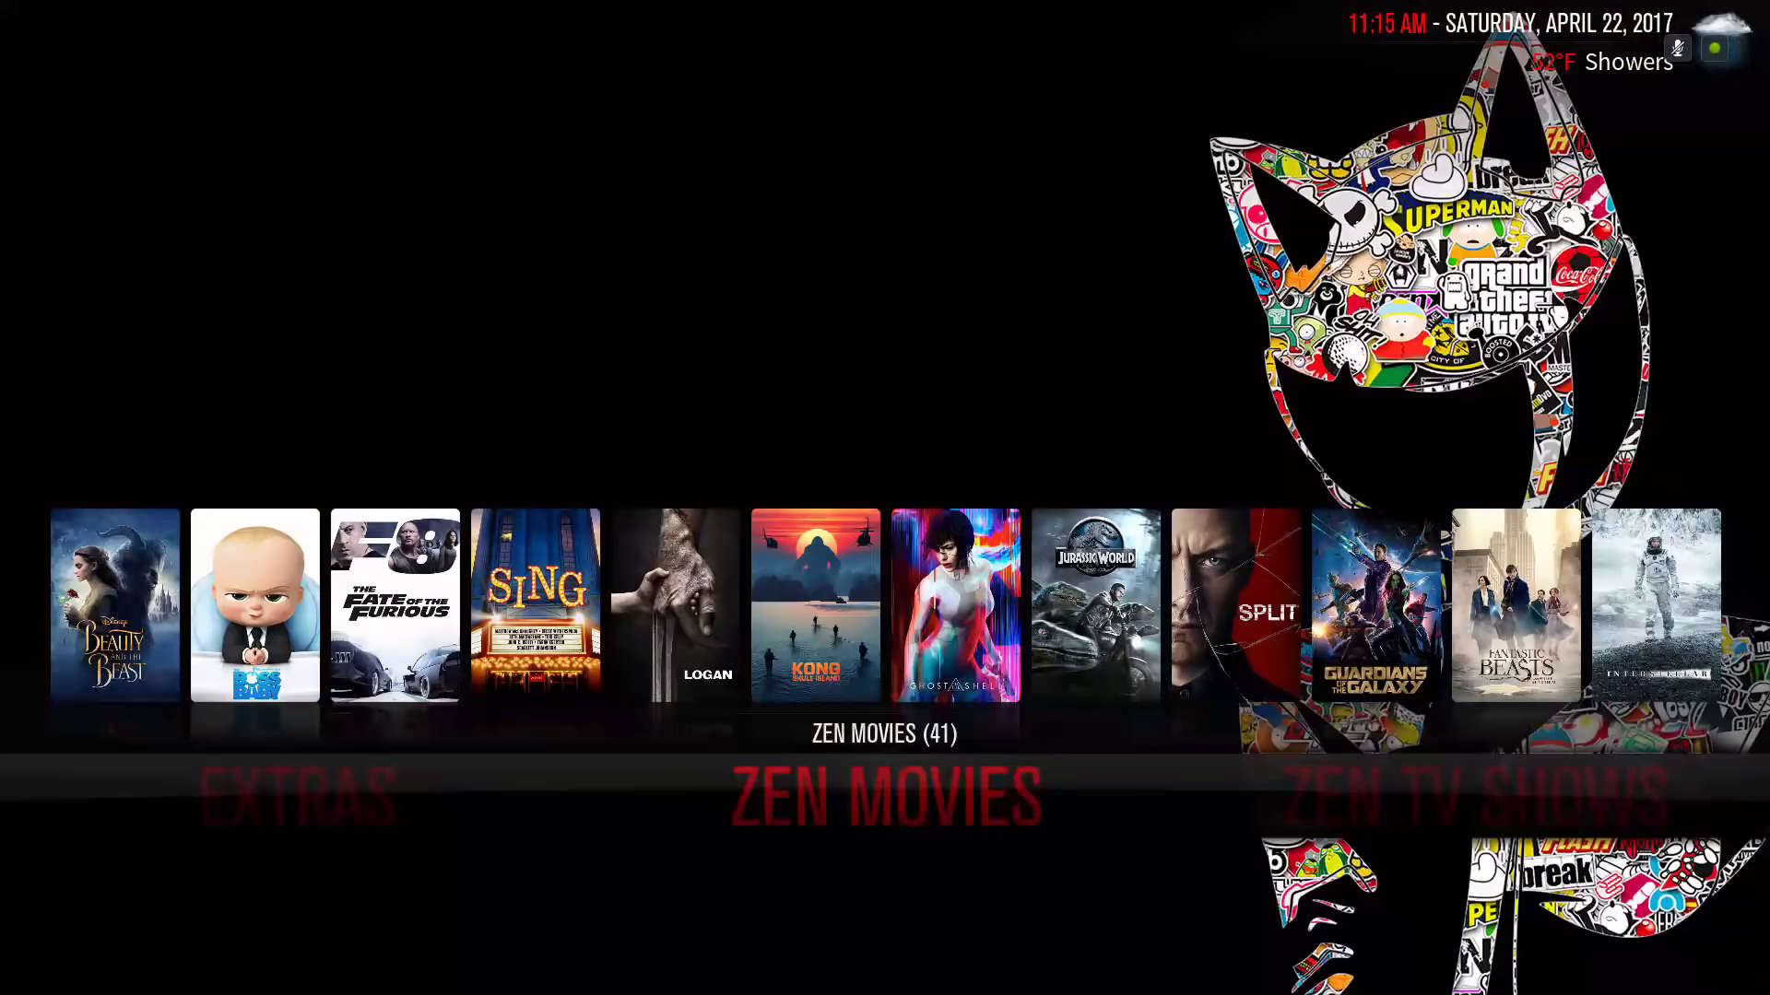
# Browse the home widget rows: Zen TV Shows, top-rated movies, and You Music videos.
pyautogui.hscroll(3)
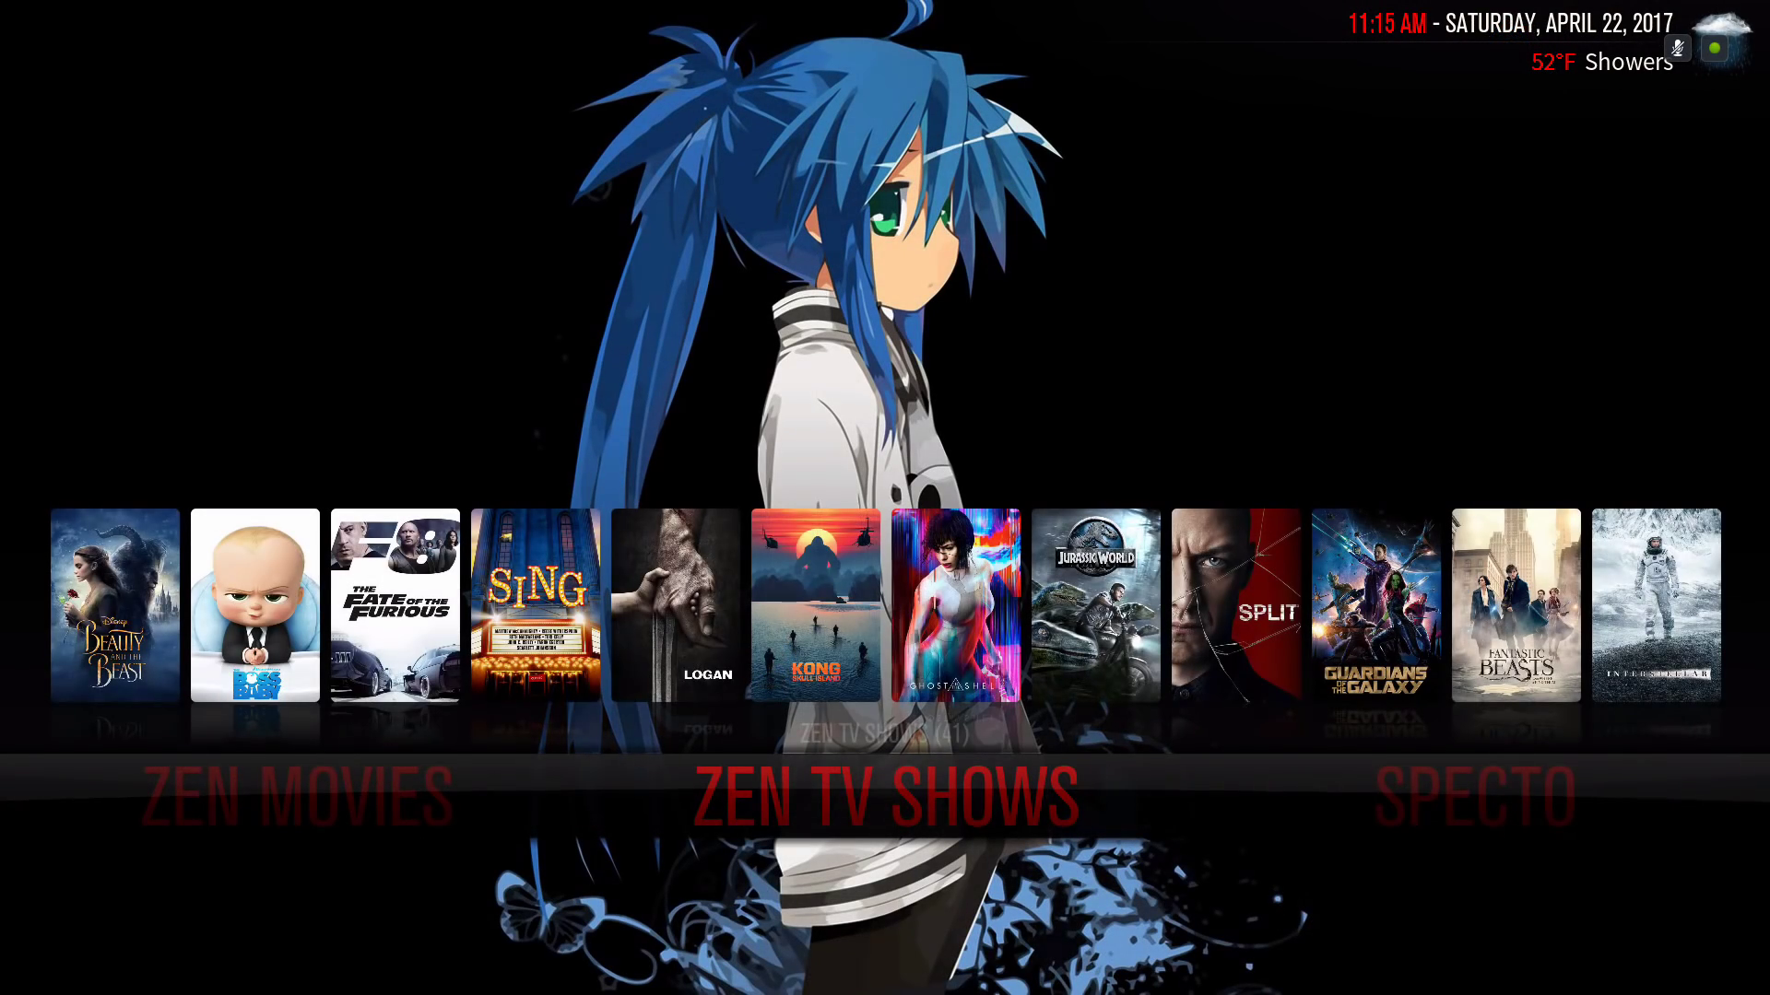
pyautogui.click(883, 798)
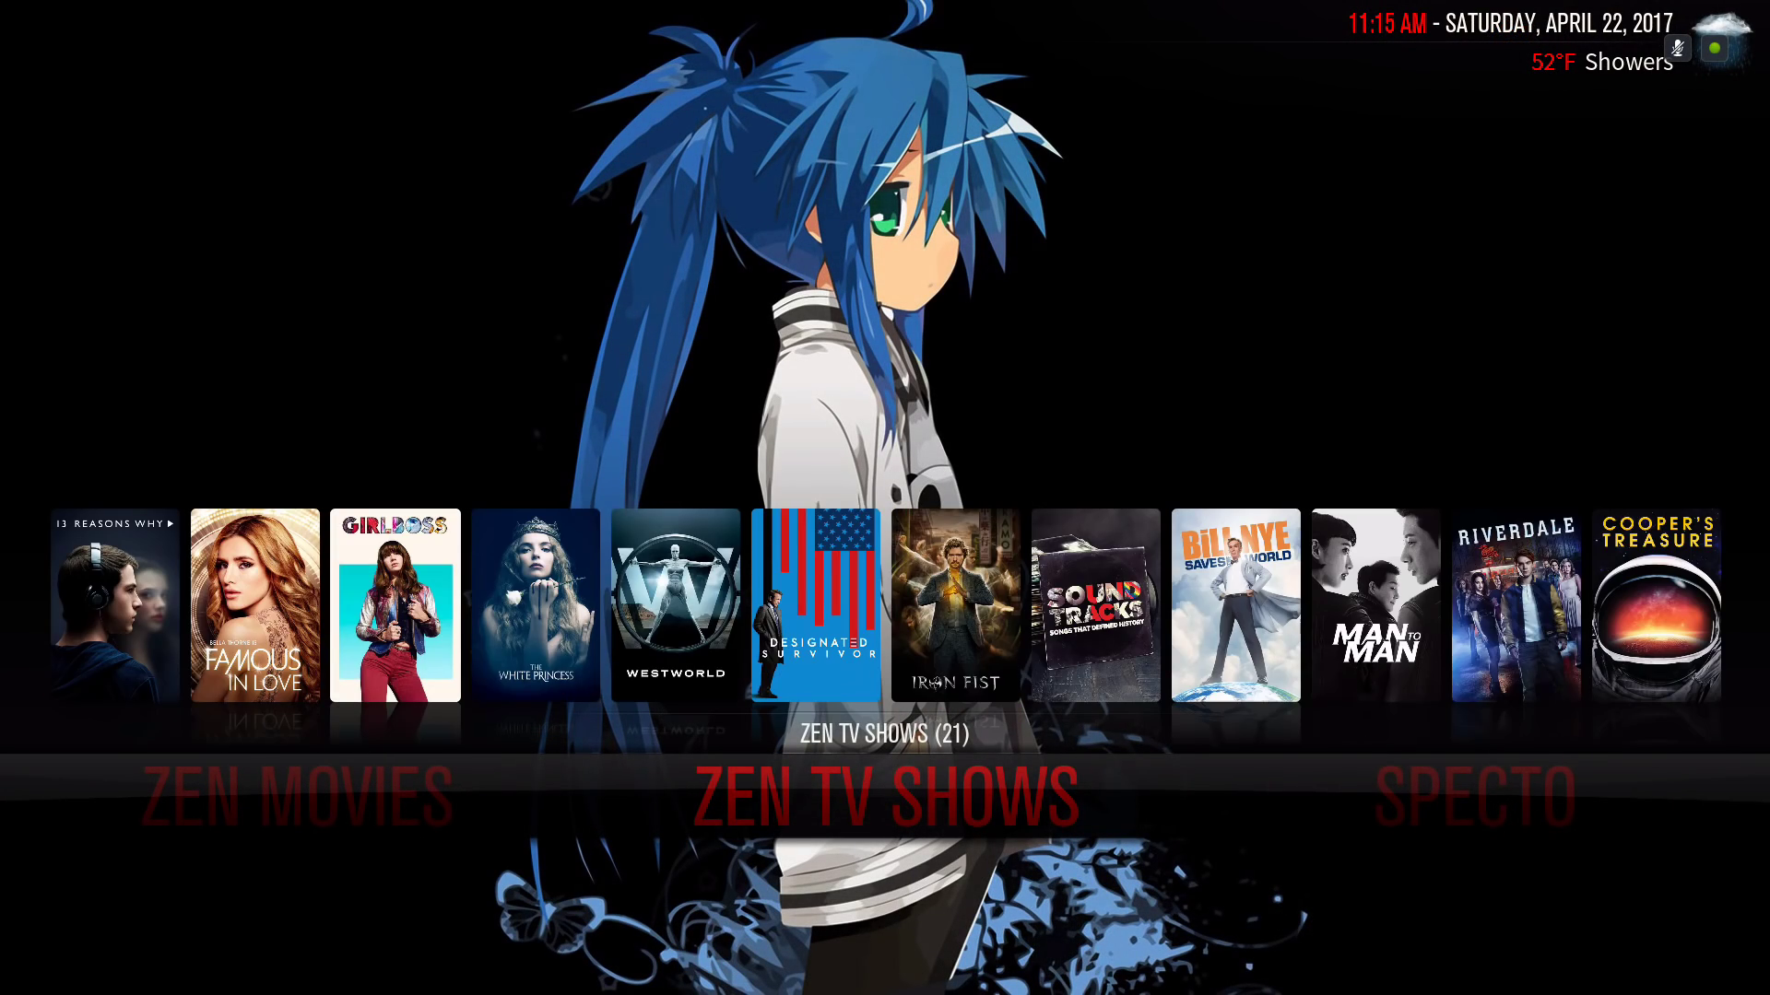
pyautogui.hscroll(3)
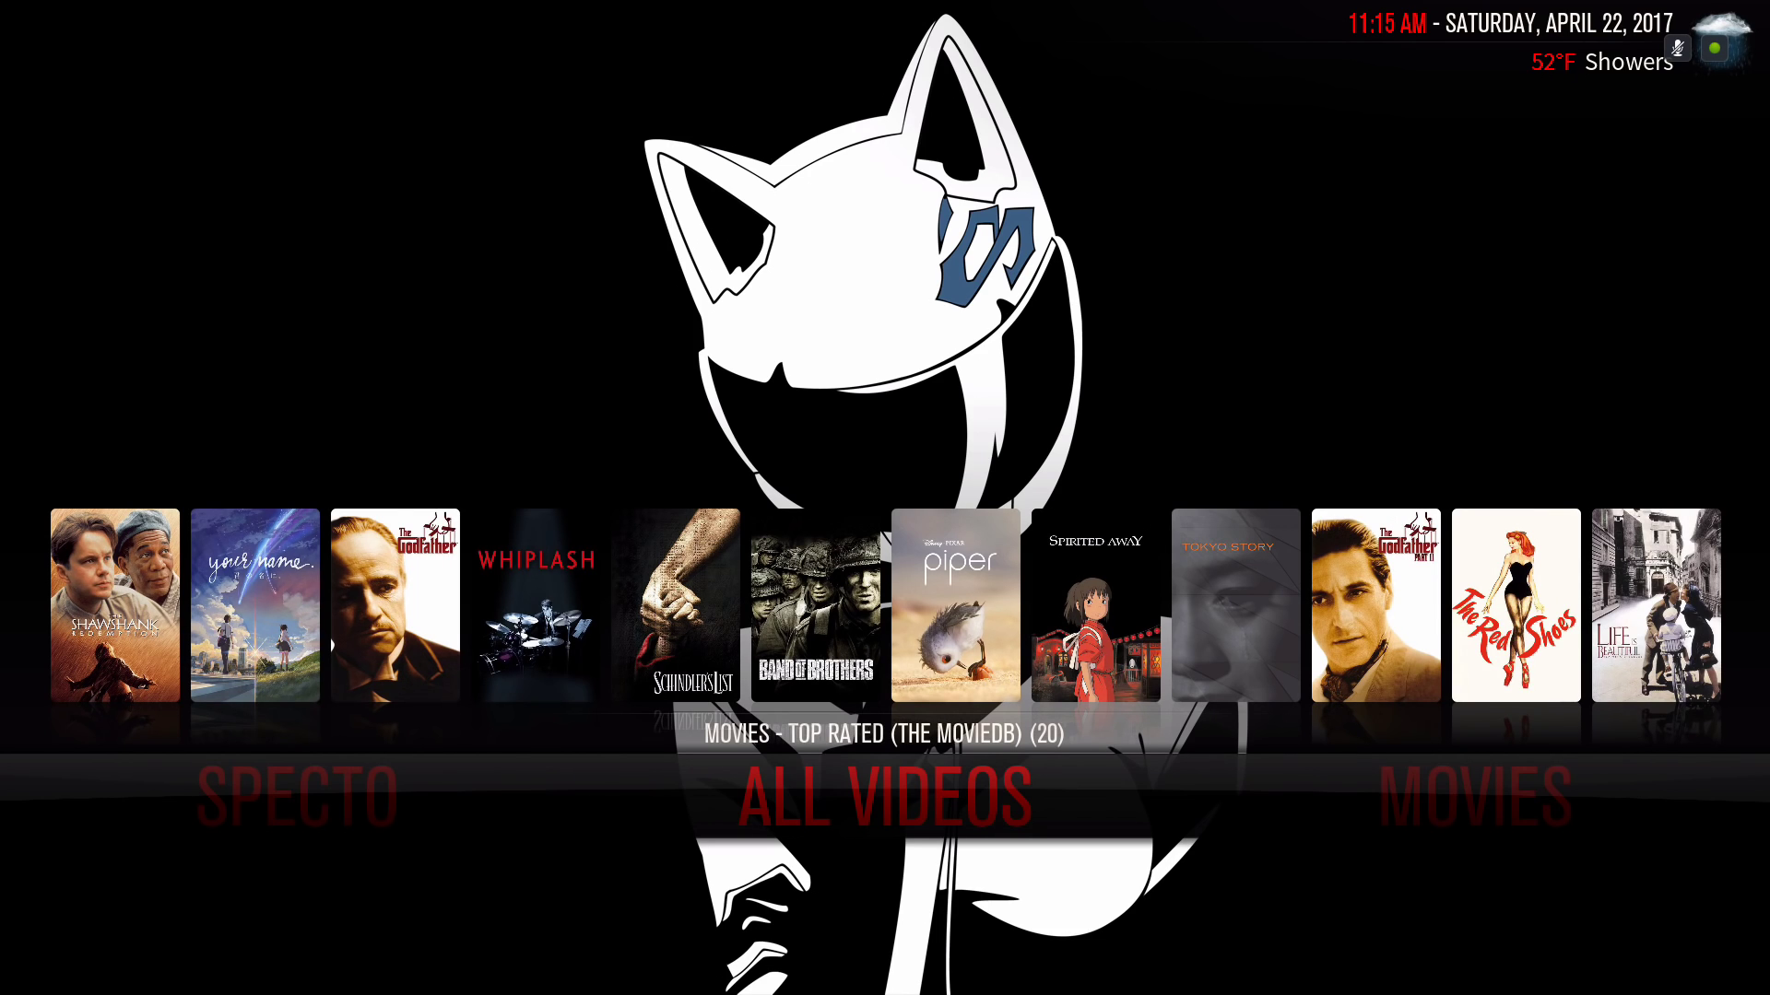
pyautogui.click(1515, 606)
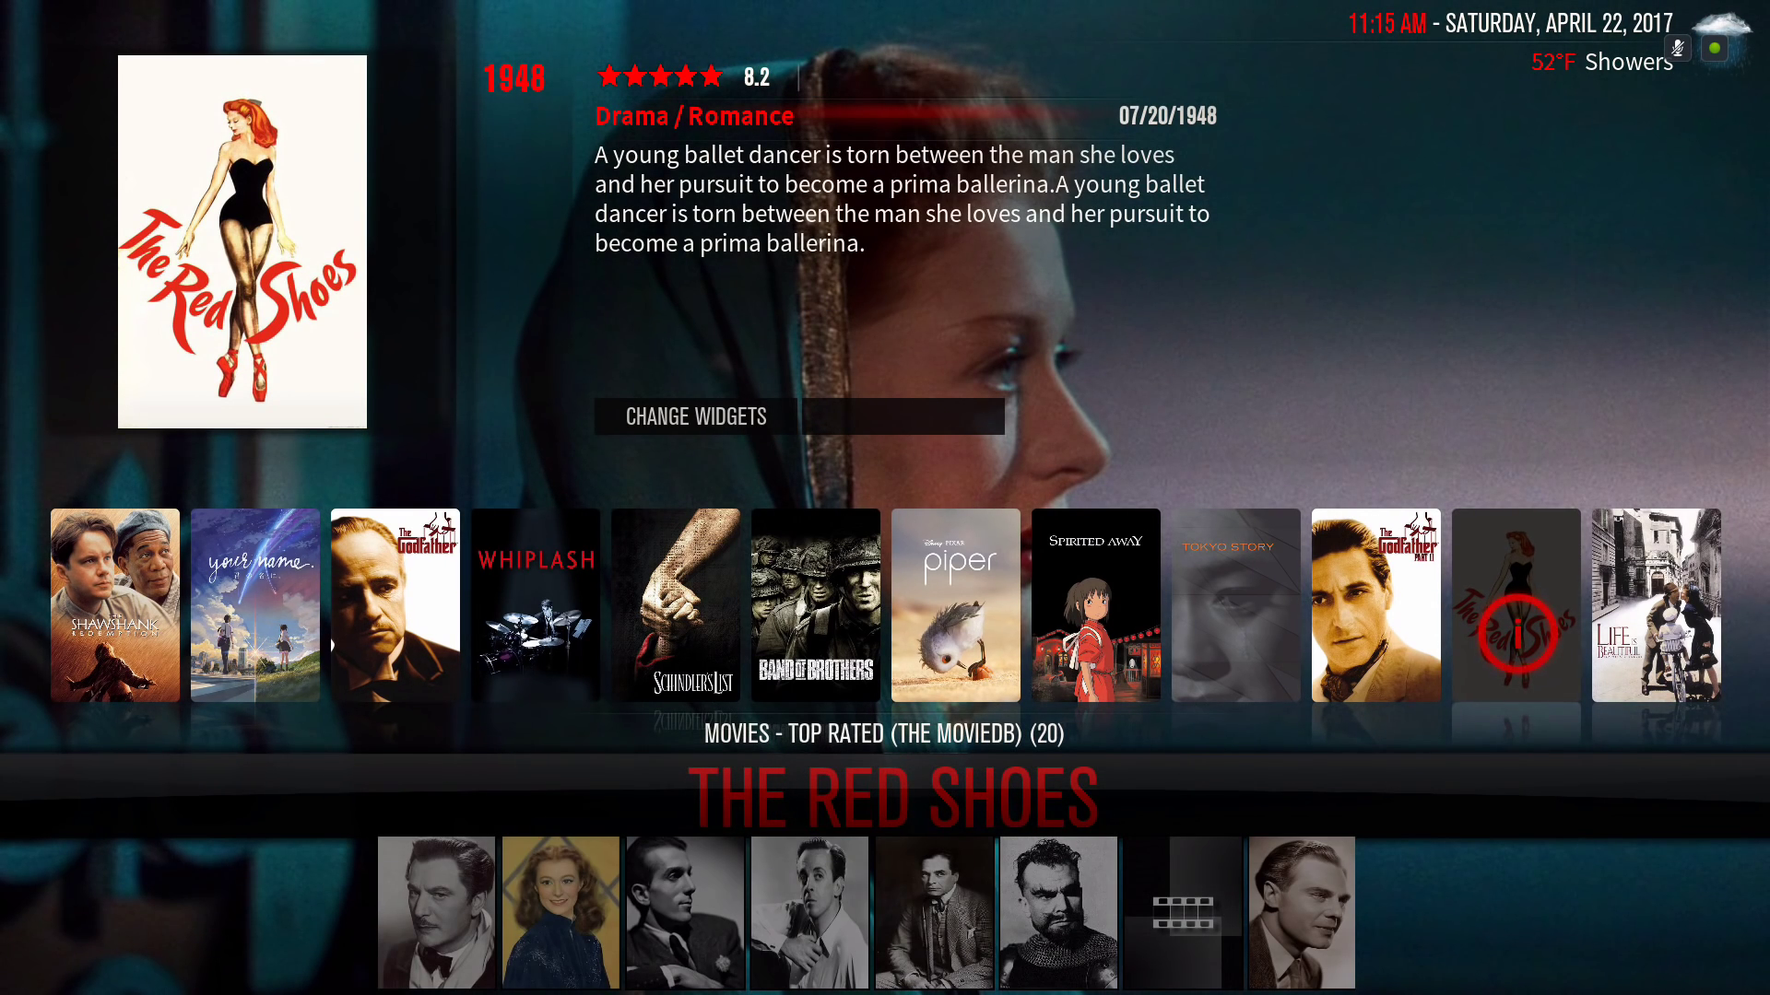
pyautogui.hscroll(3)
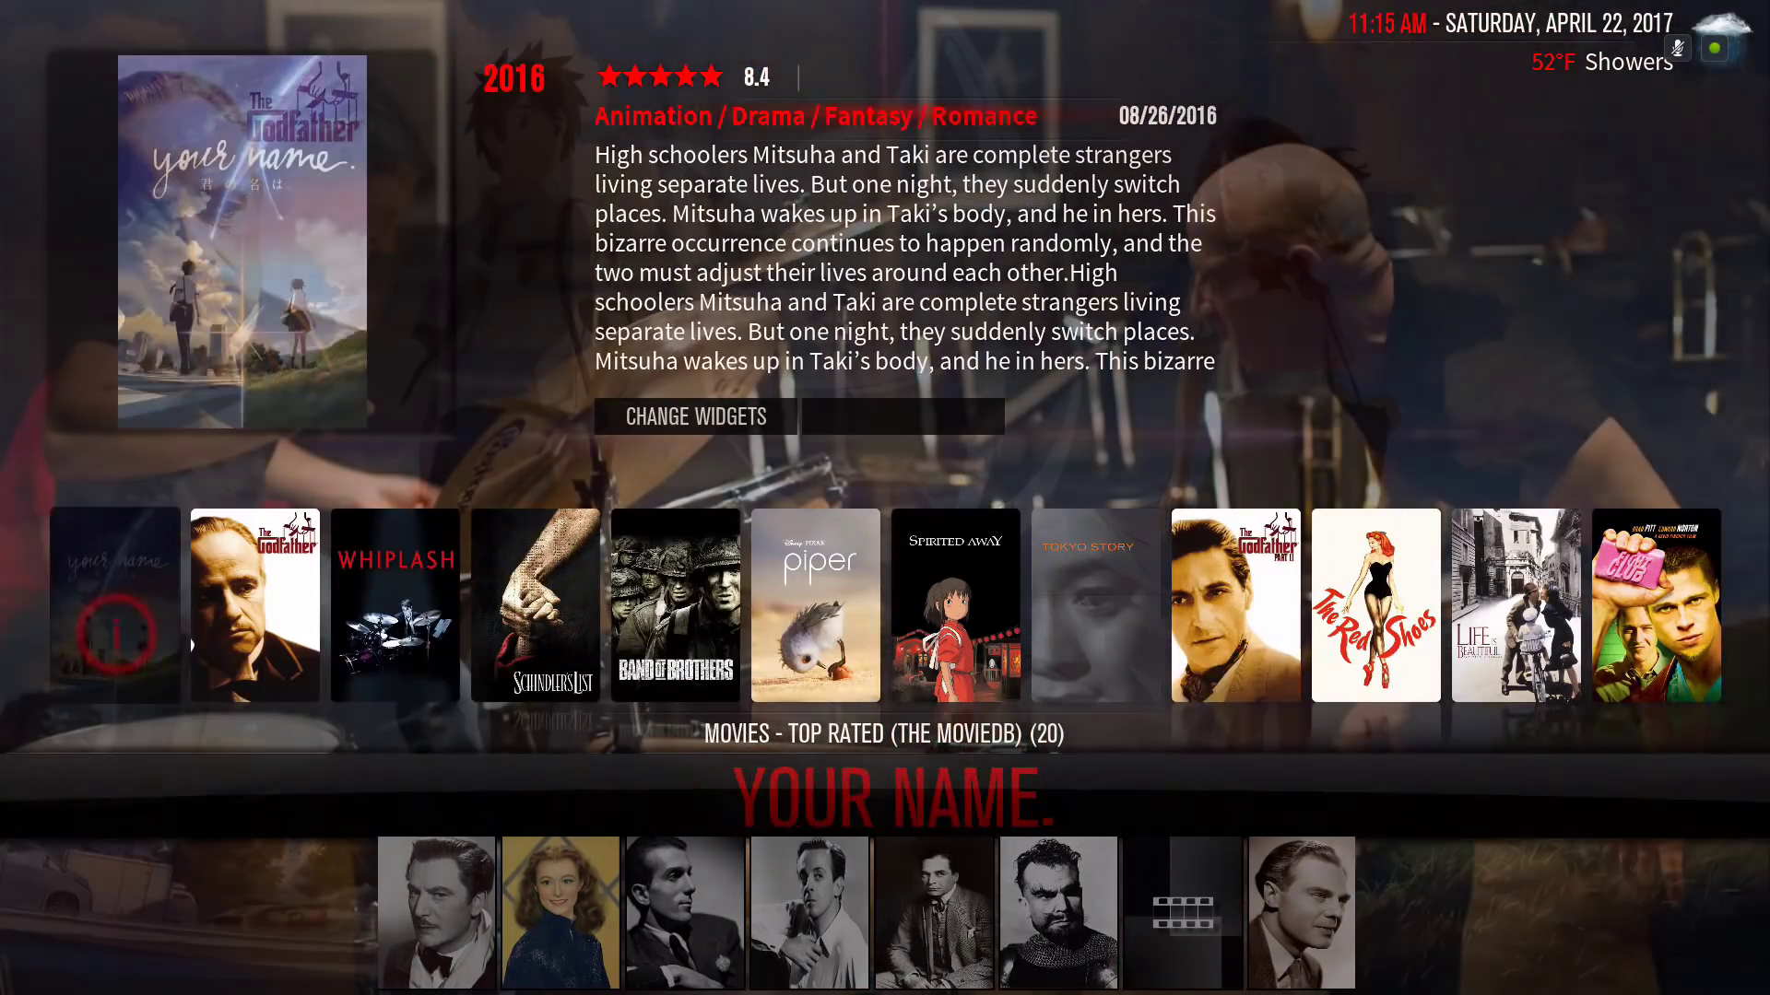
pyautogui.hscroll(3)
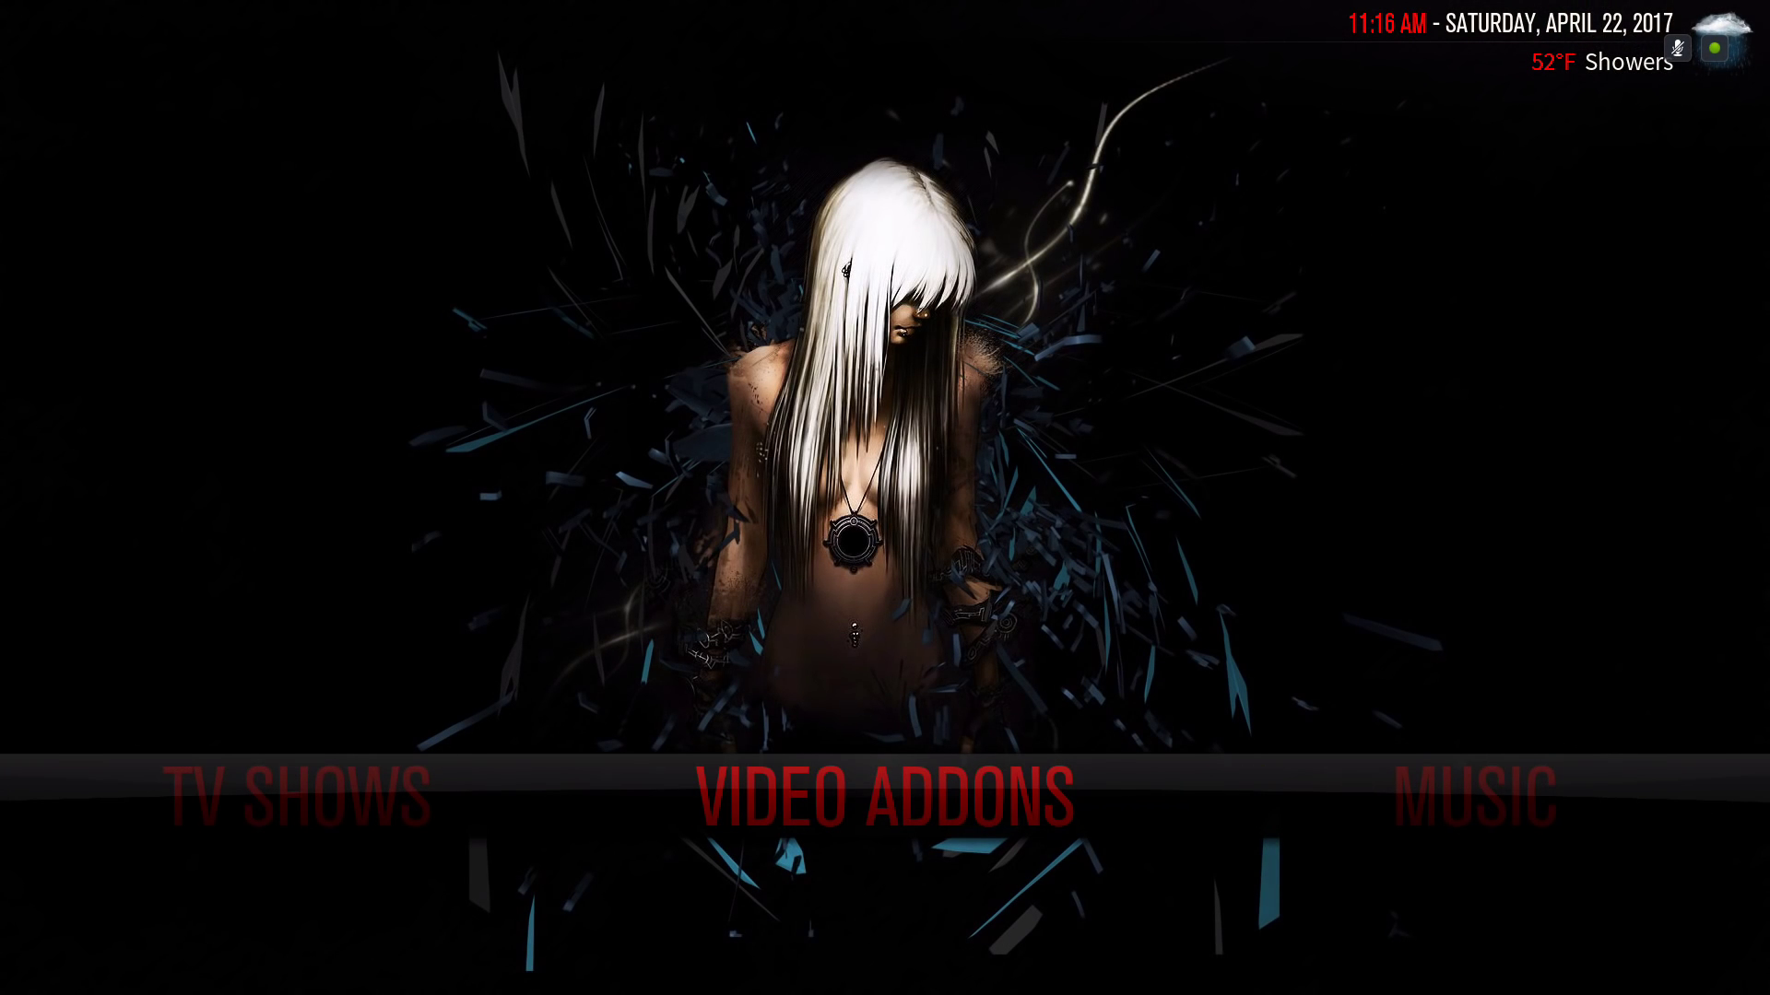
pyautogui.click(884, 800)
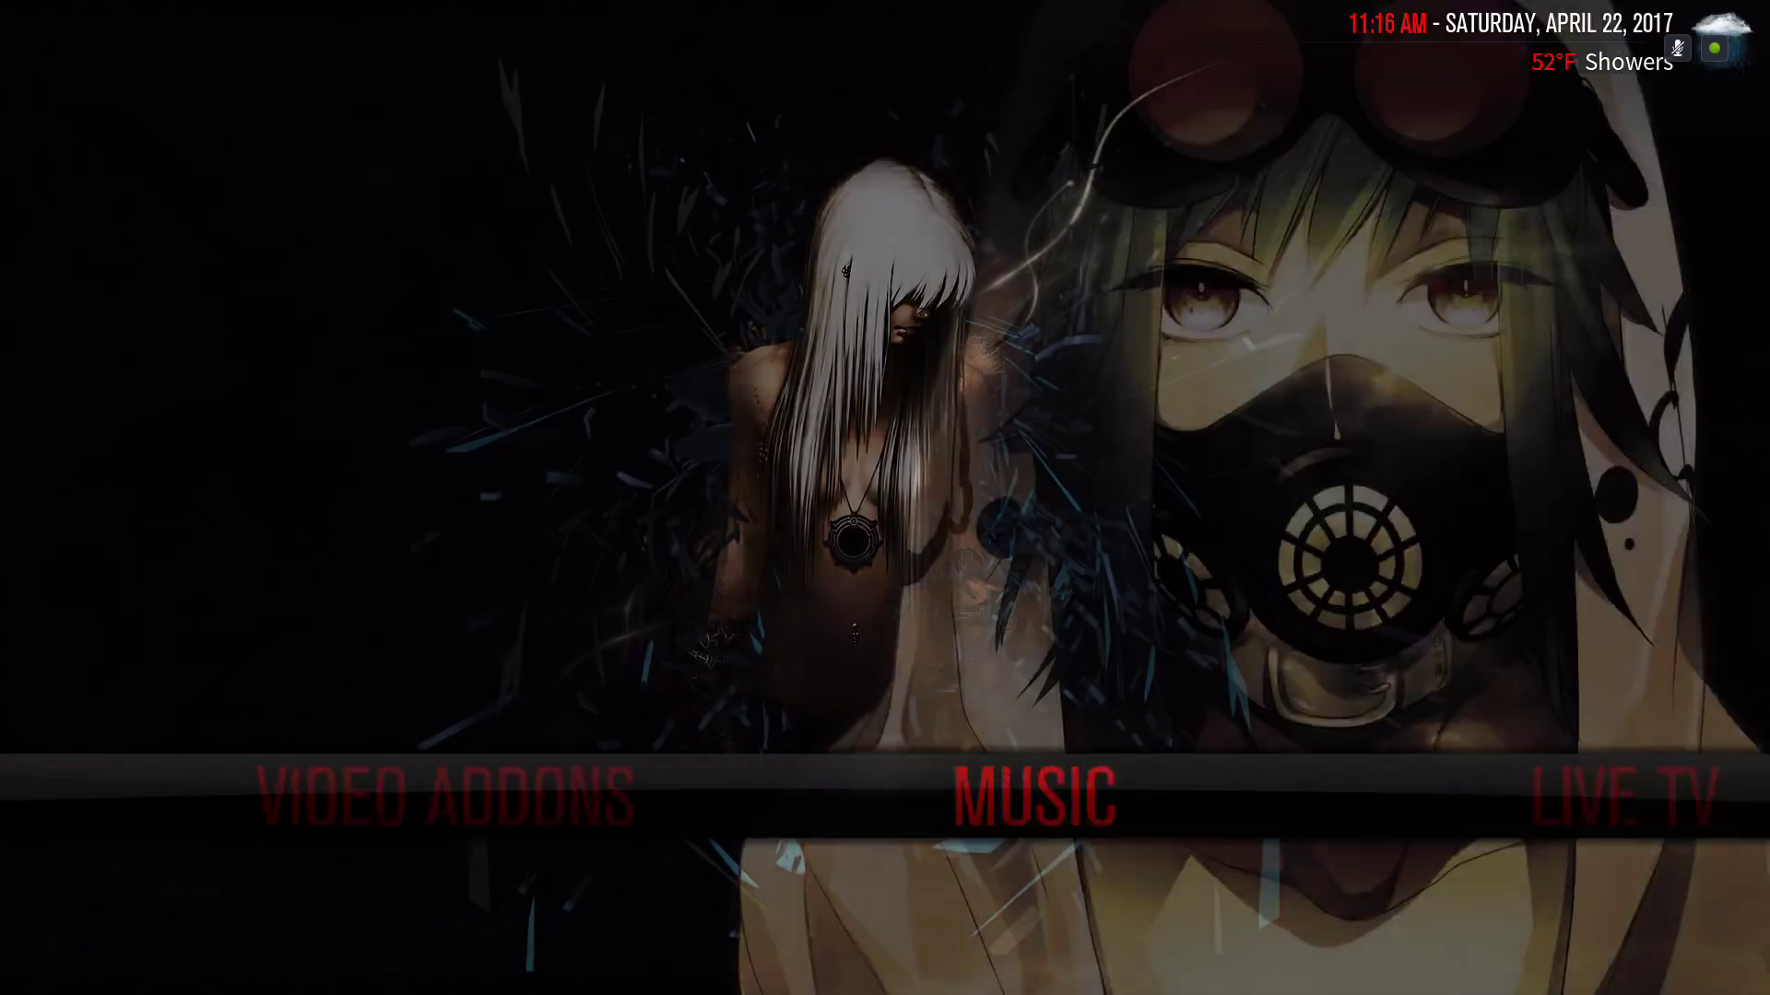
pyautogui.hscroll(3)
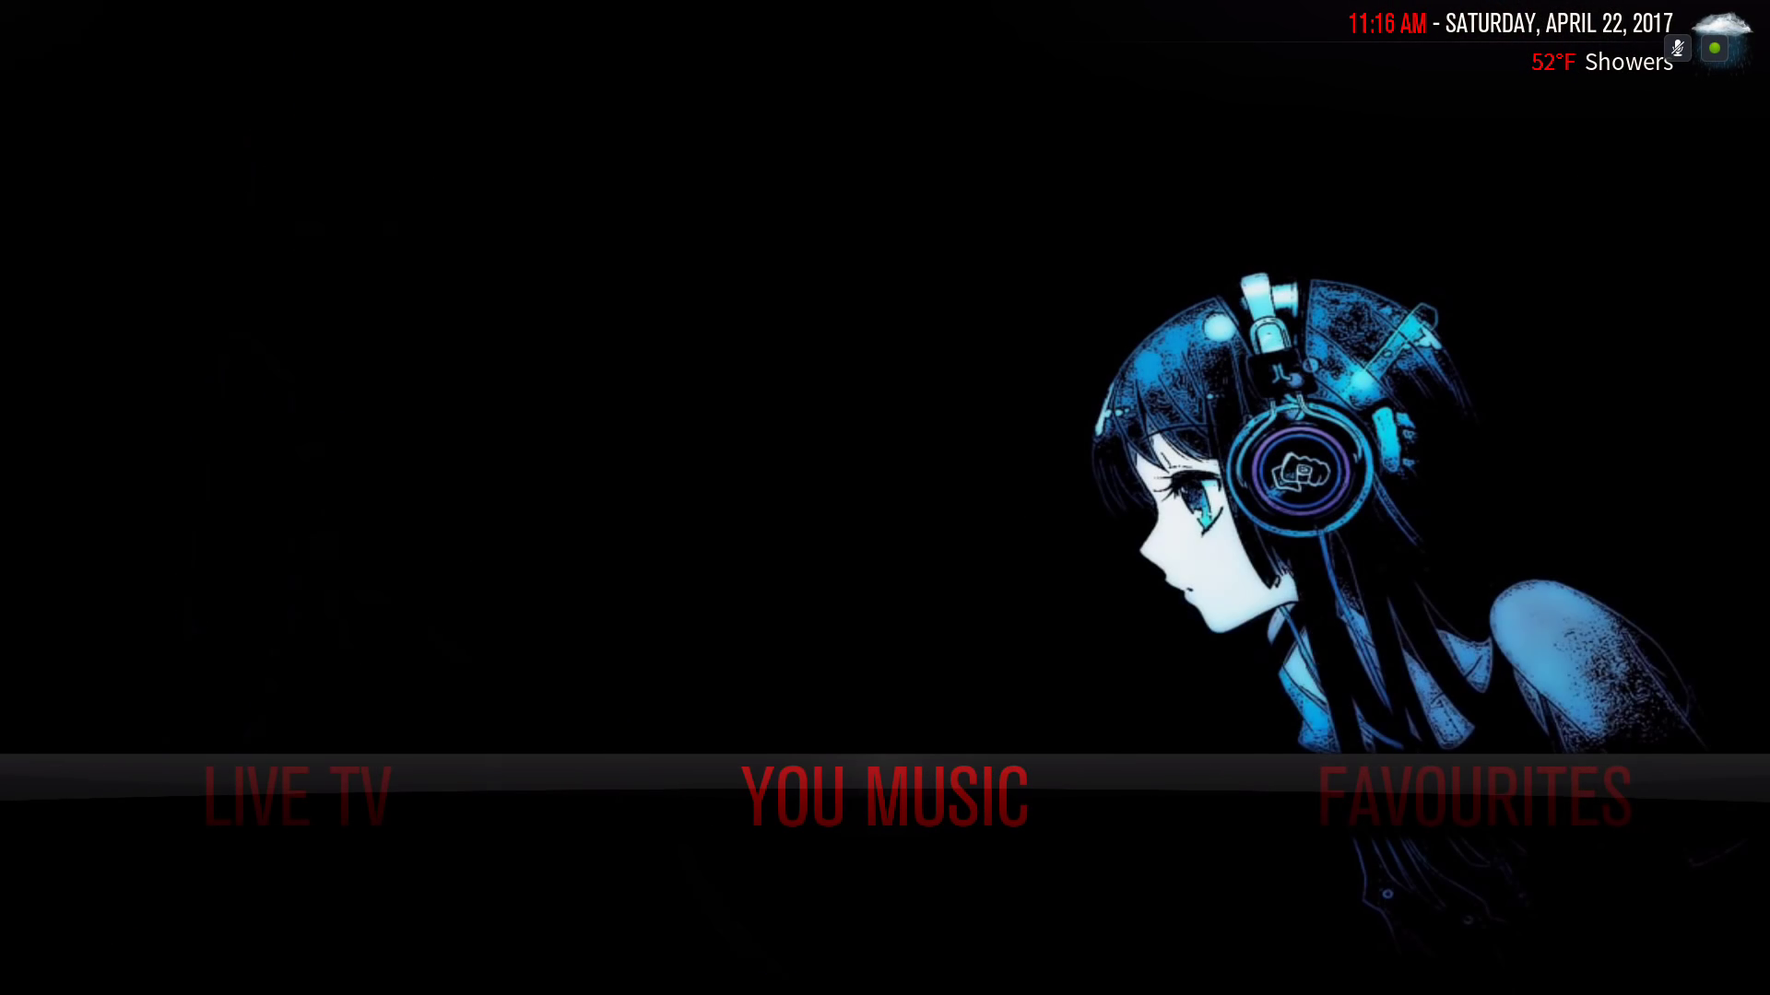
pyautogui.click(884, 799)
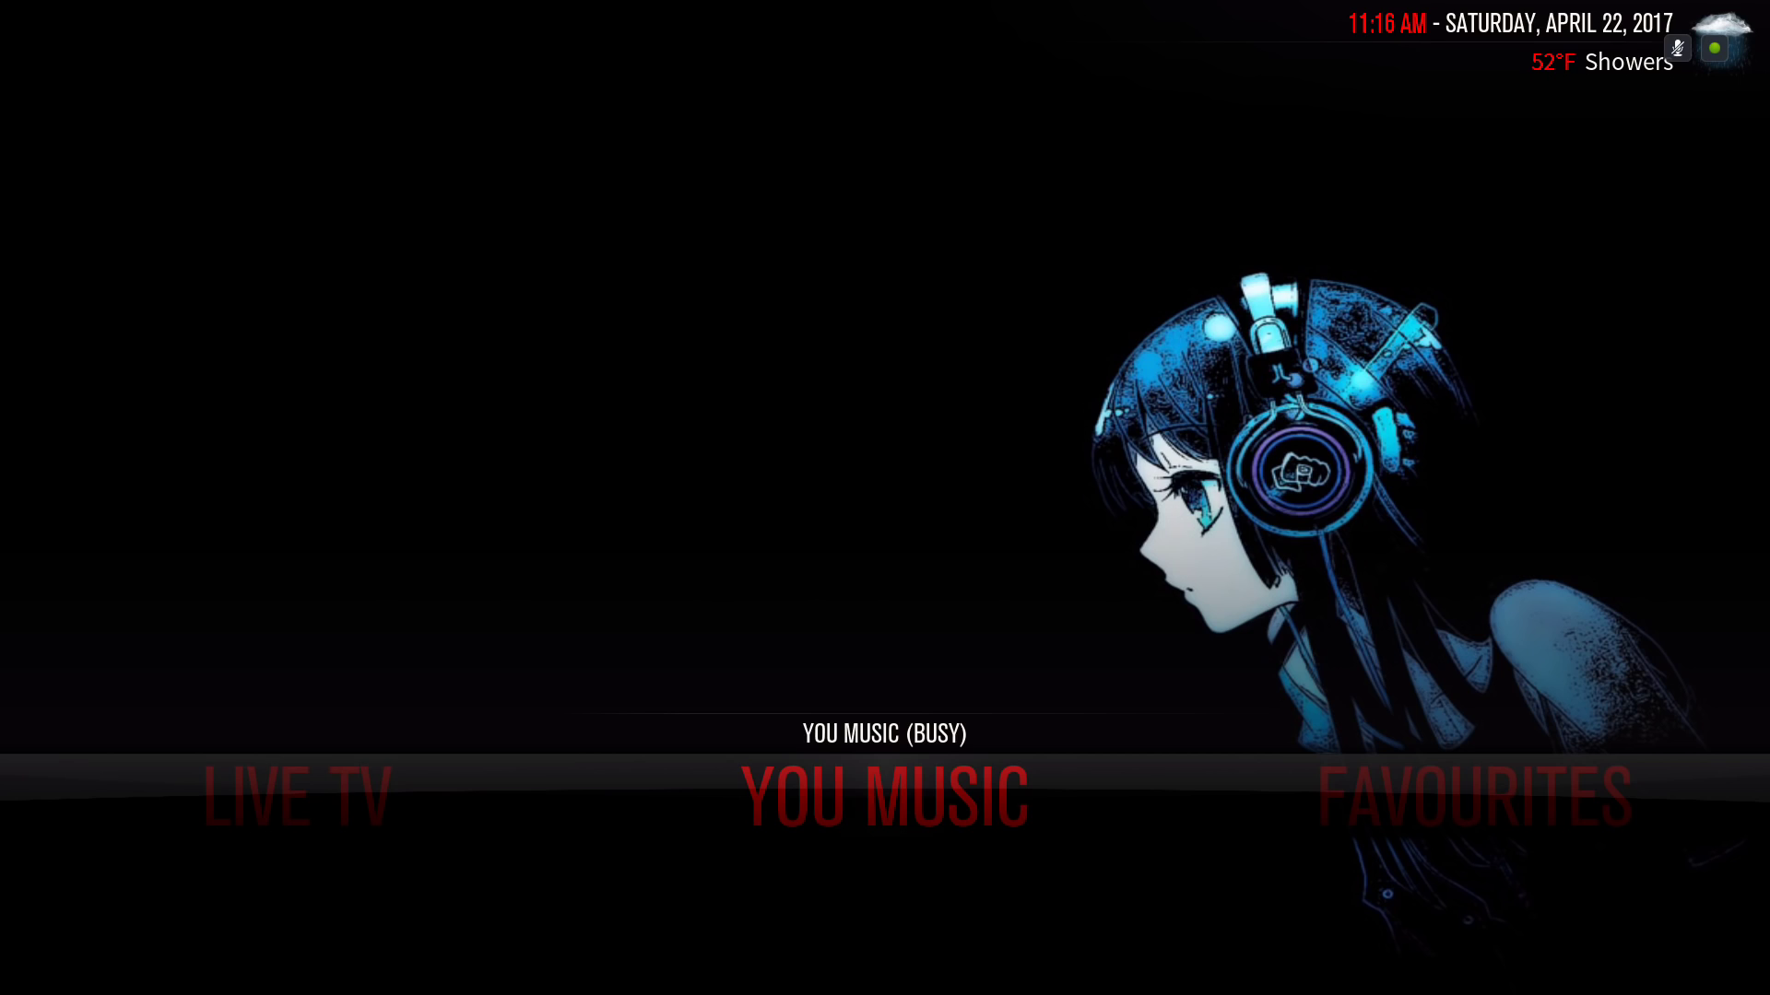
pyautogui.click(884, 798)
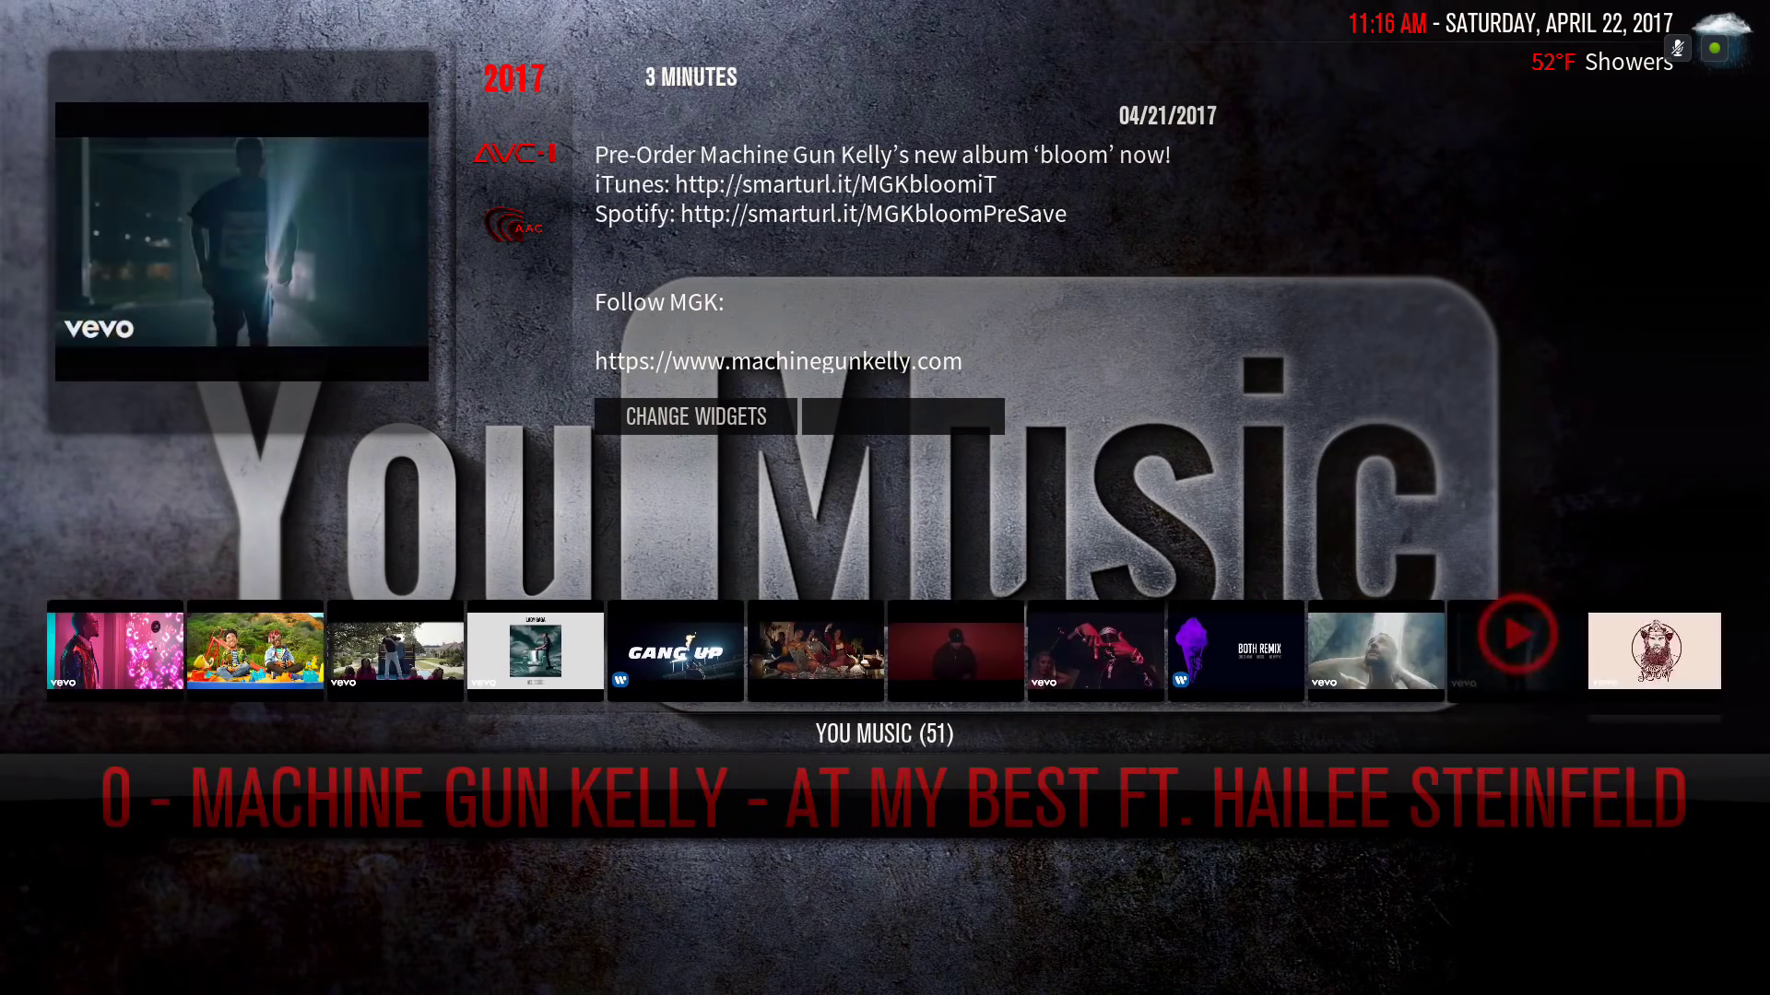
pyautogui.hscroll(3)
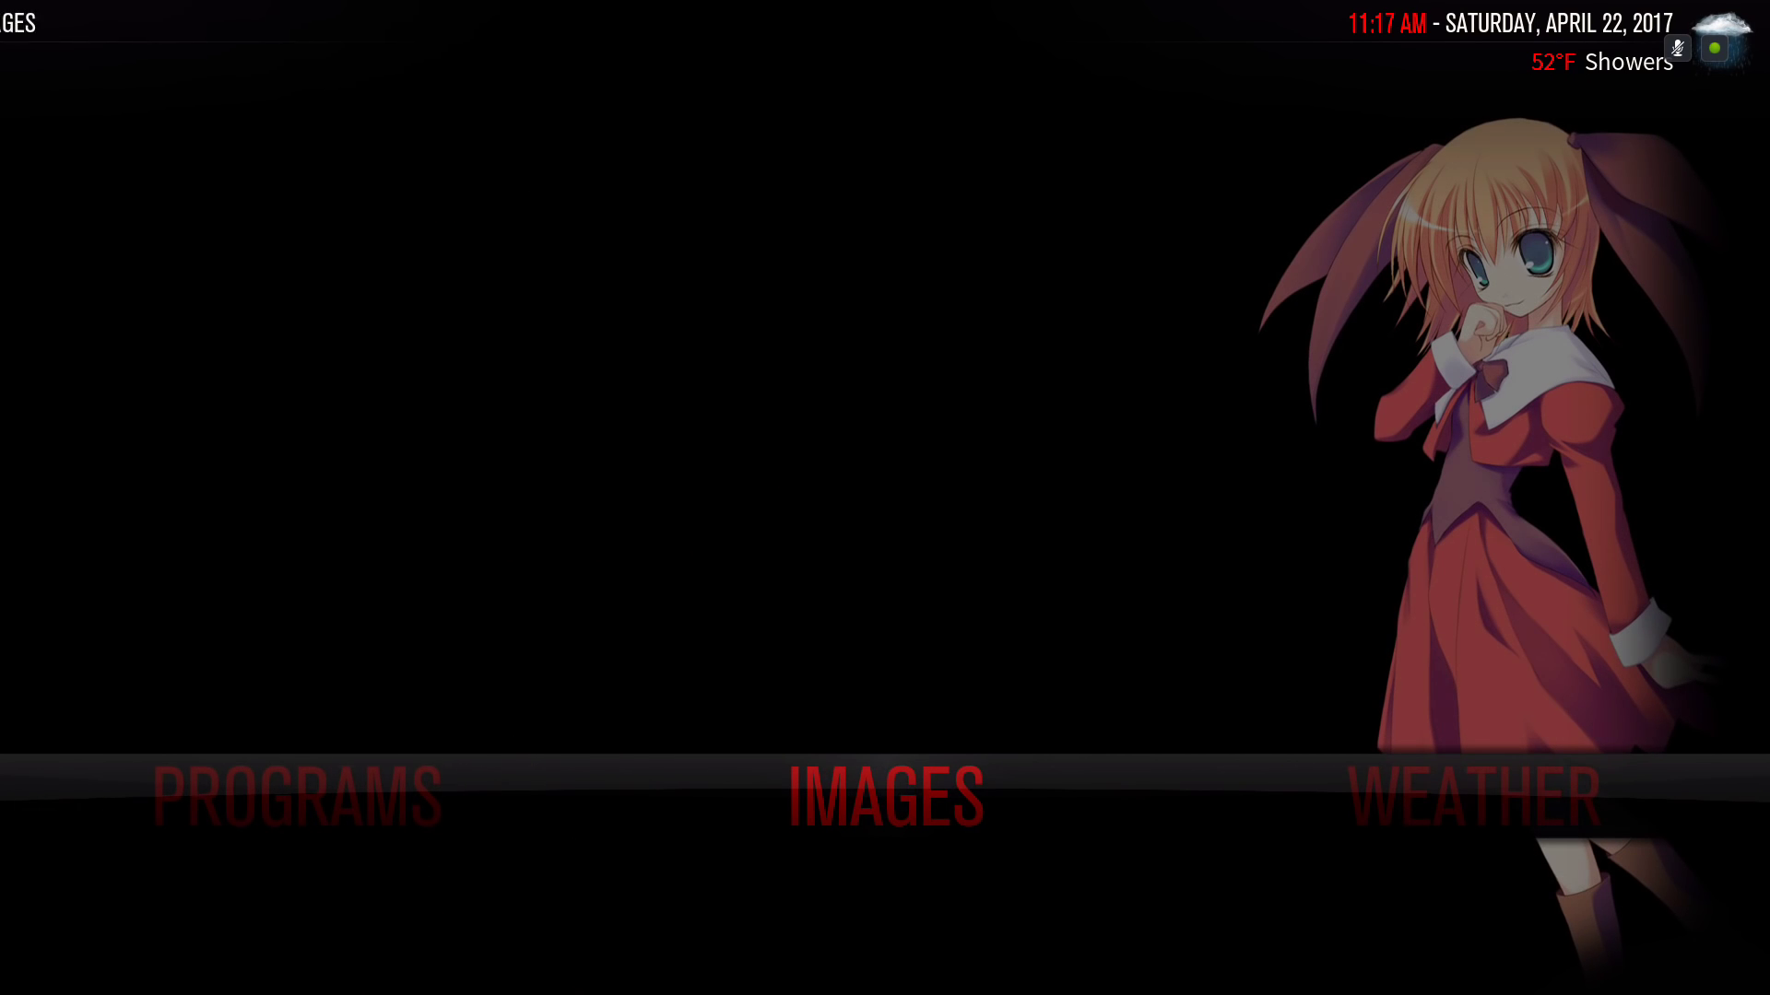
pyautogui.hscroll(3)
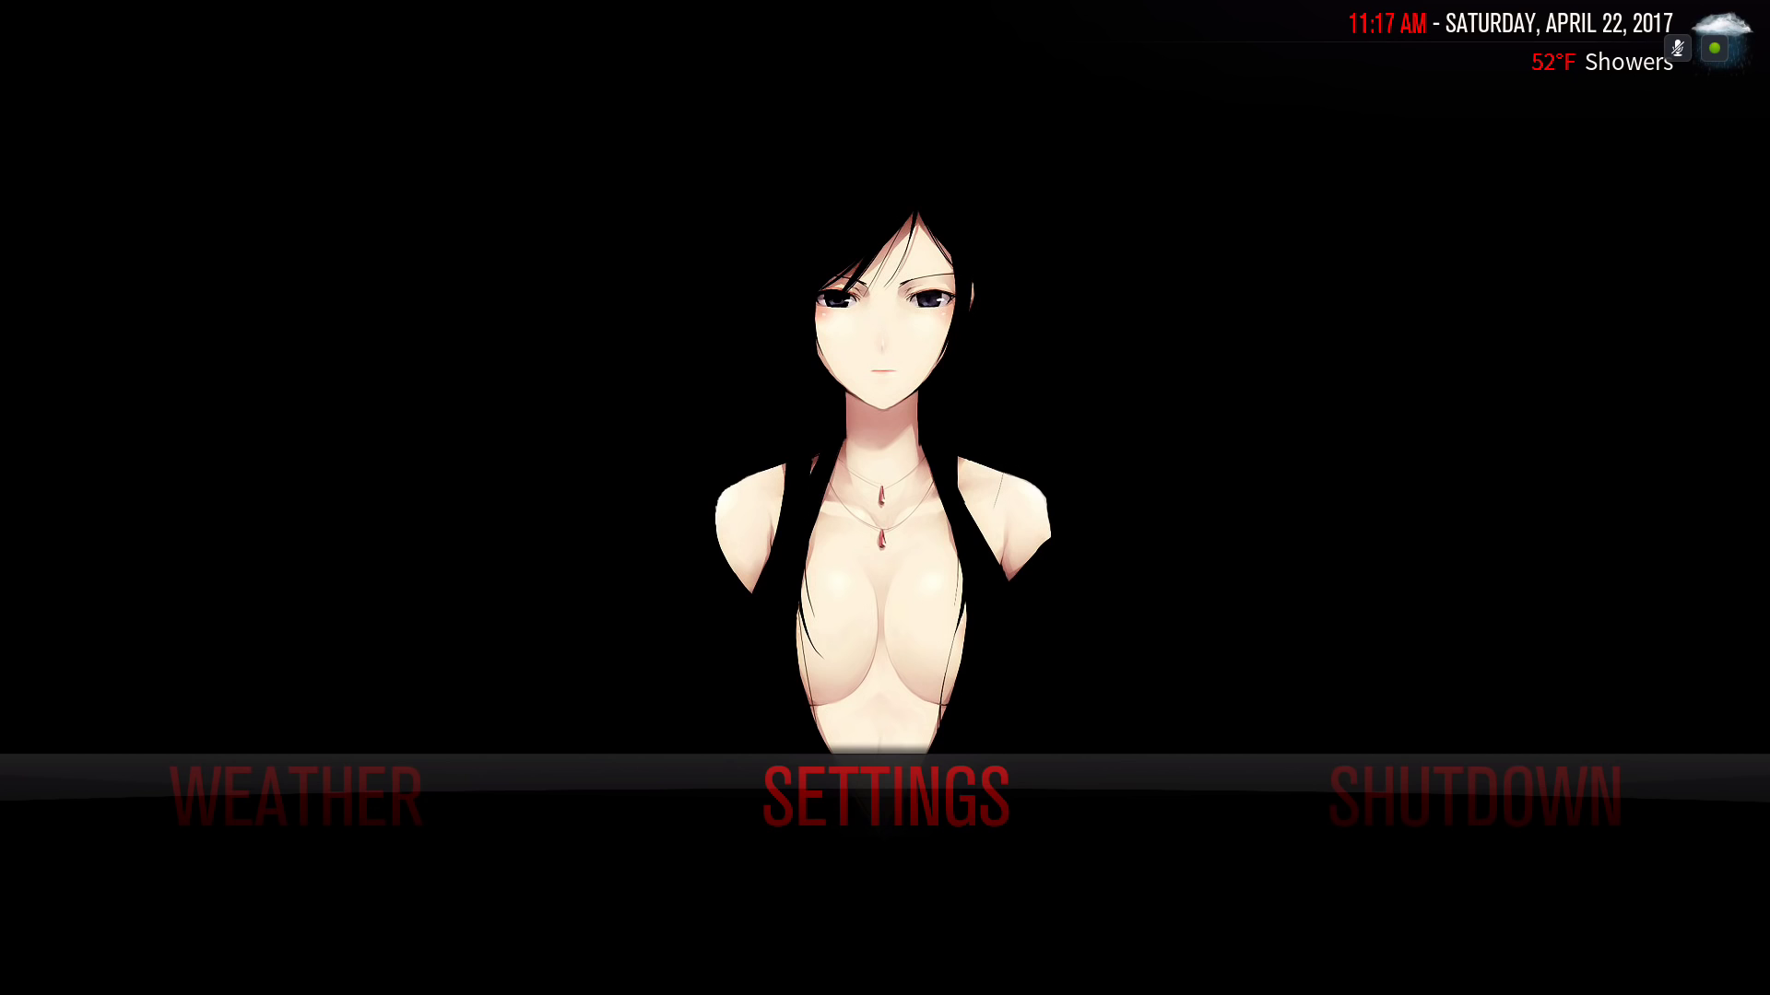
# Go through Interface settings and skin configuration to Customize Main Menu.
pyautogui.click(890, 799)
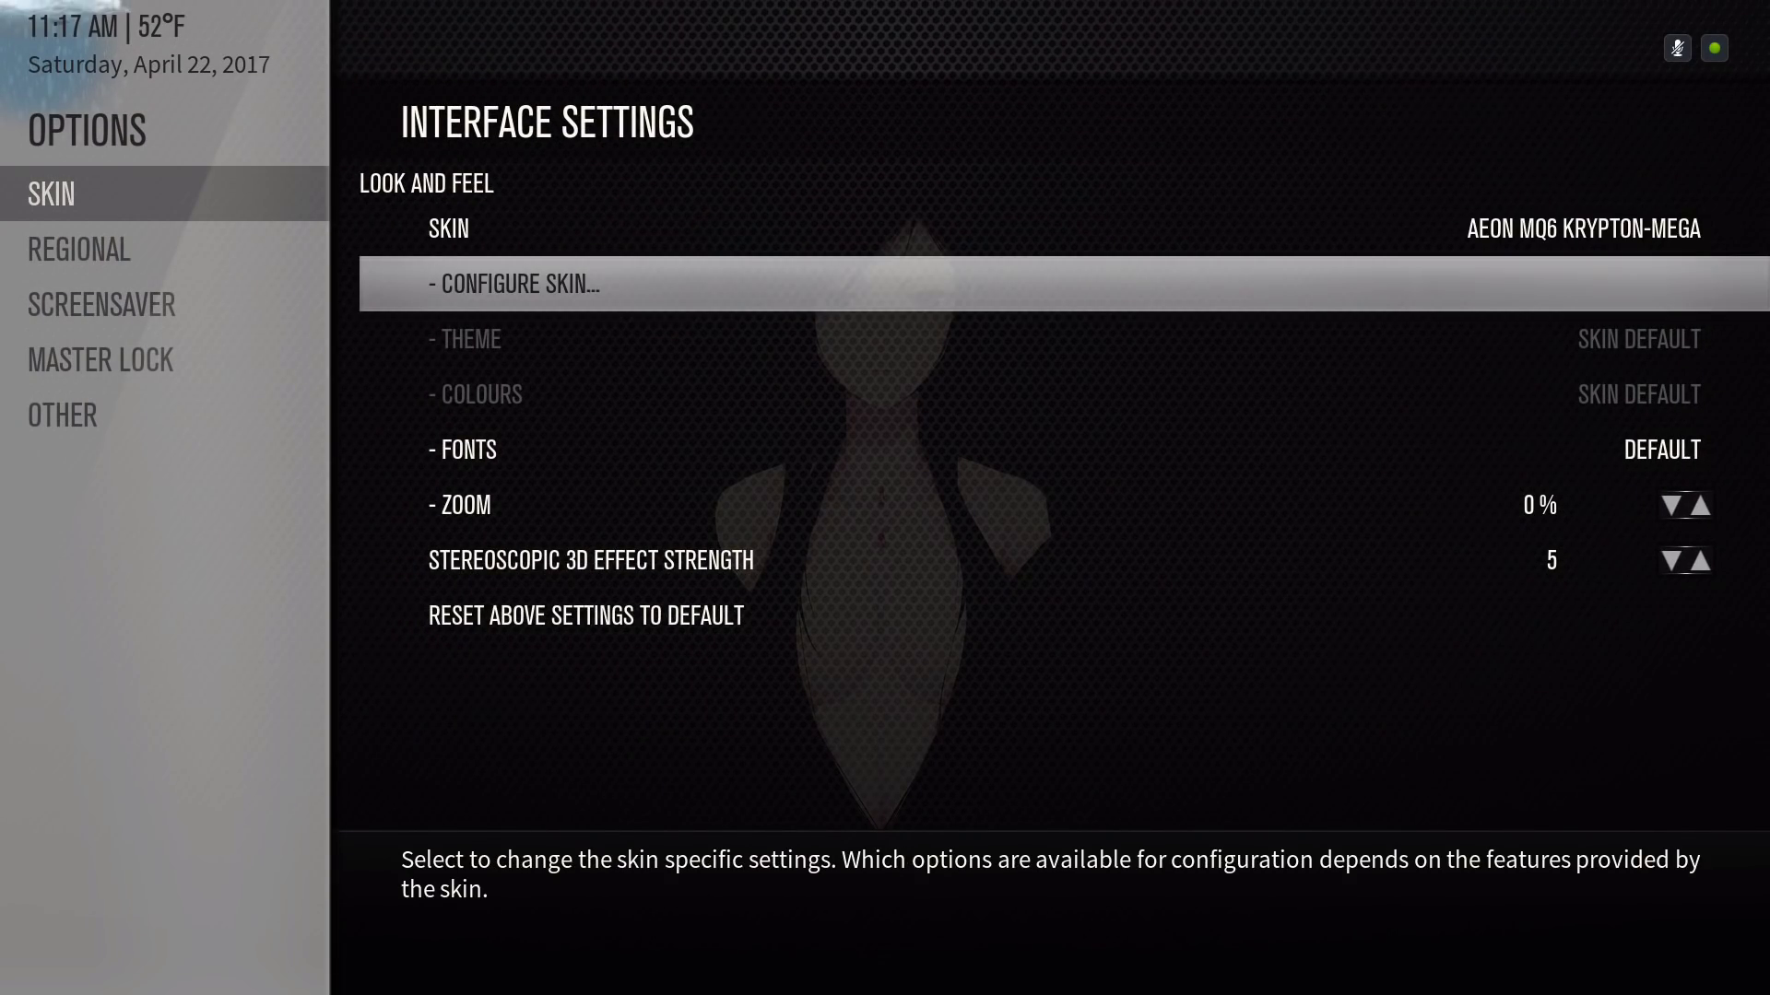
pyautogui.click(518, 283)
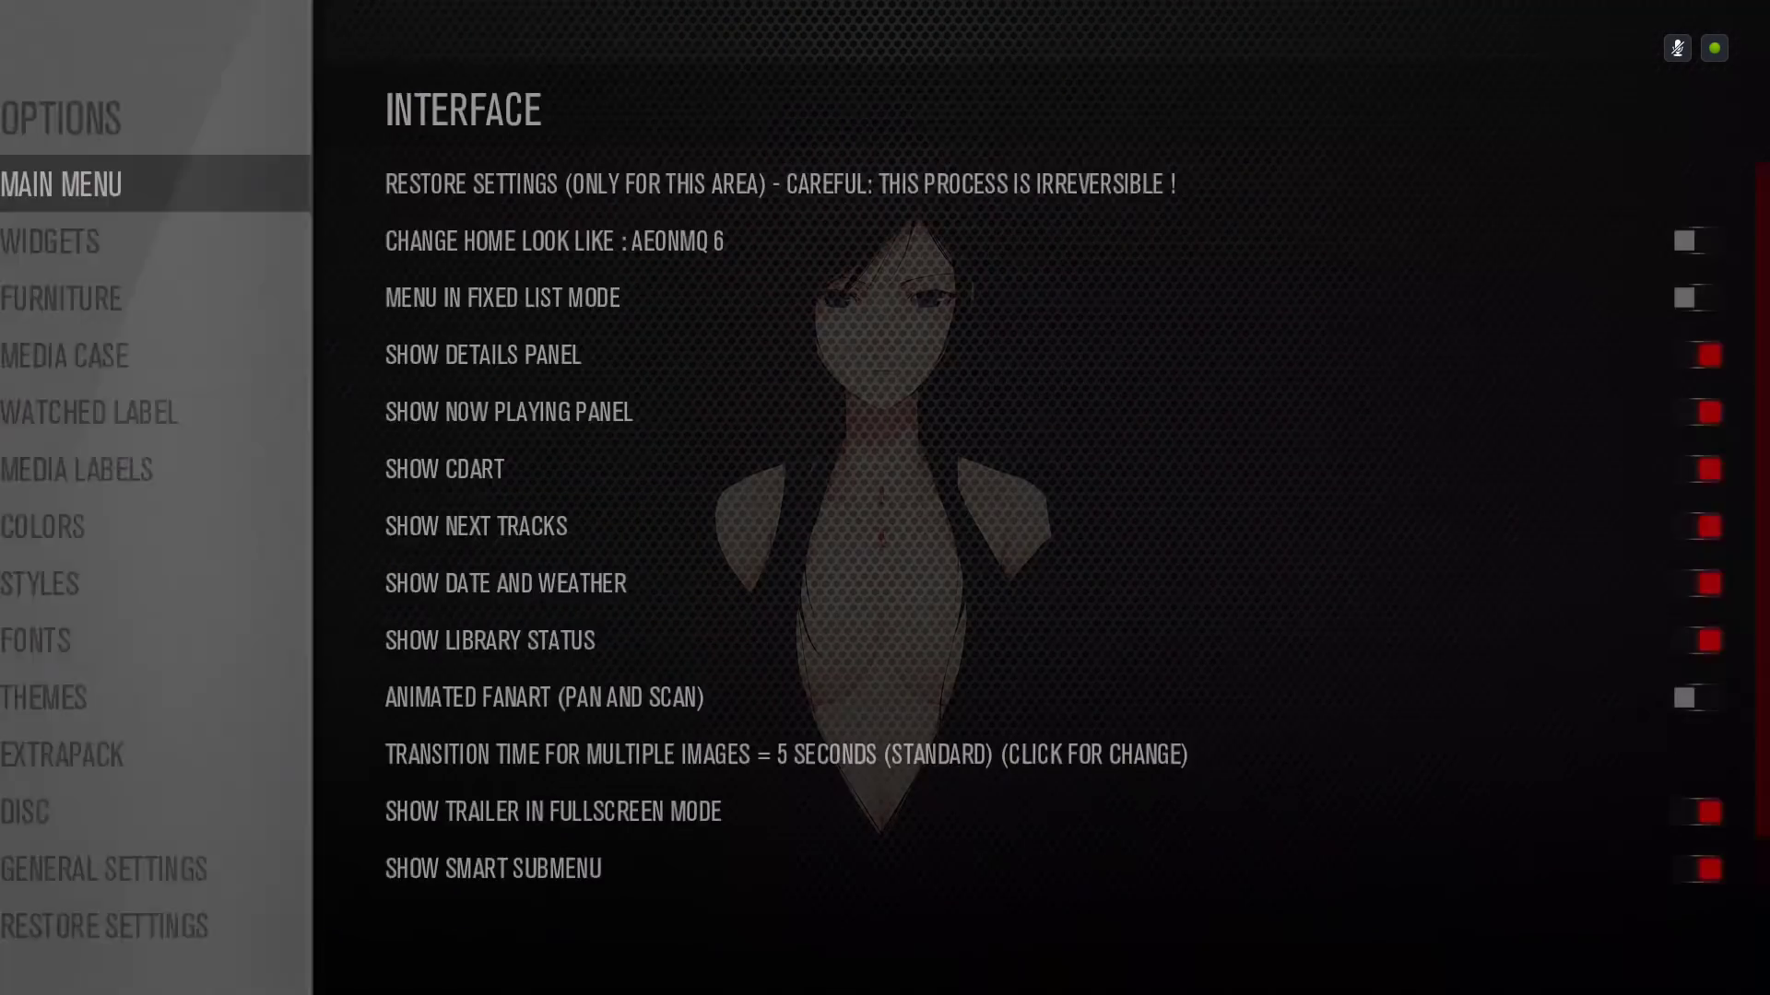
pyautogui.click(43, 526)
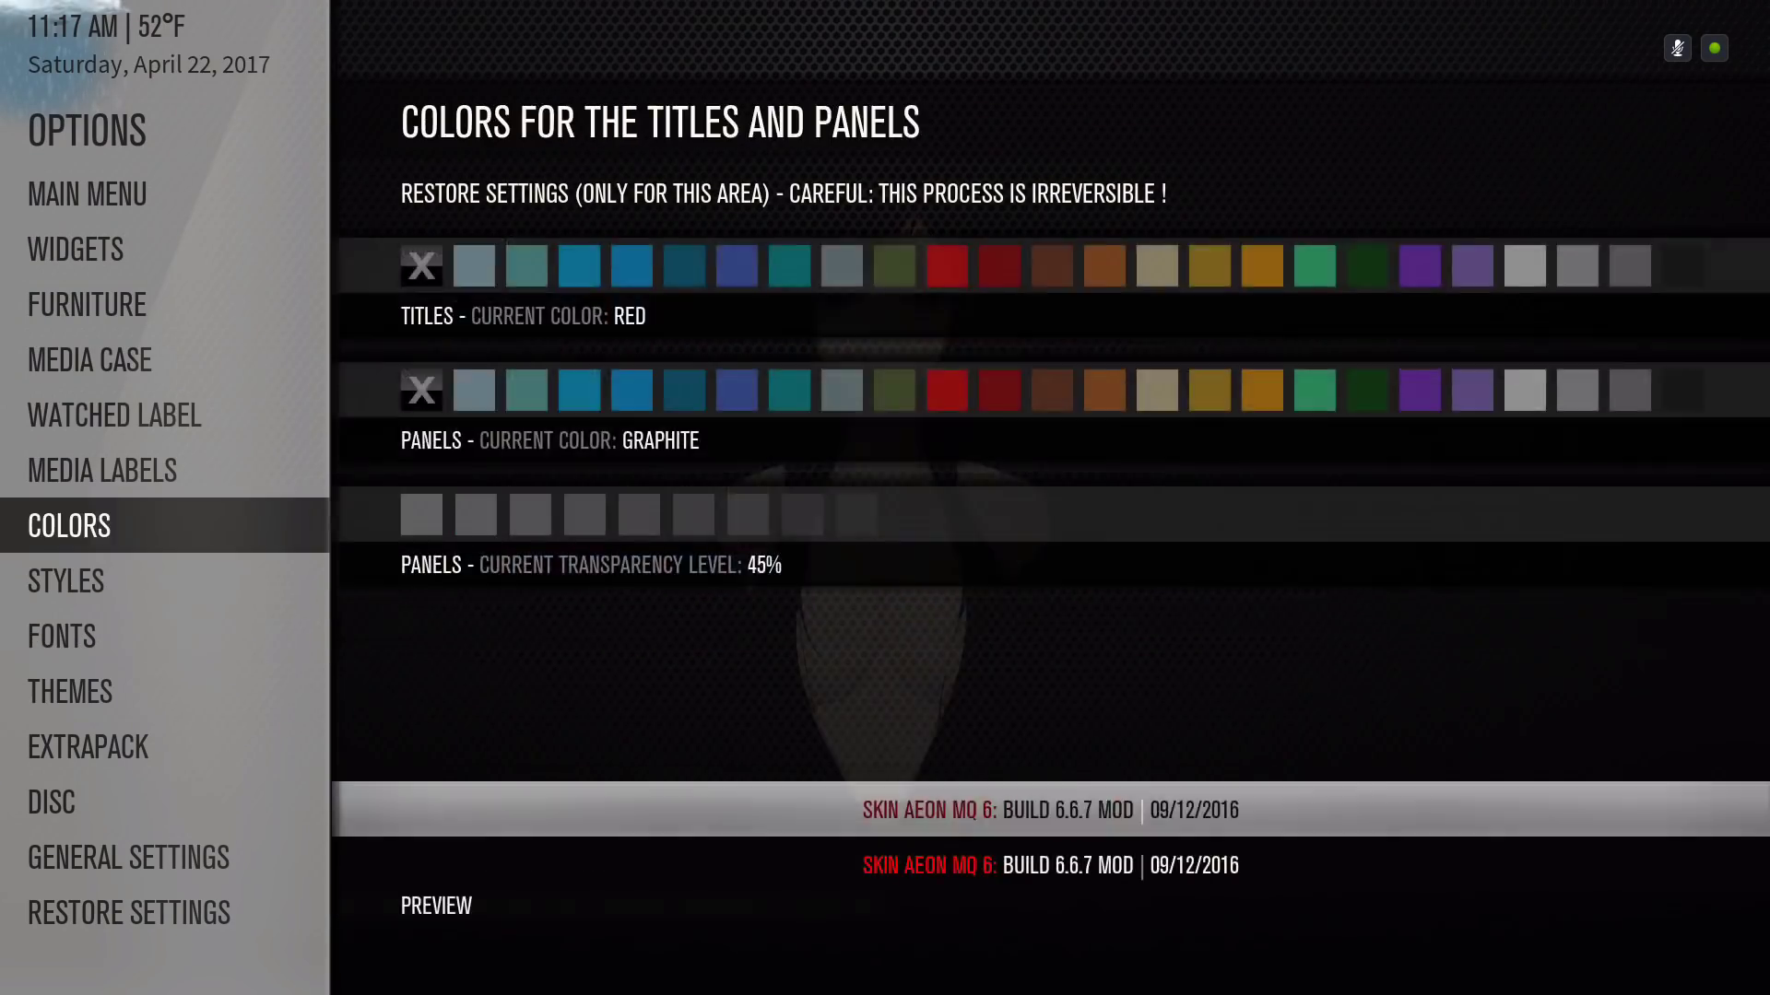
pyautogui.click(87, 193)
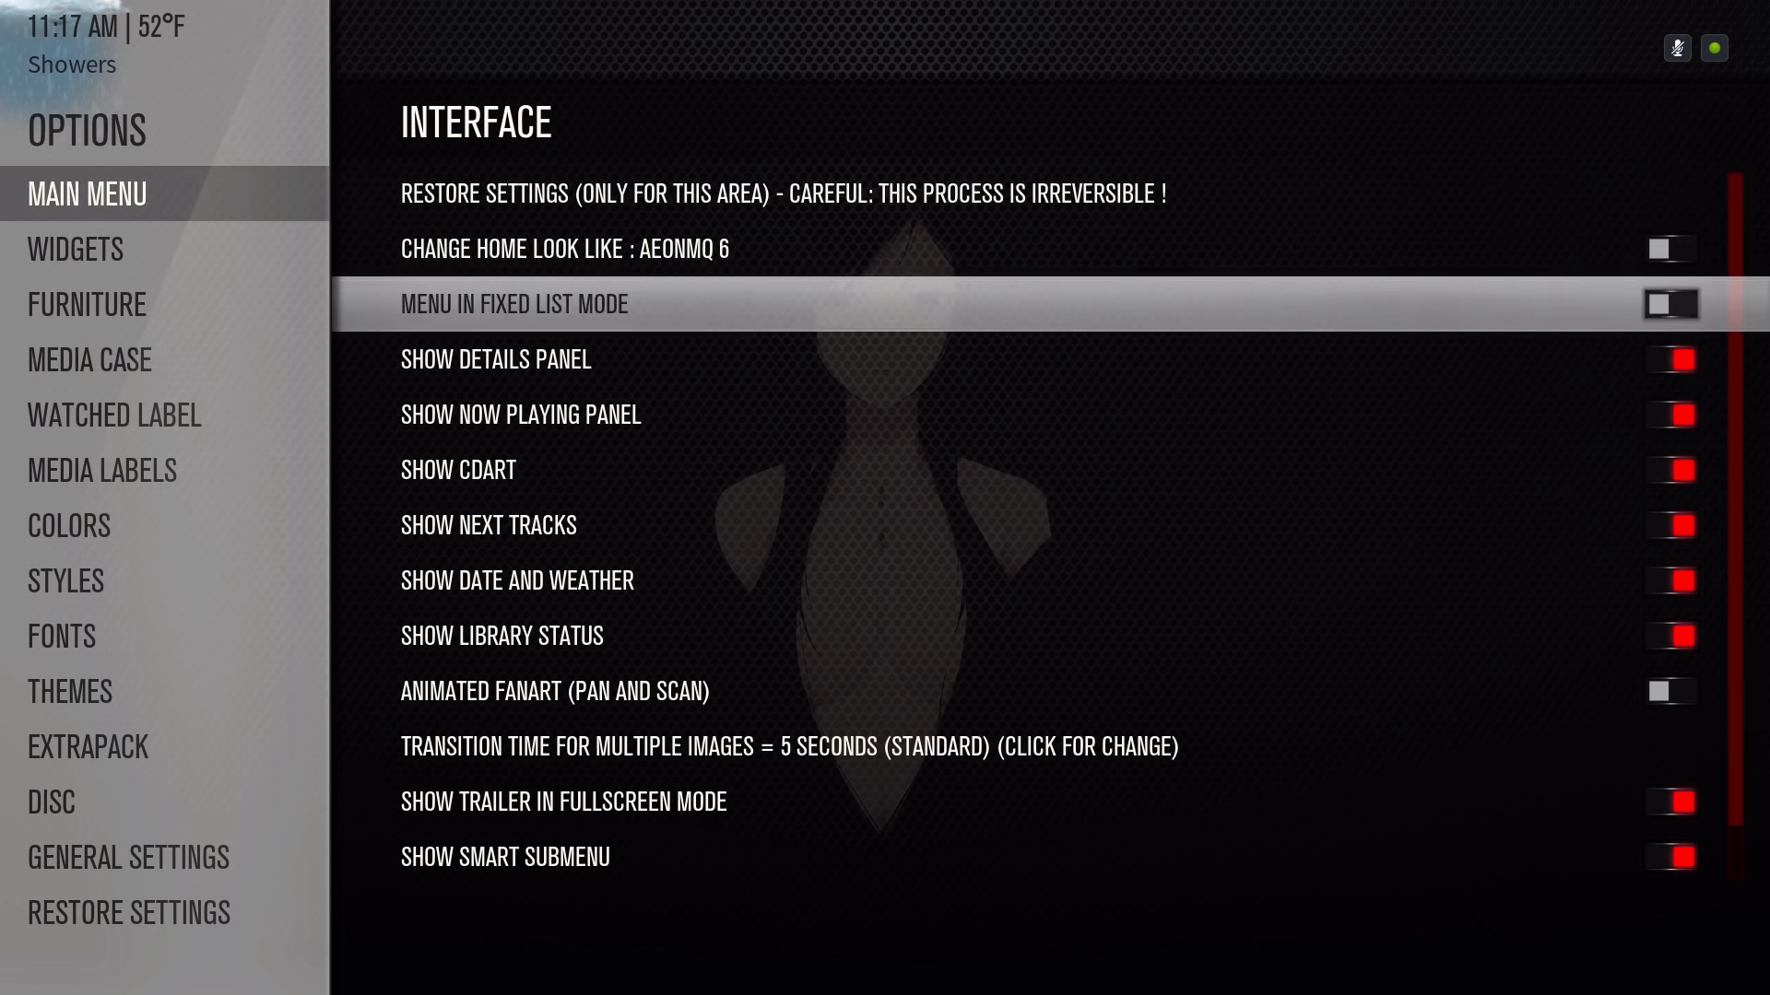
pyautogui.scroll(-3)
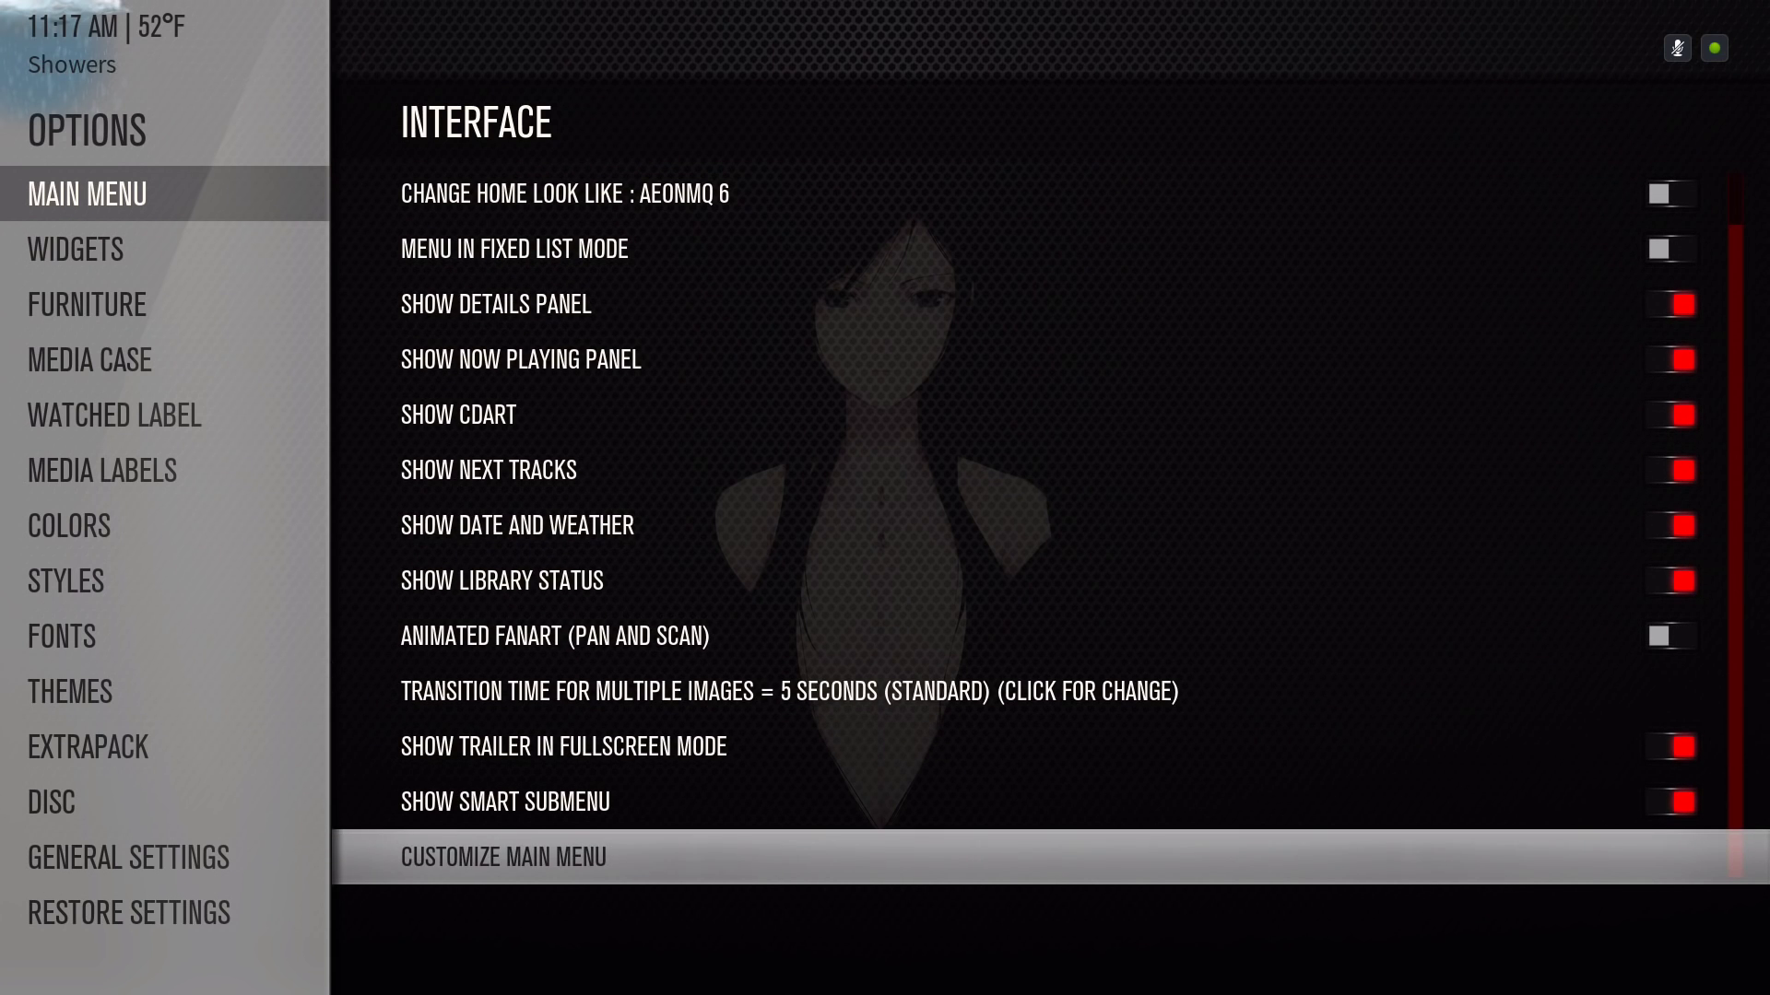
pyautogui.click(503, 856)
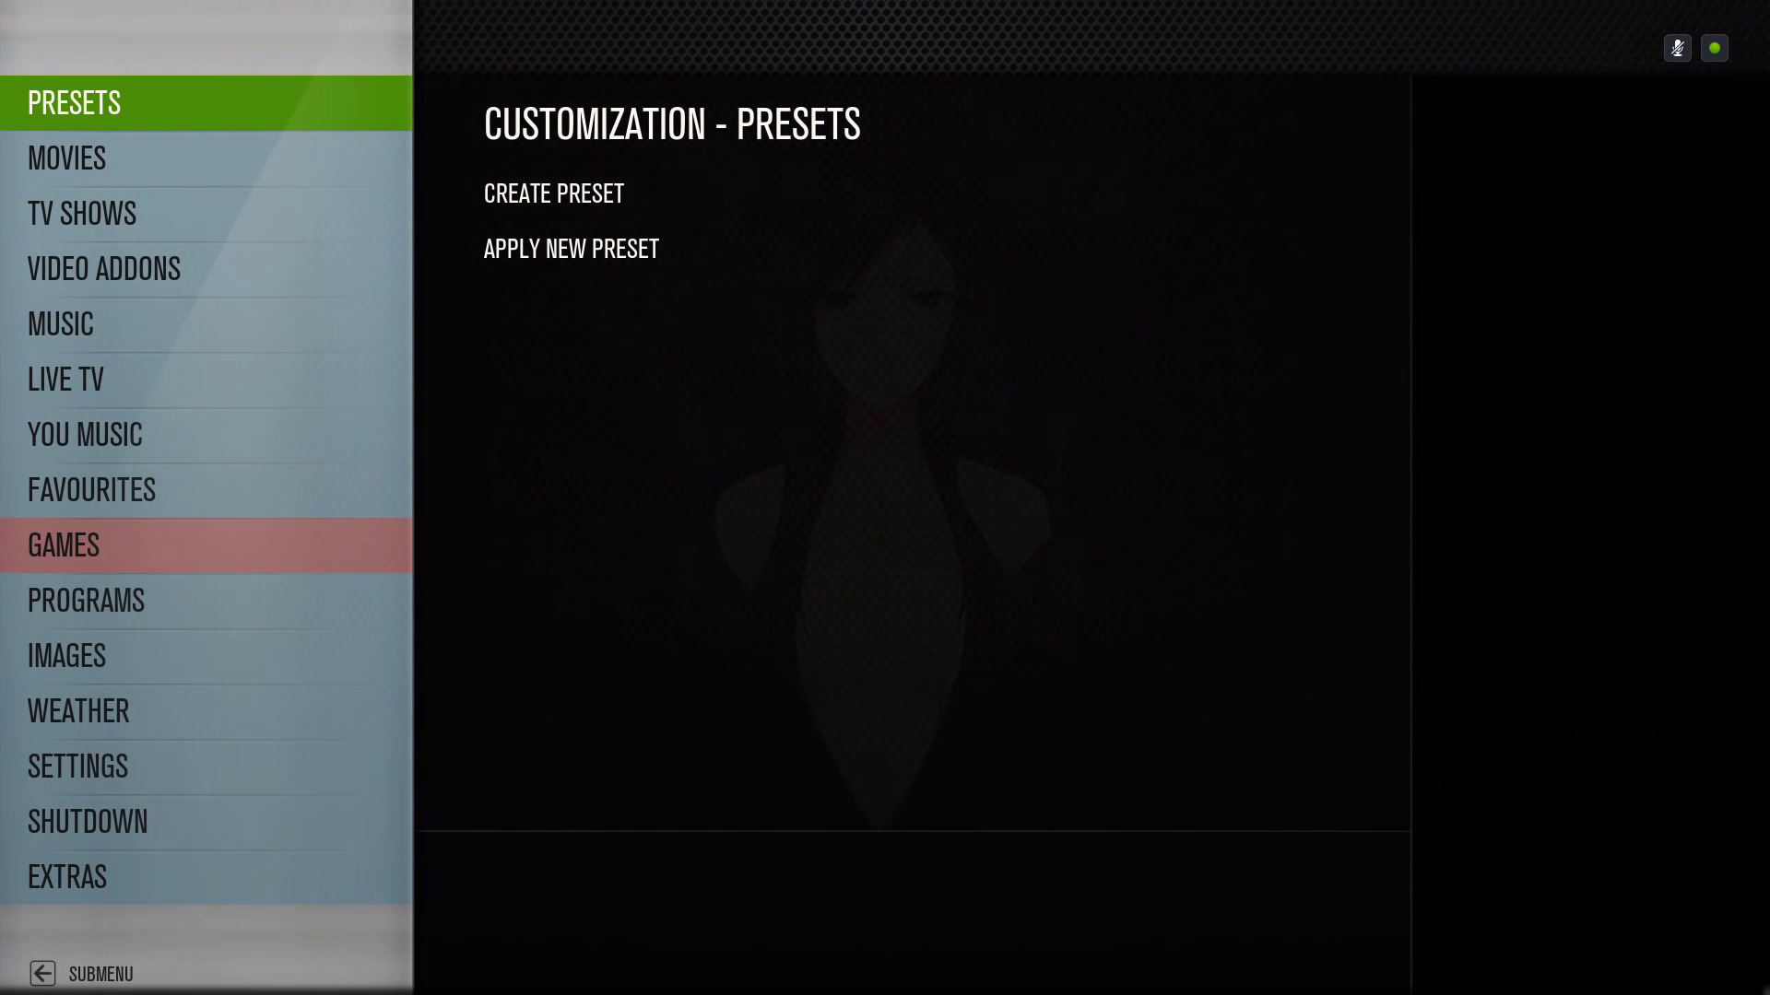
# Check the Video Addons and Games items, then list replacements for an Empty slot.
pyautogui.click(104, 269)
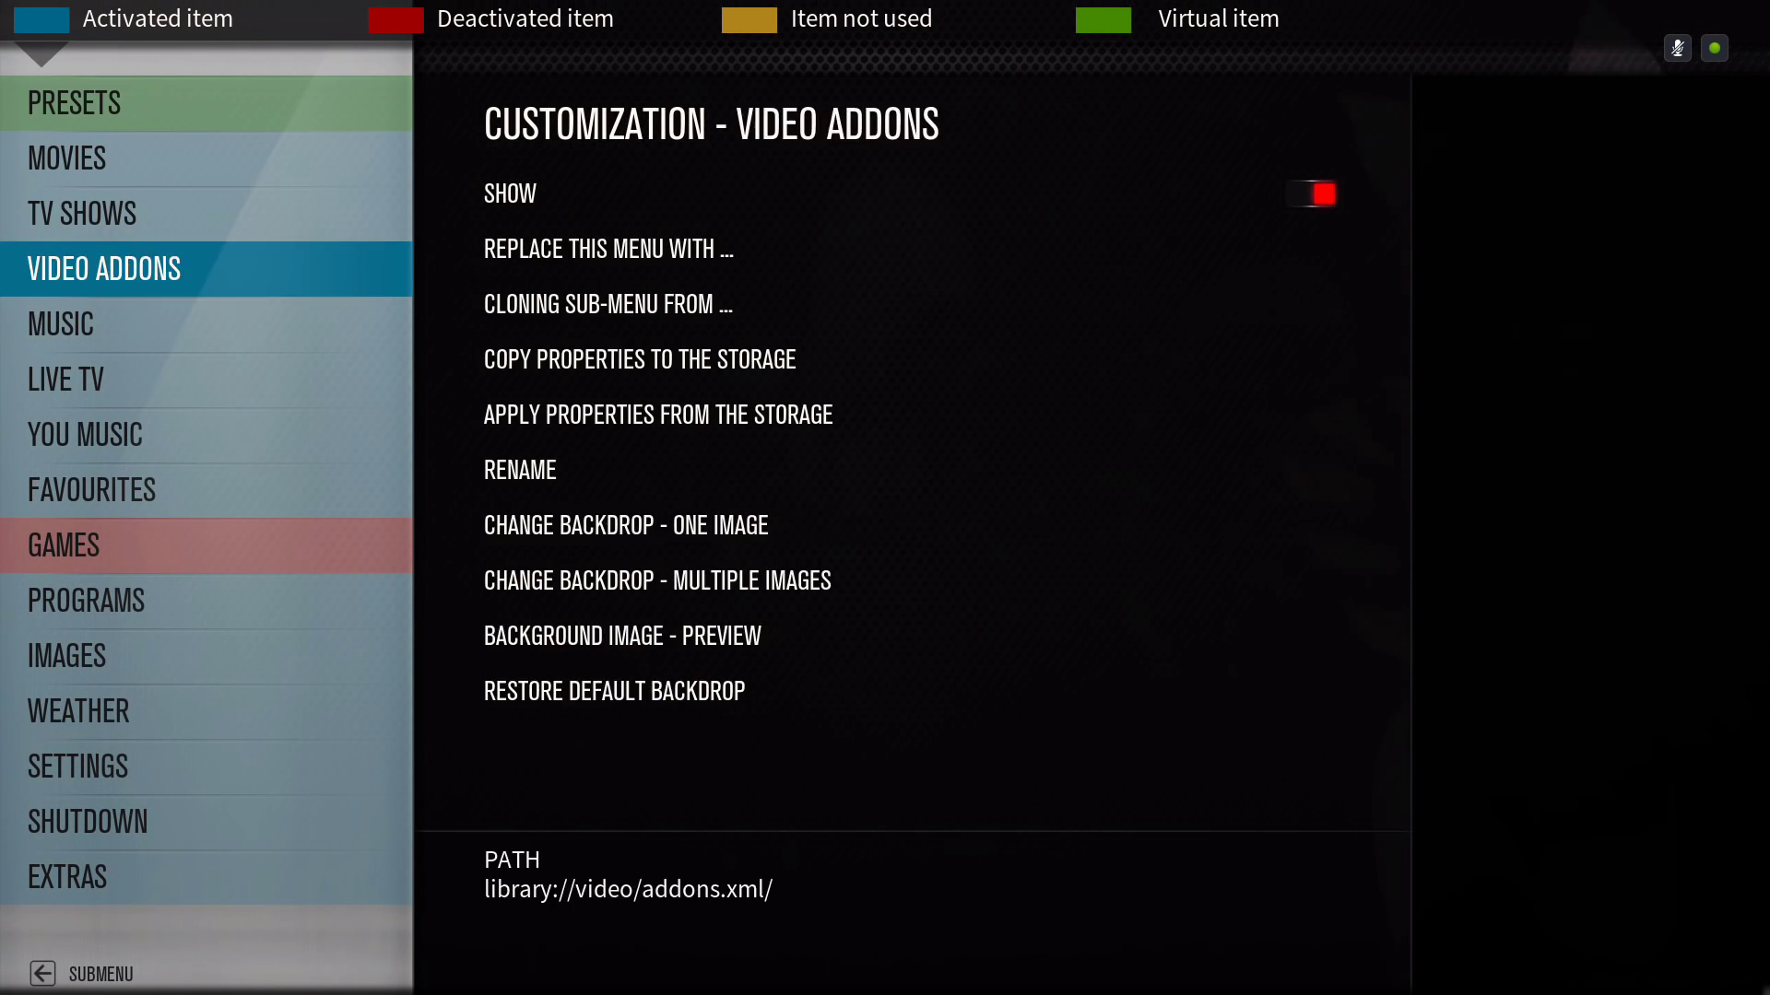
pyautogui.click(62, 545)
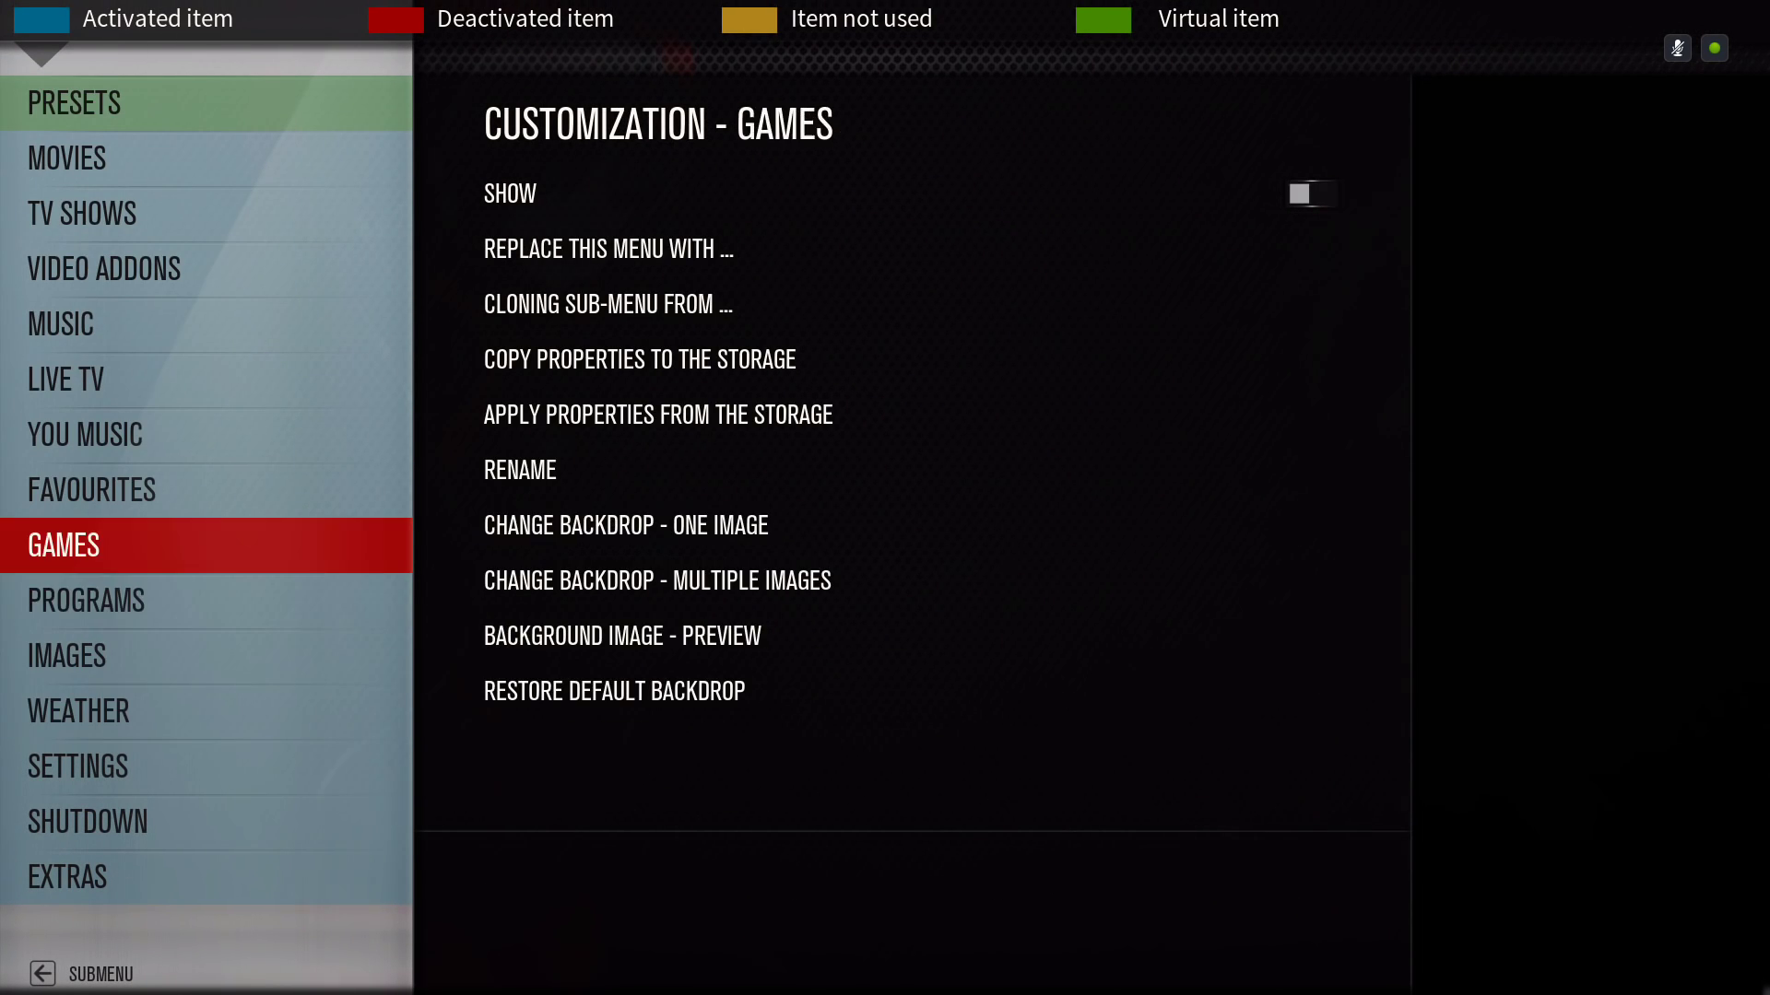
pyautogui.scroll(-3)
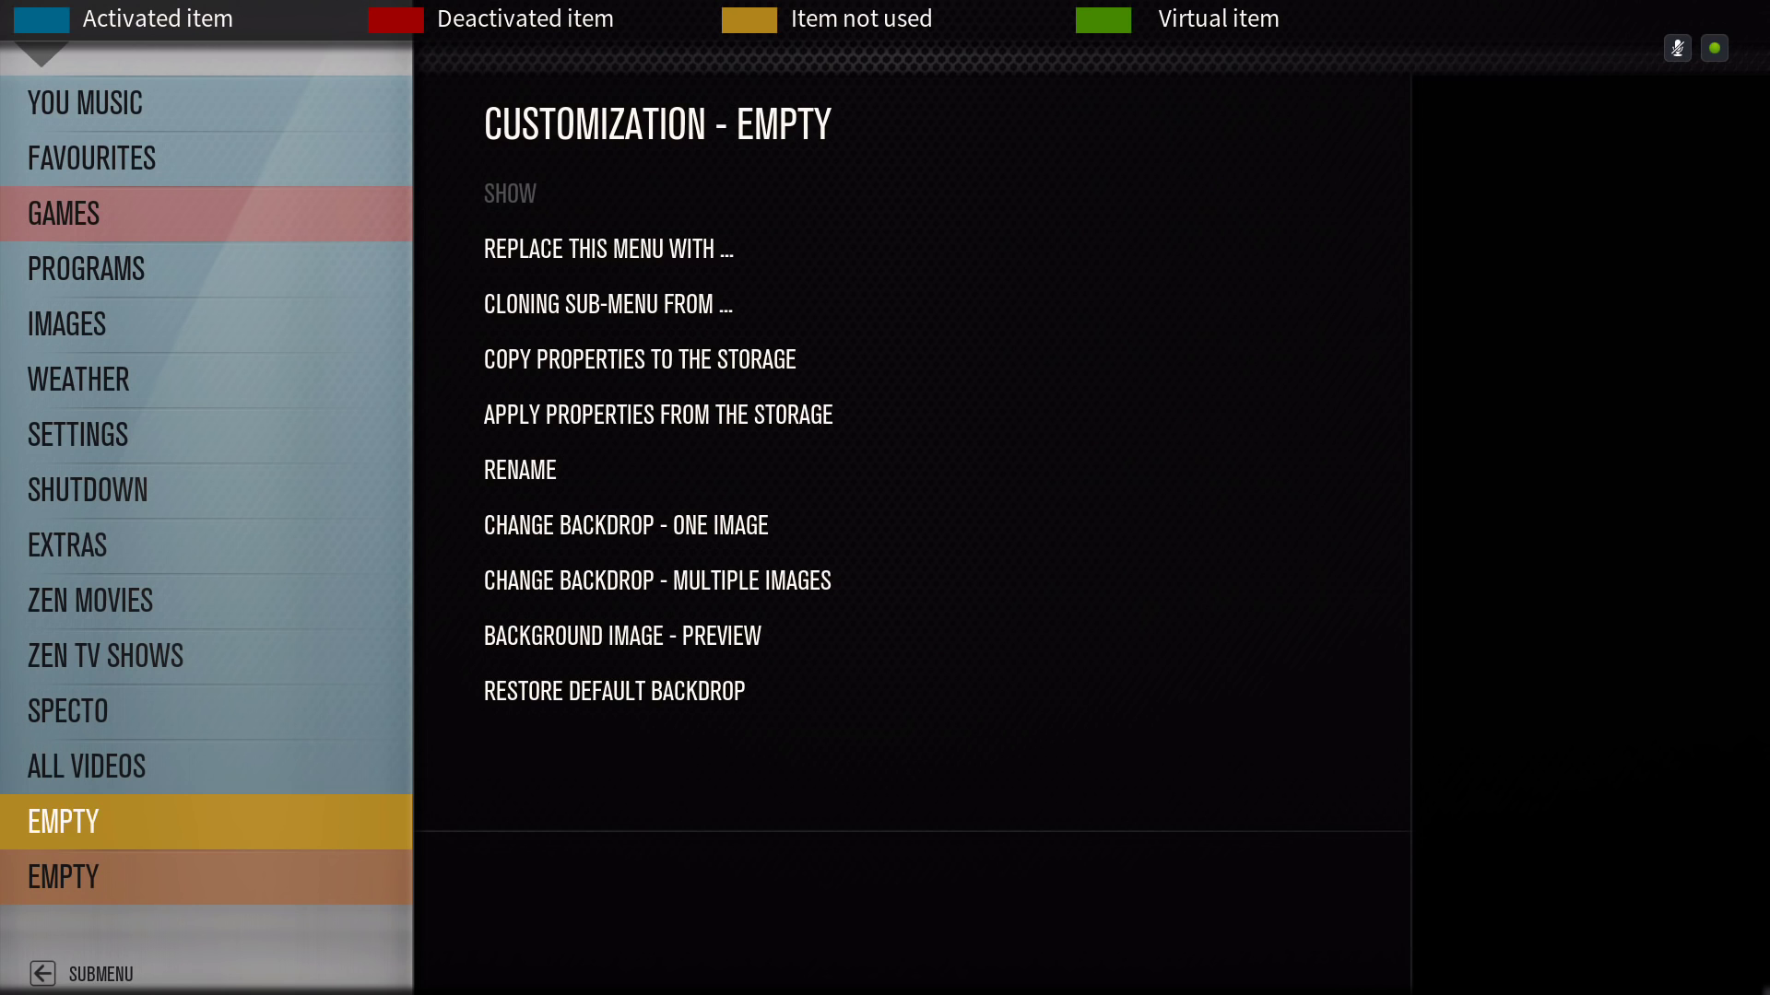
pyautogui.click(609, 248)
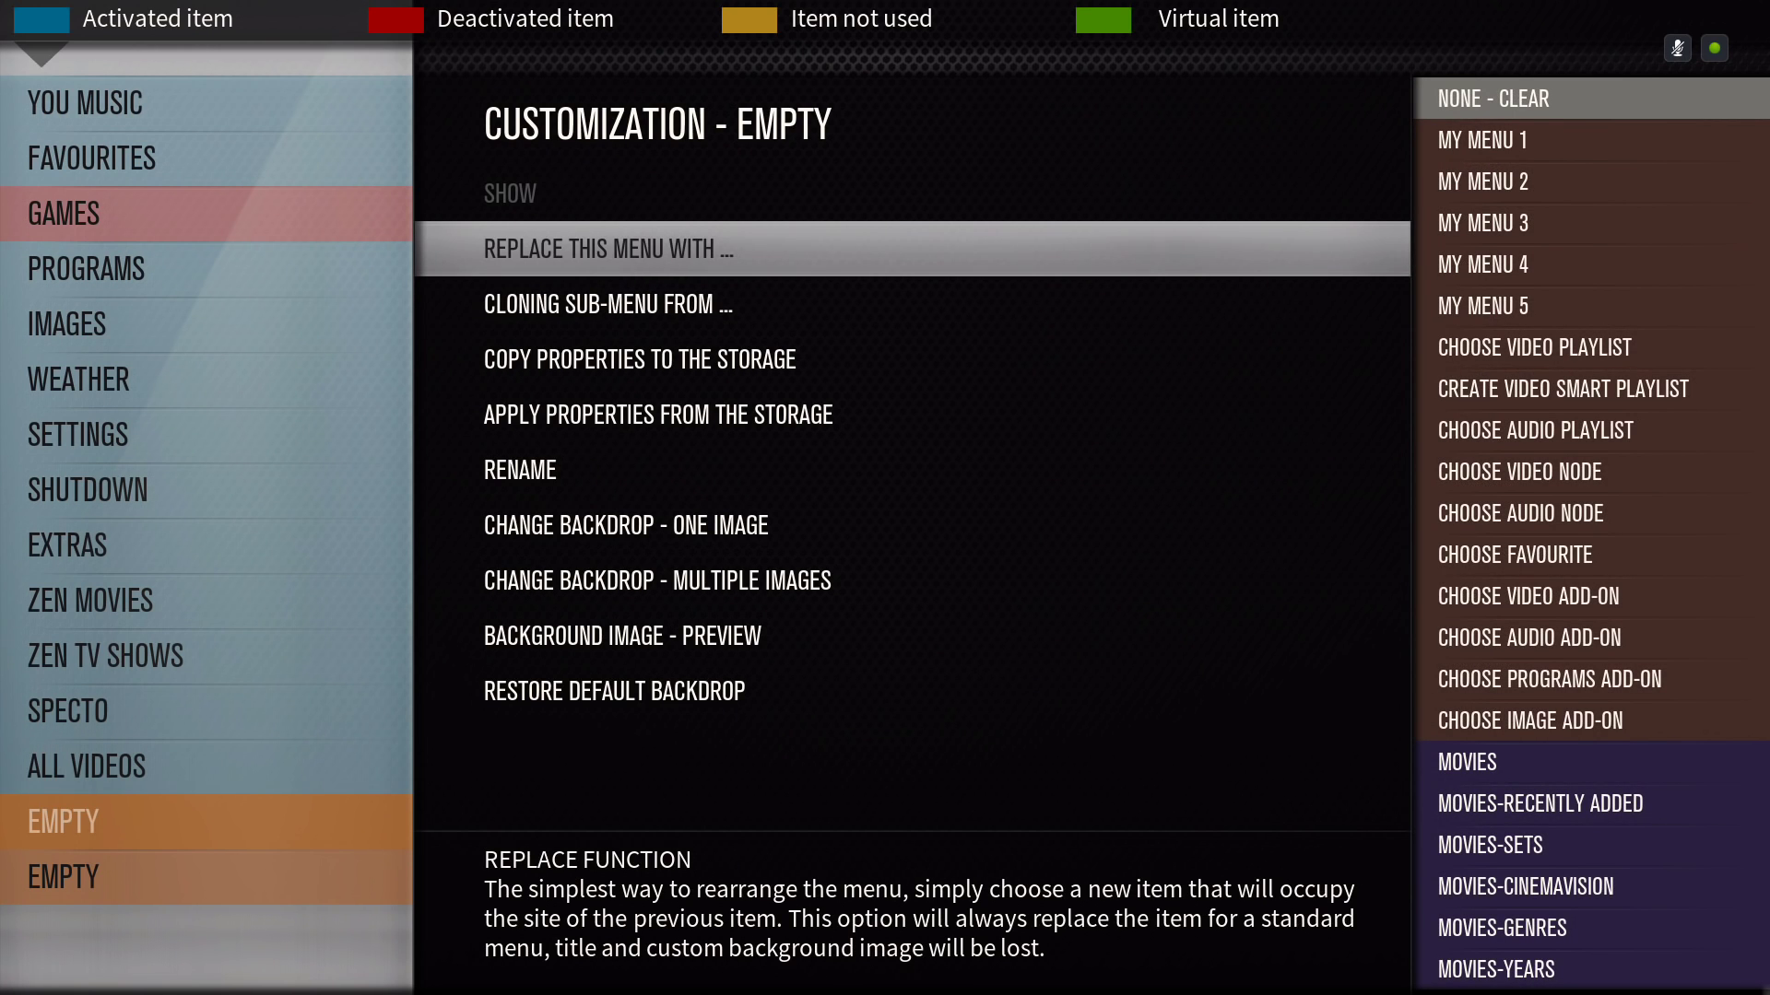
pyautogui.moveTo(1563, 389)
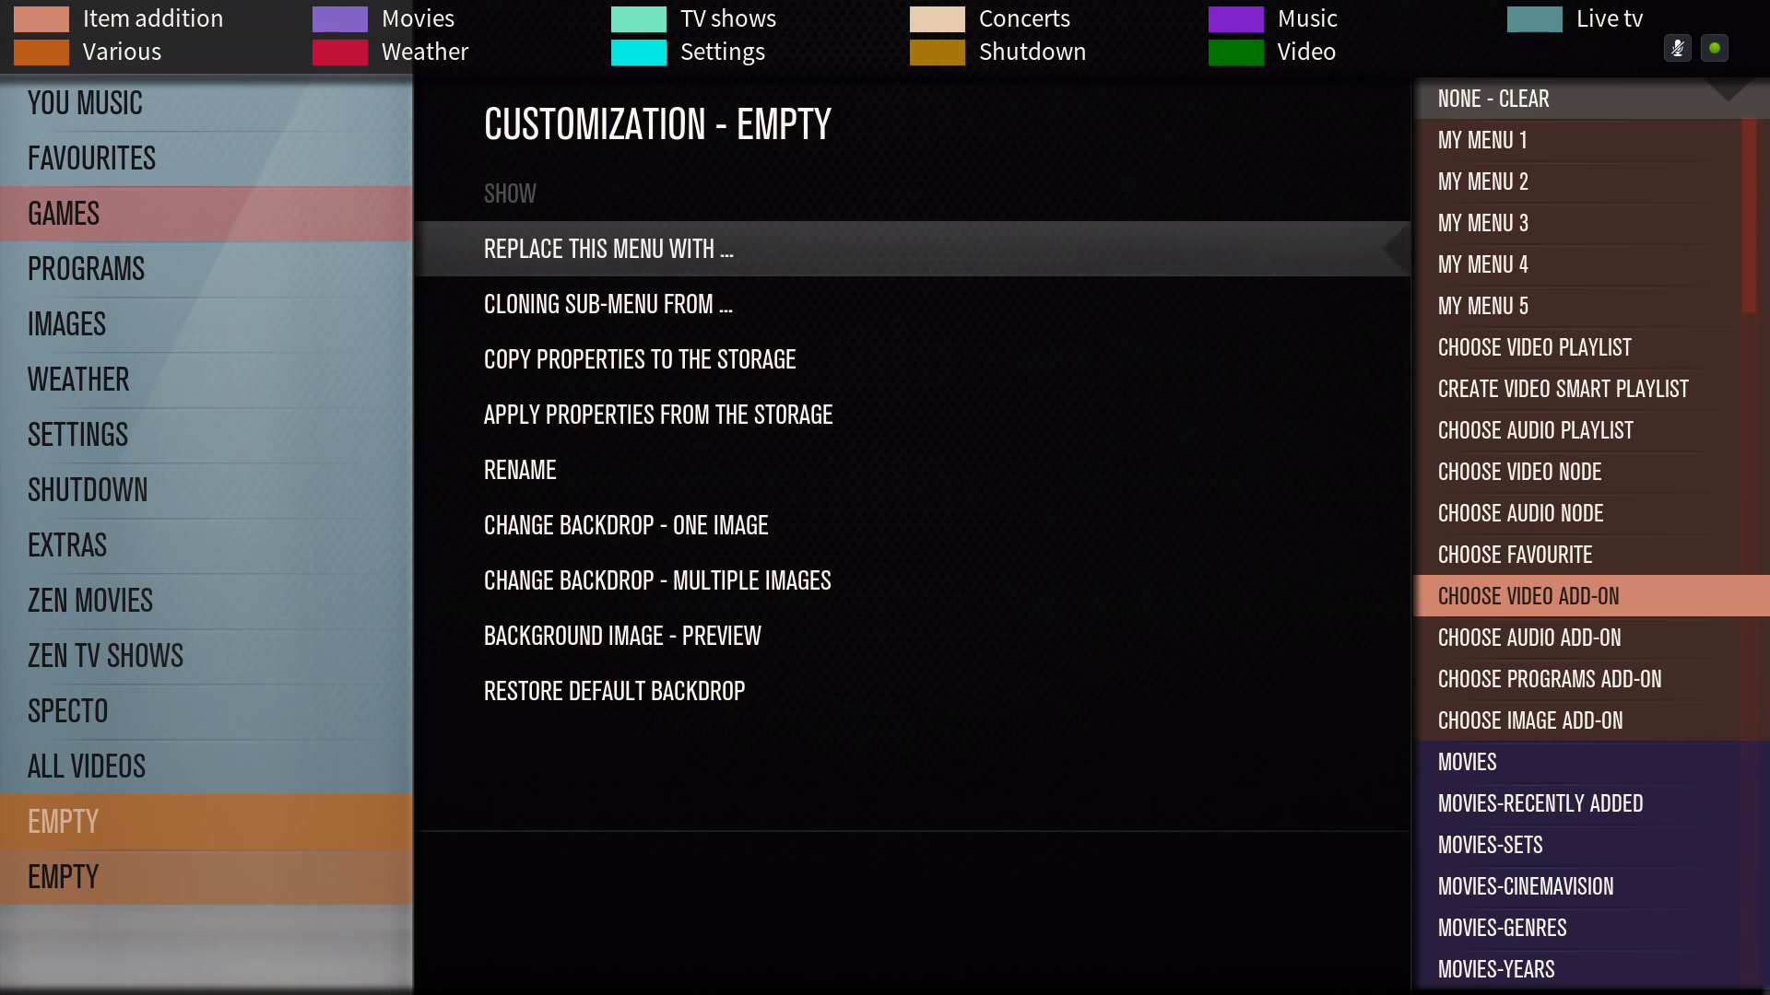
pyautogui.moveTo(1524, 762)
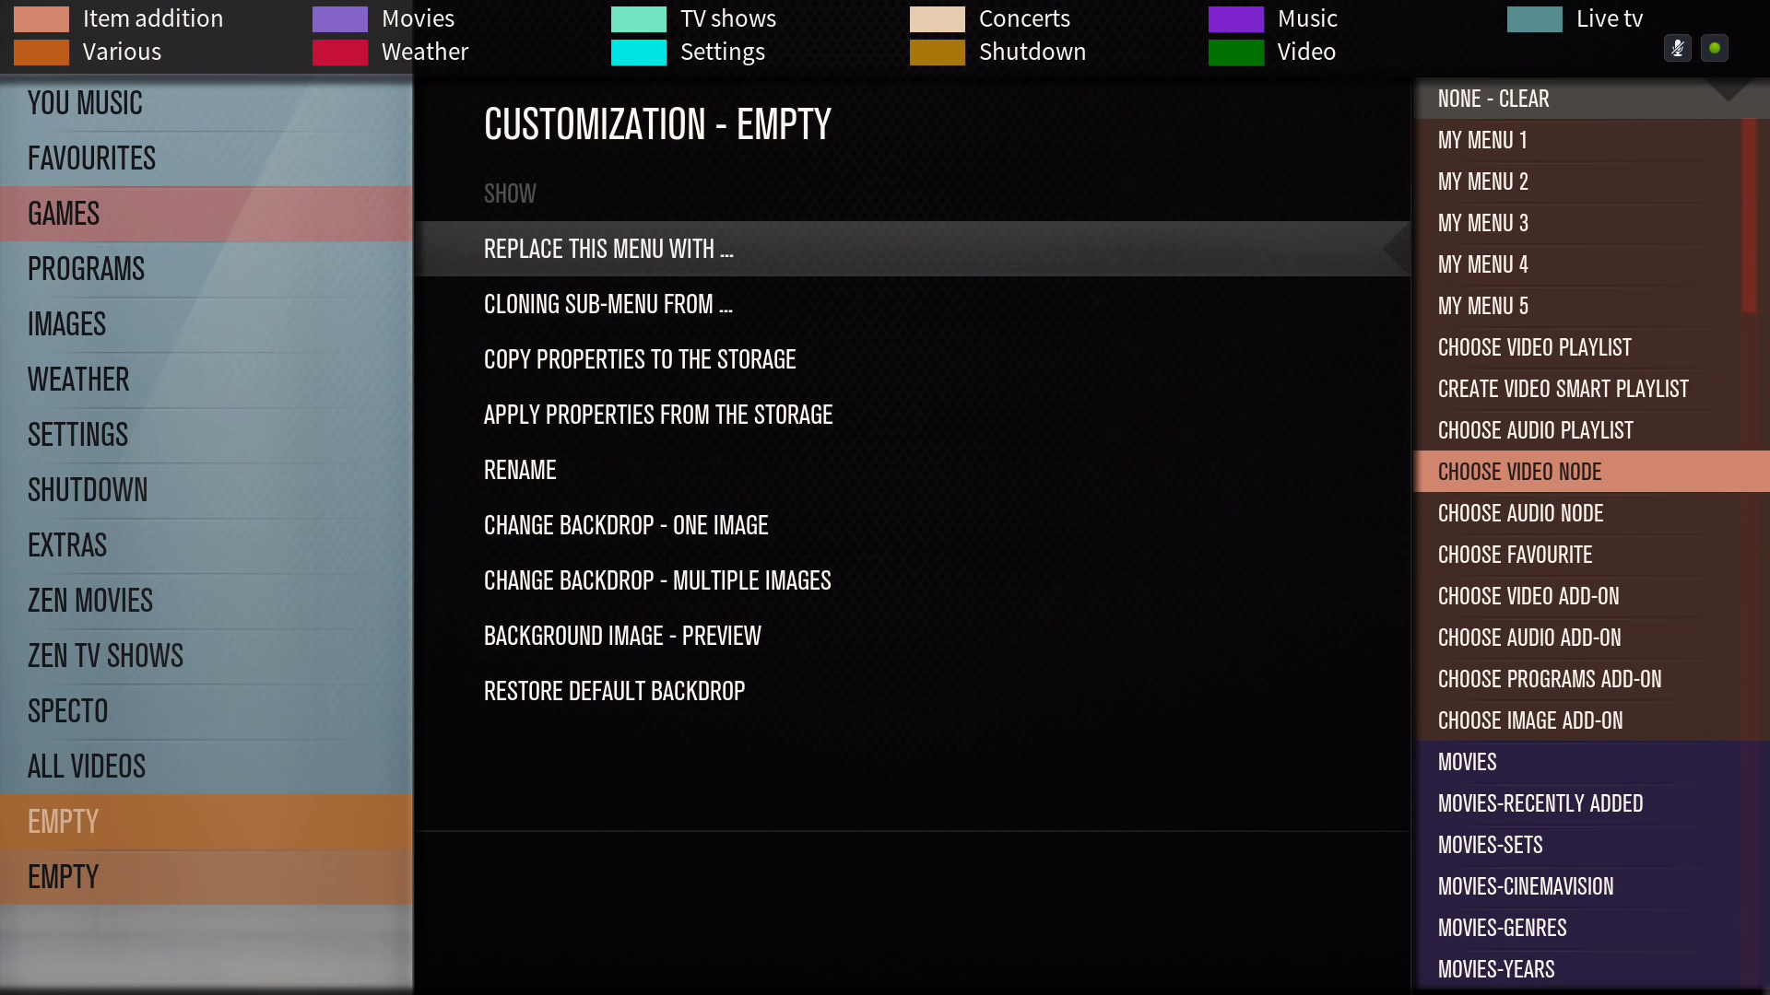
pyautogui.click(1517, 471)
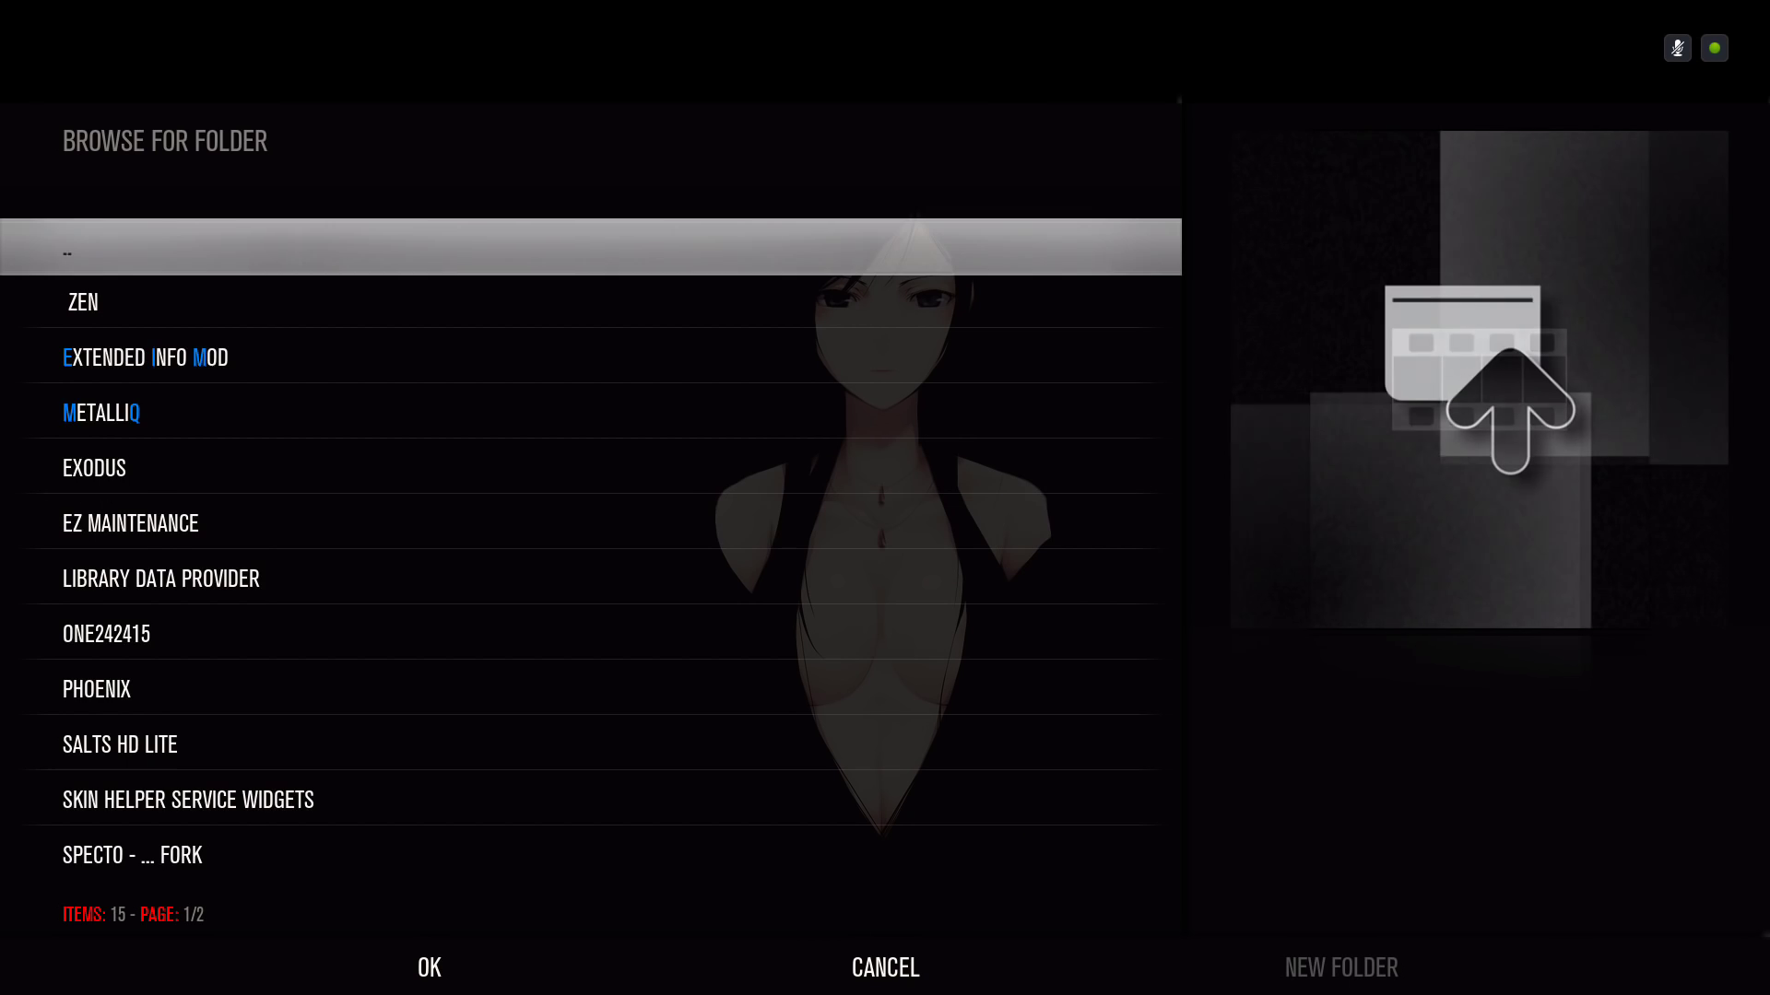
pyautogui.click(99, 688)
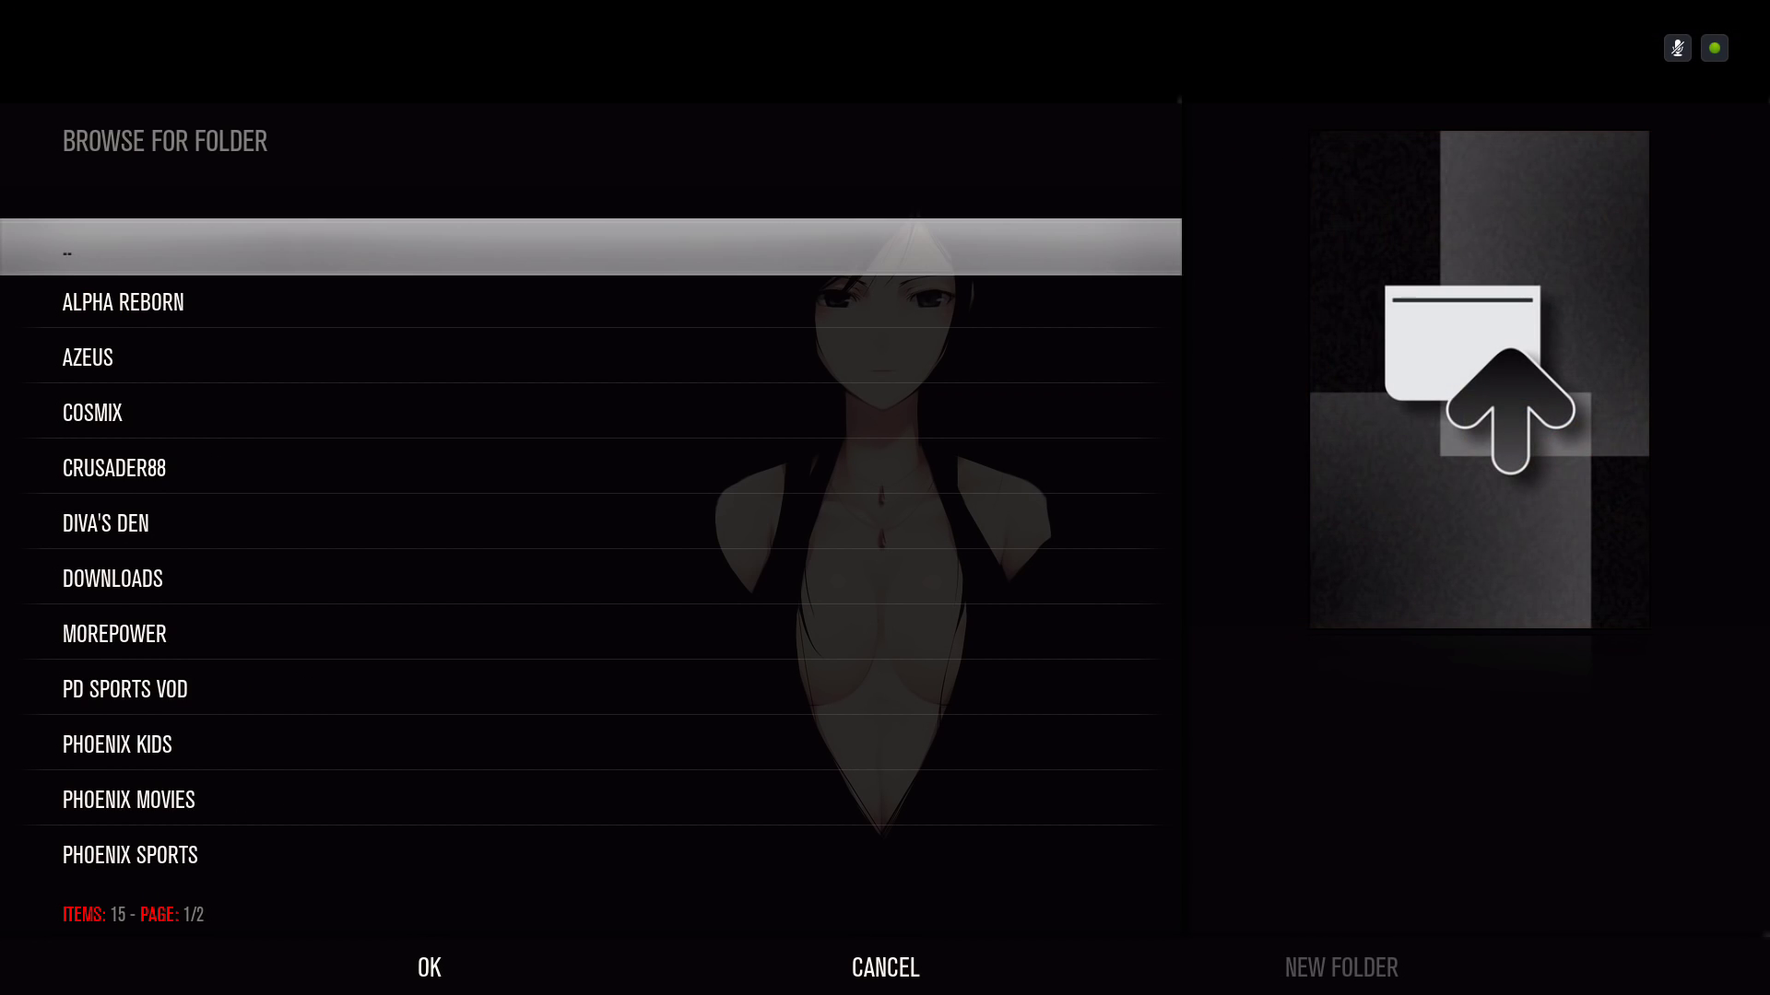
pyautogui.click(136, 799)
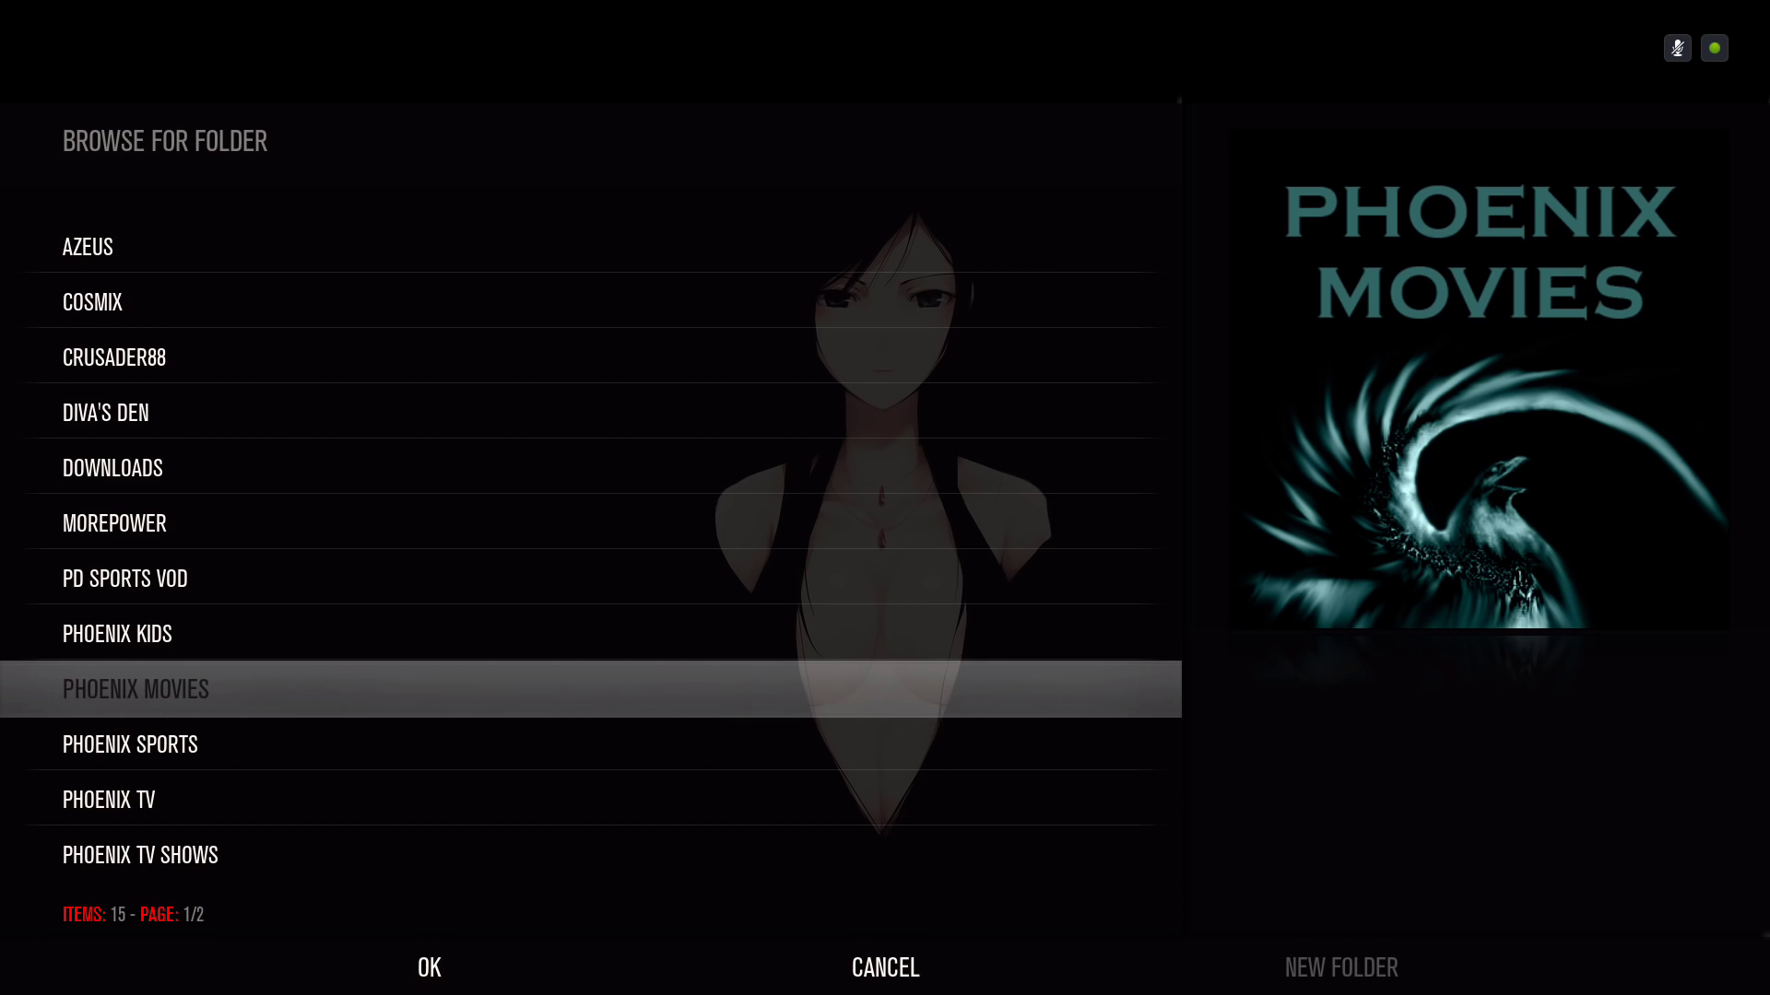
pyautogui.scroll(3)
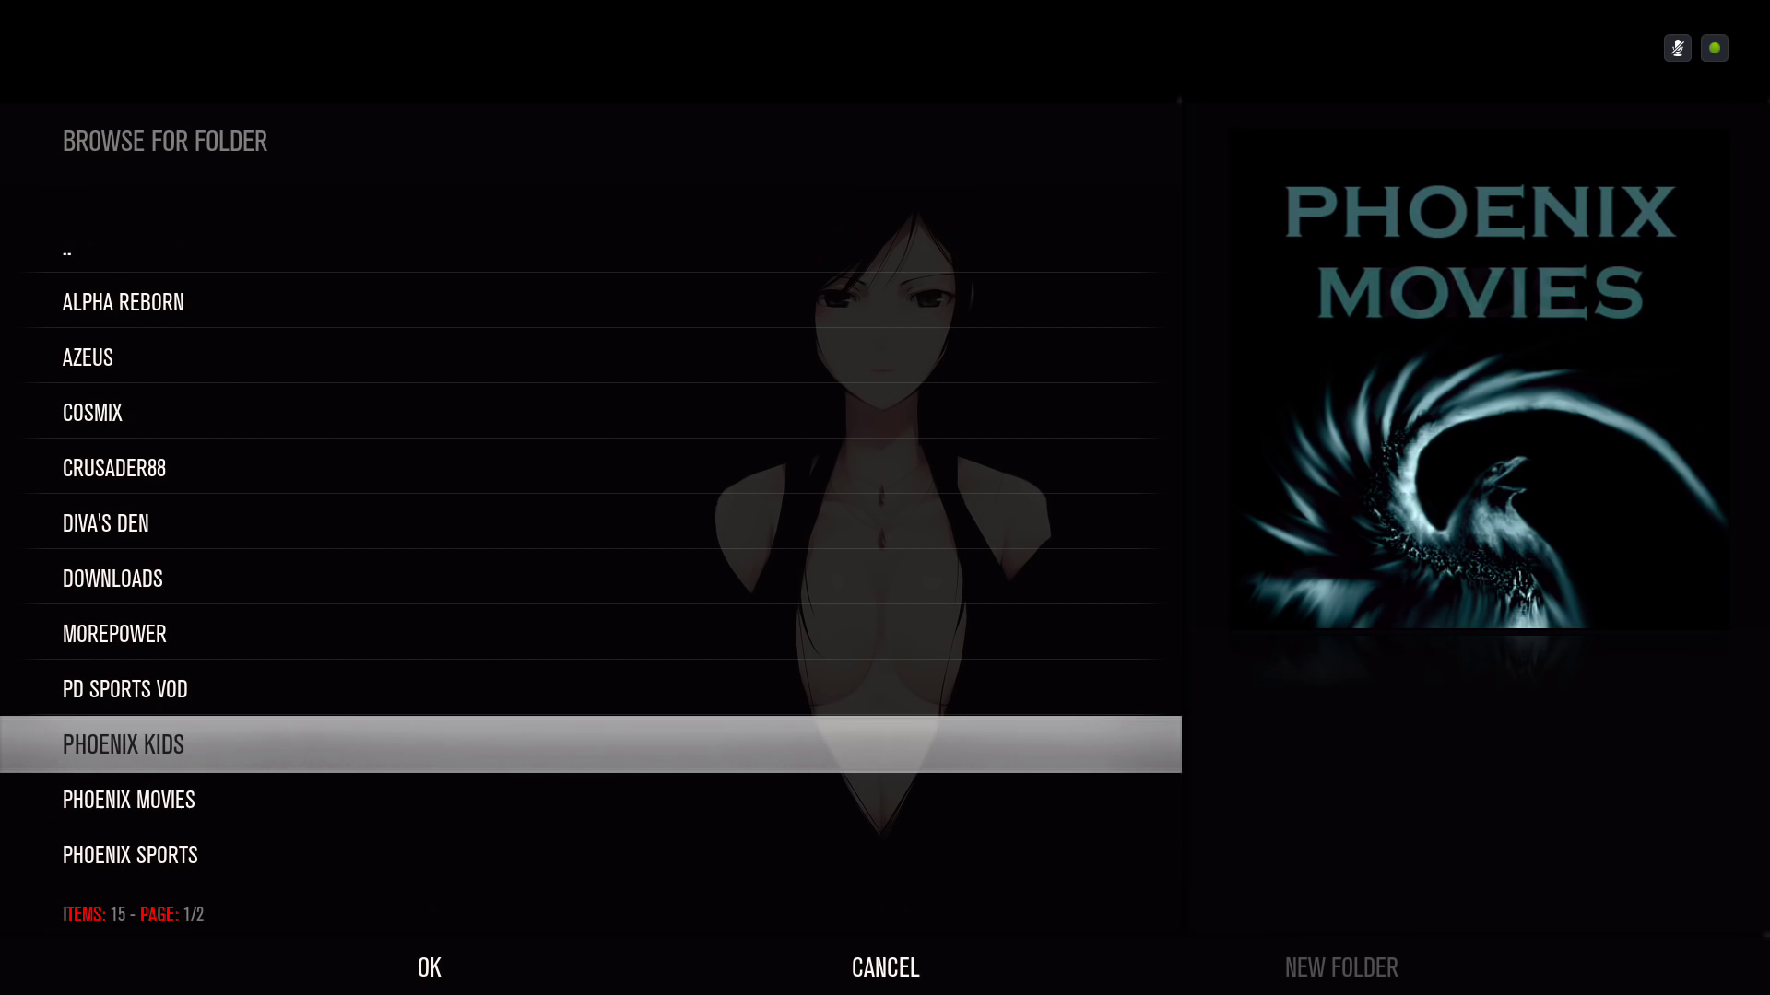
pyautogui.scroll(-3)
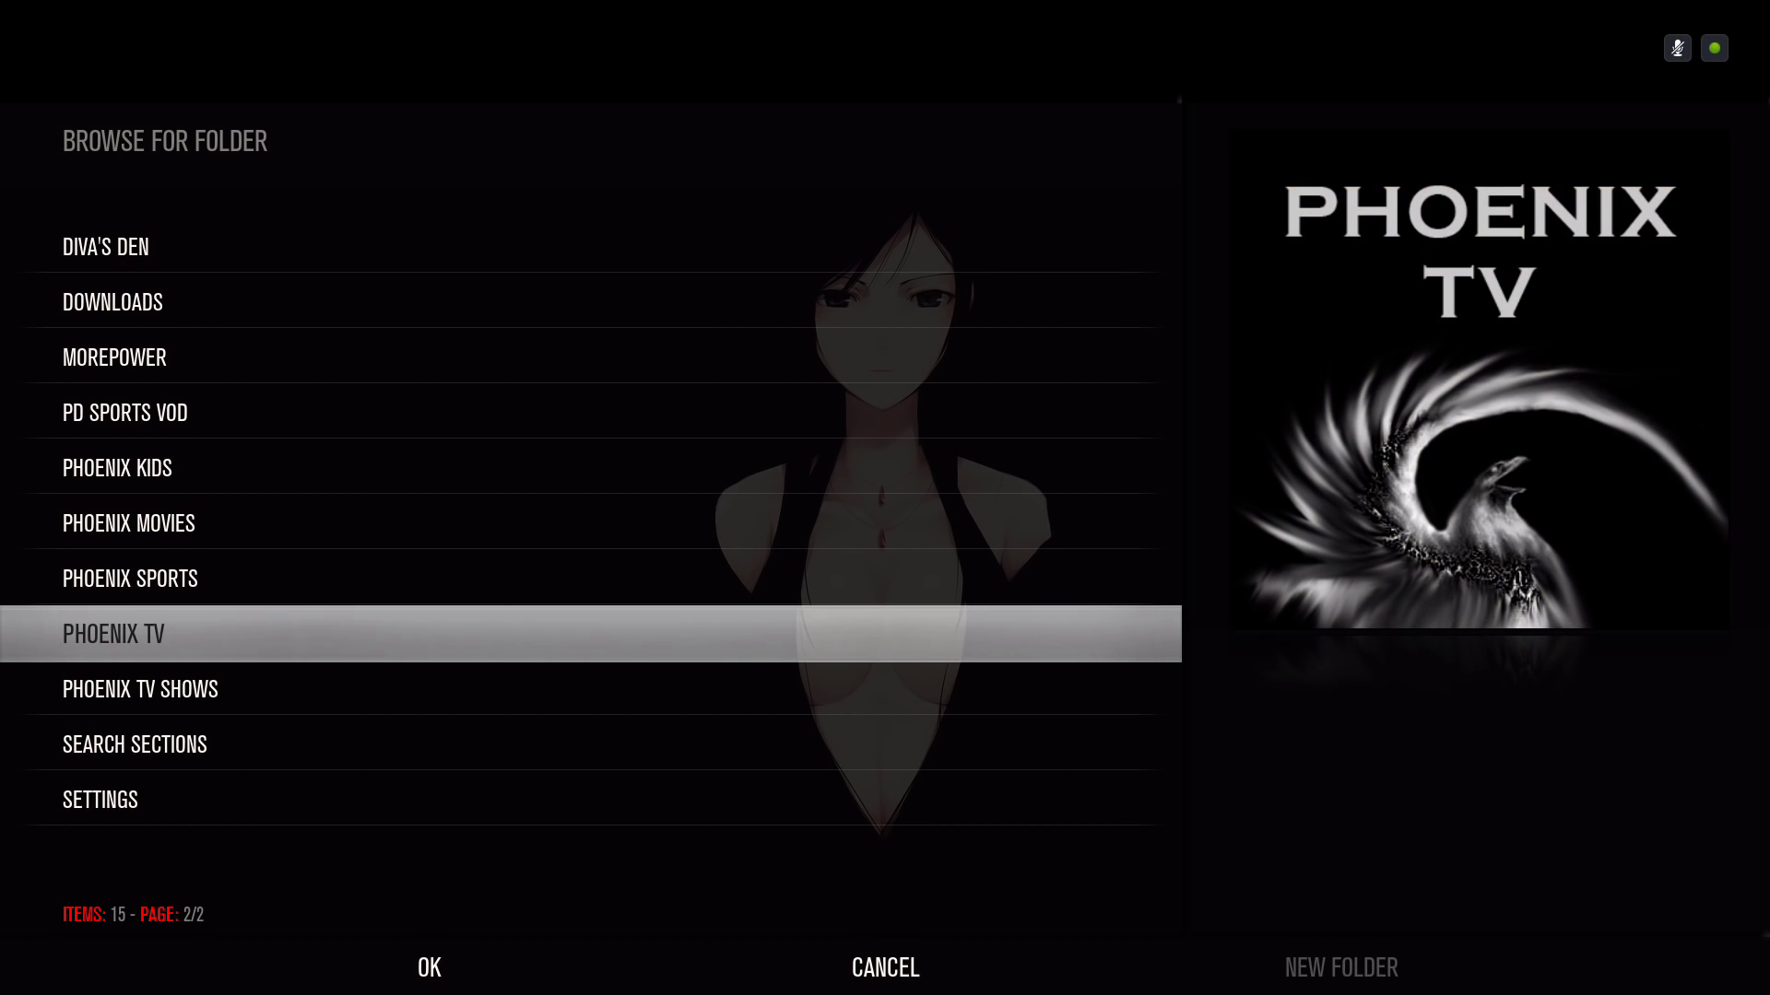
pyautogui.scroll(3)
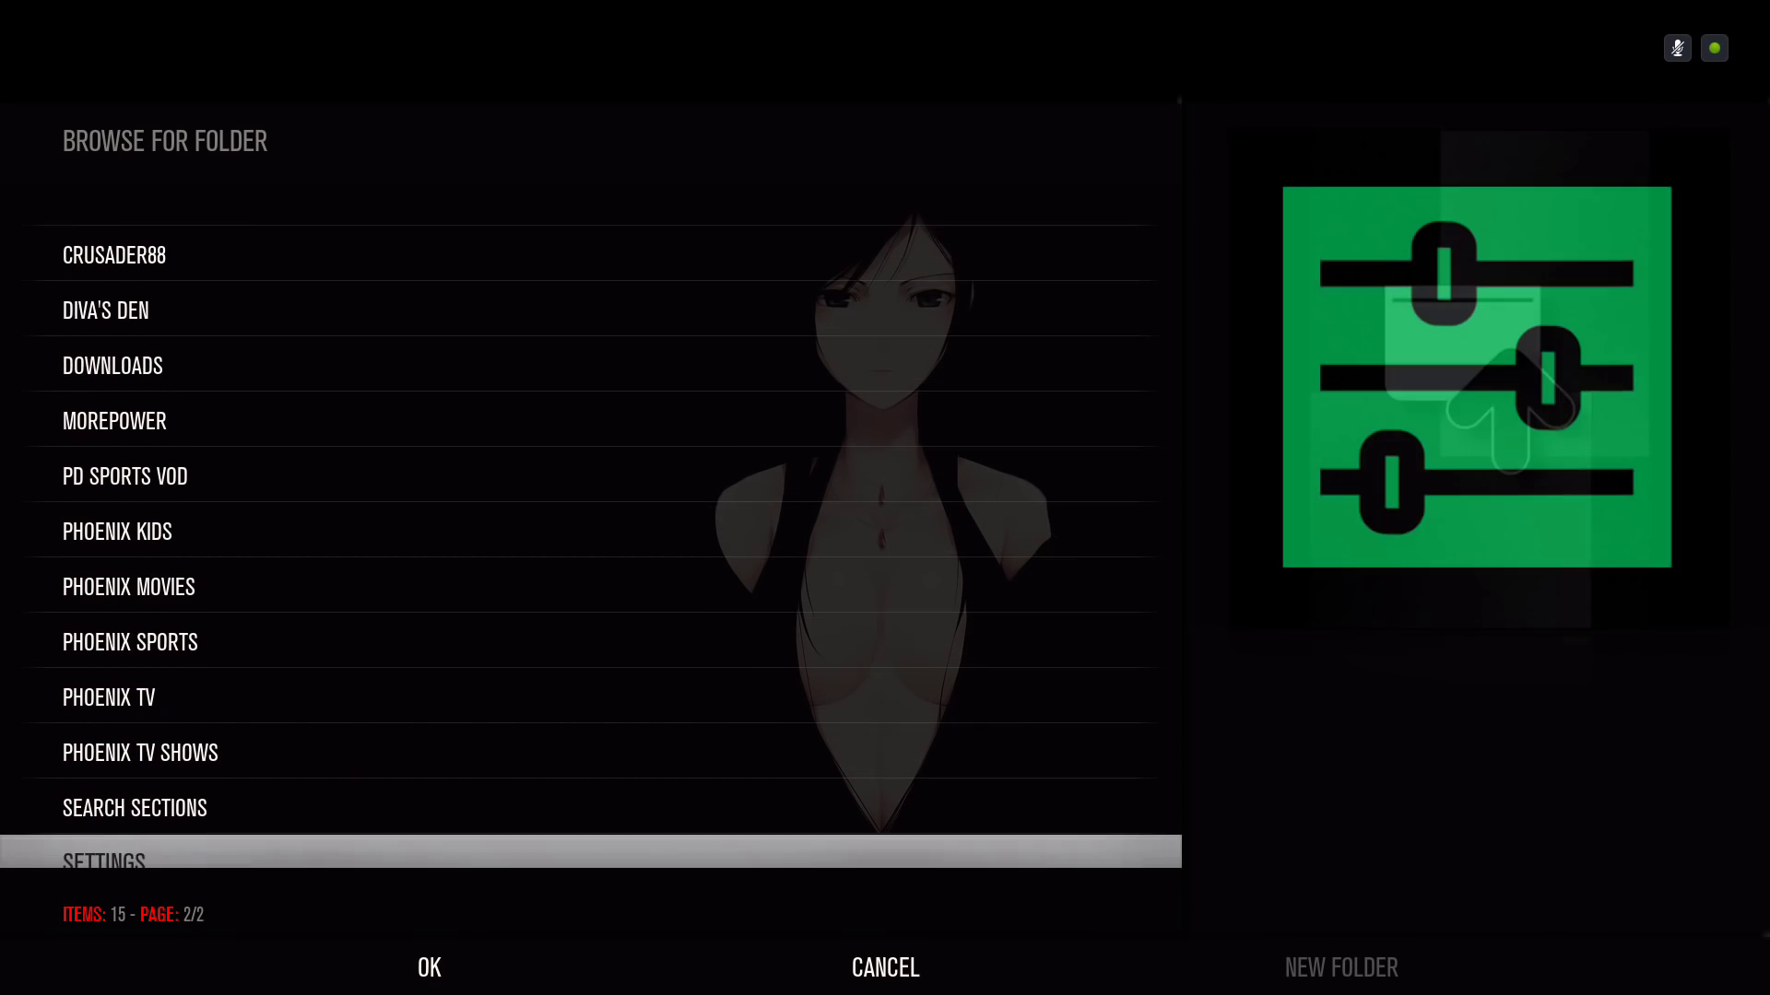
pyautogui.scroll(-3)
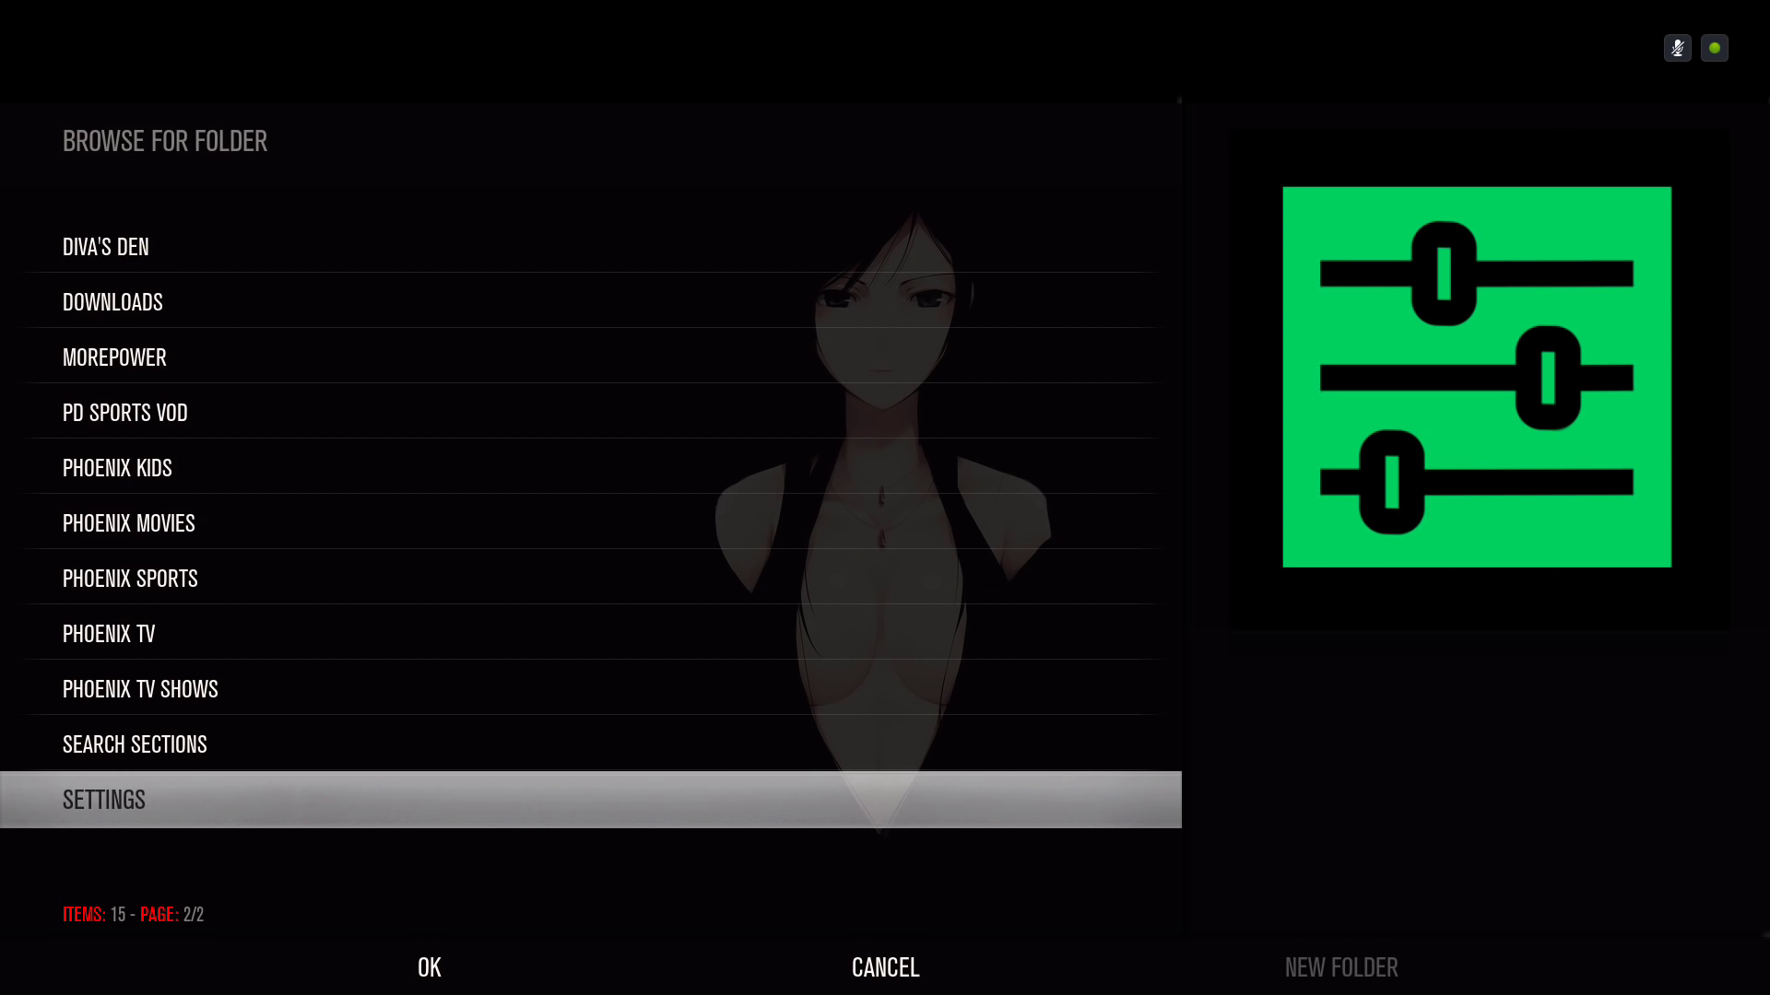
pyautogui.scroll(3)
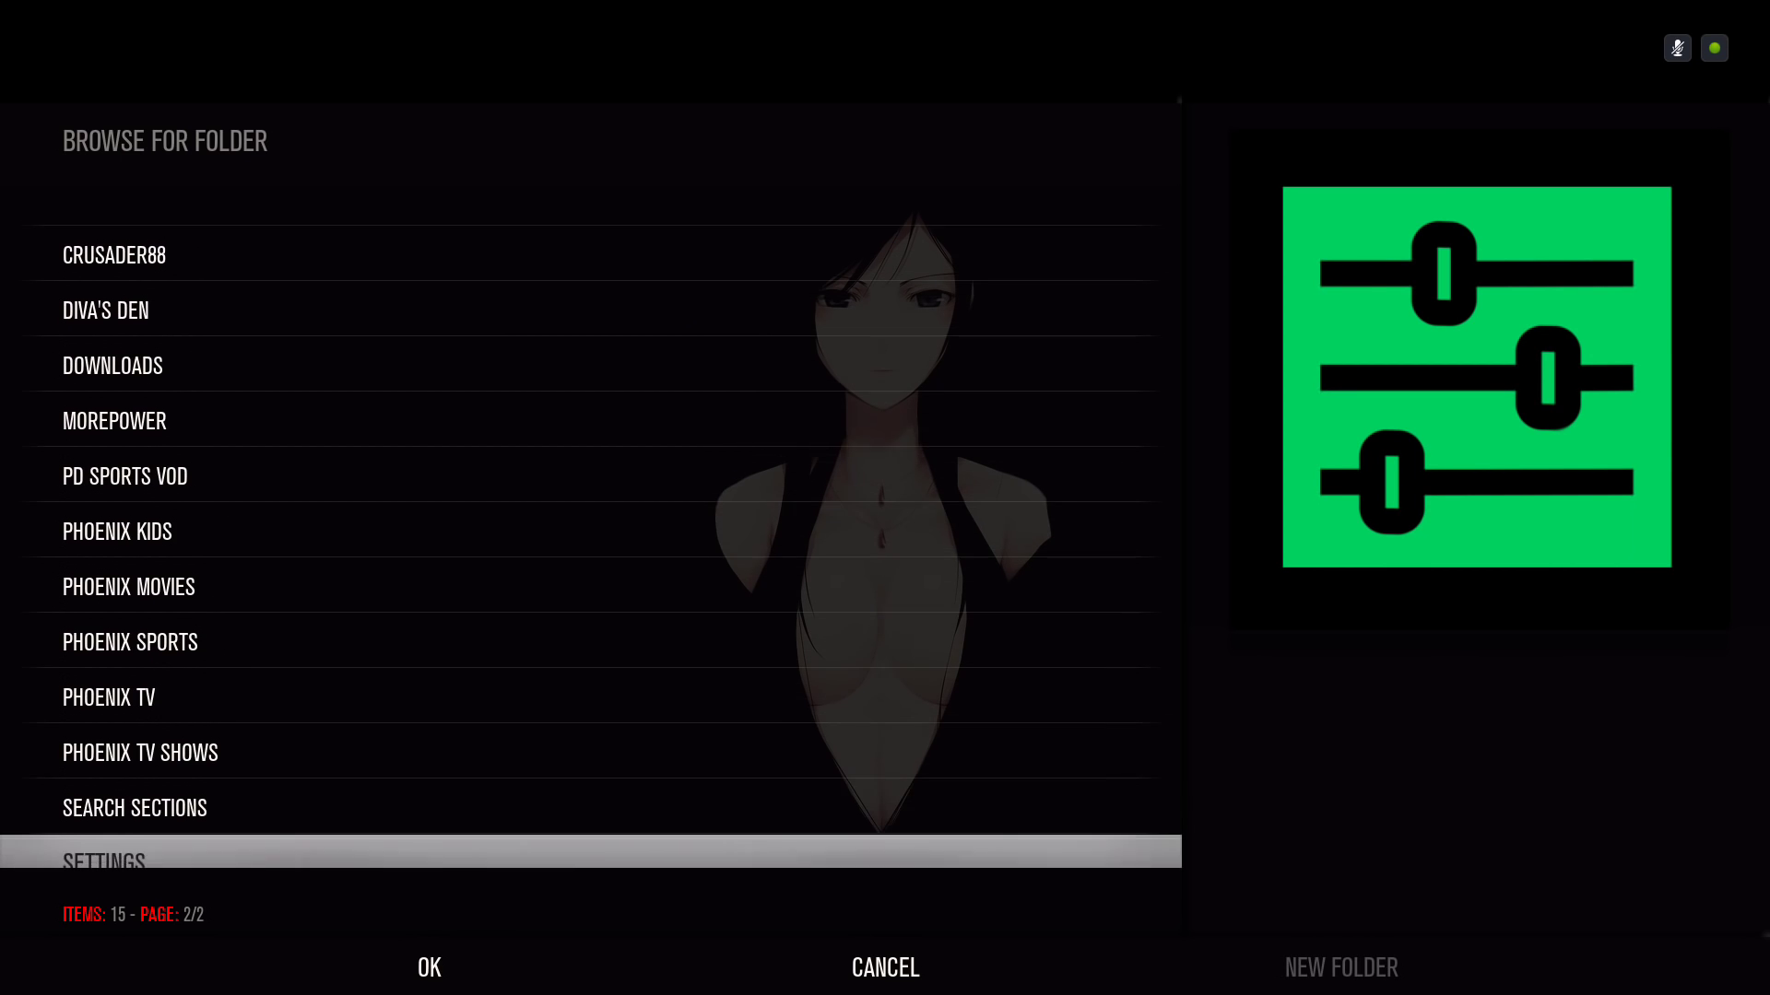
pyautogui.scroll(-3)
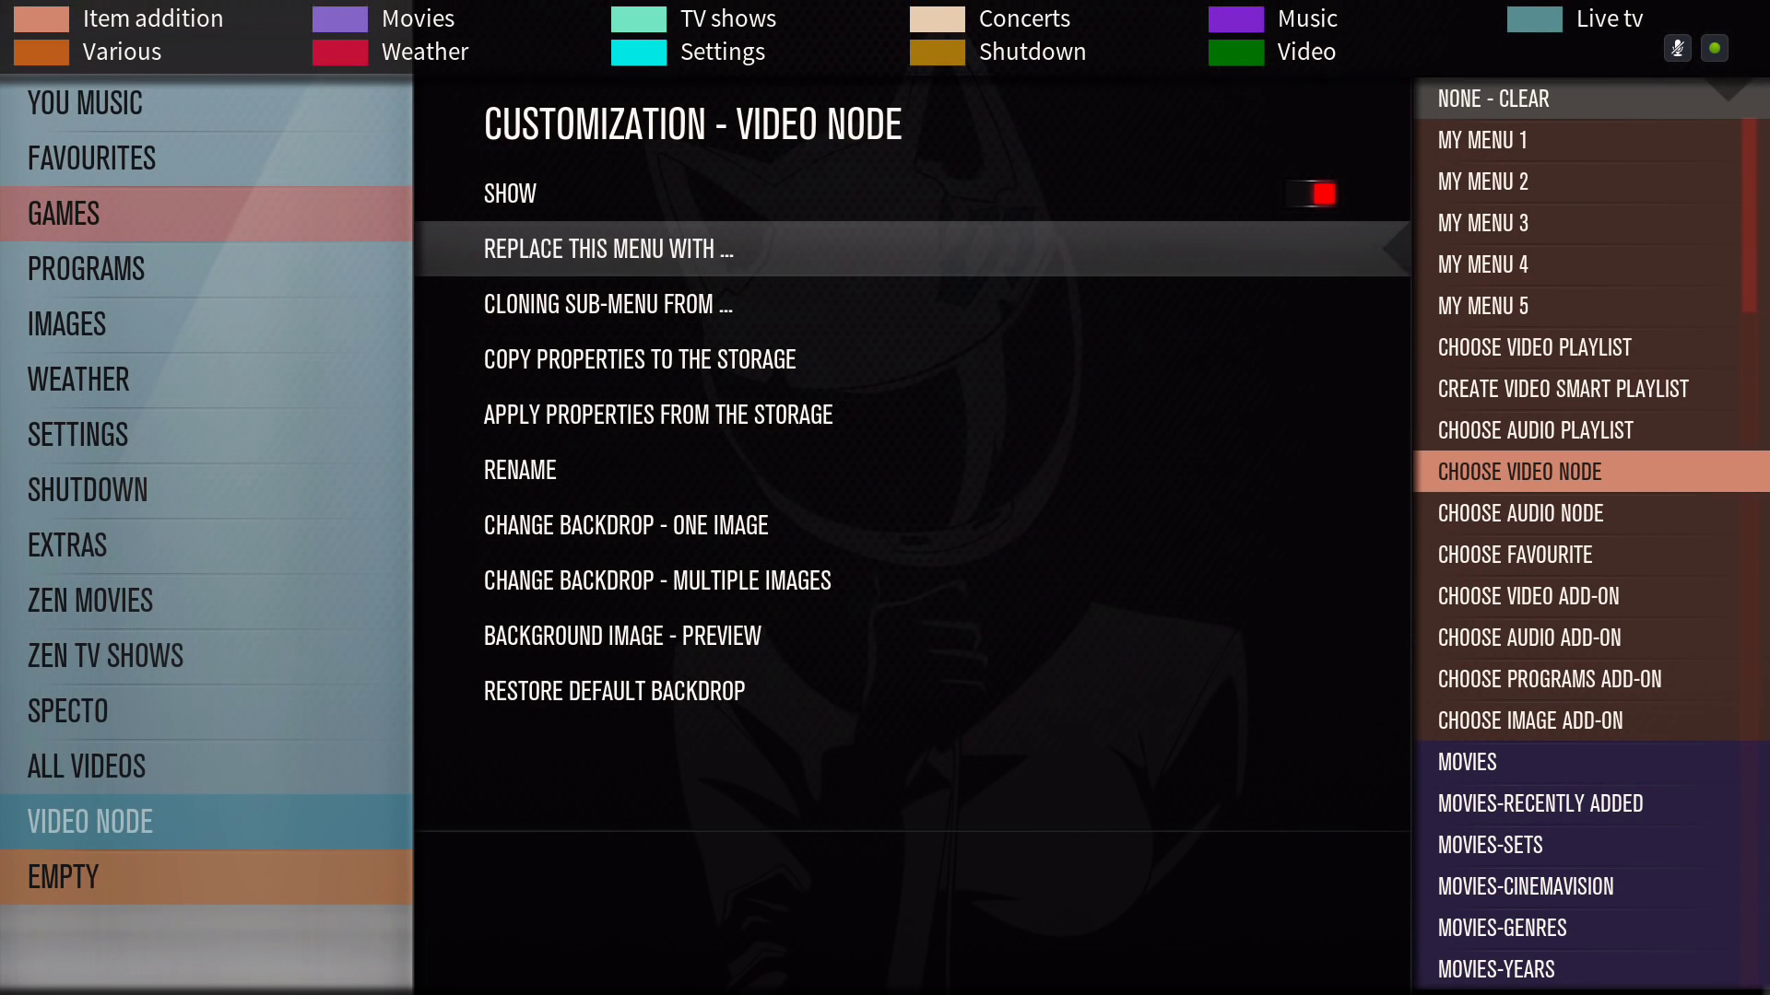
# Replace the empty slot with the Exodus add-on's MOVIES folder as a video add-on.
pyautogui.click(1534, 471)
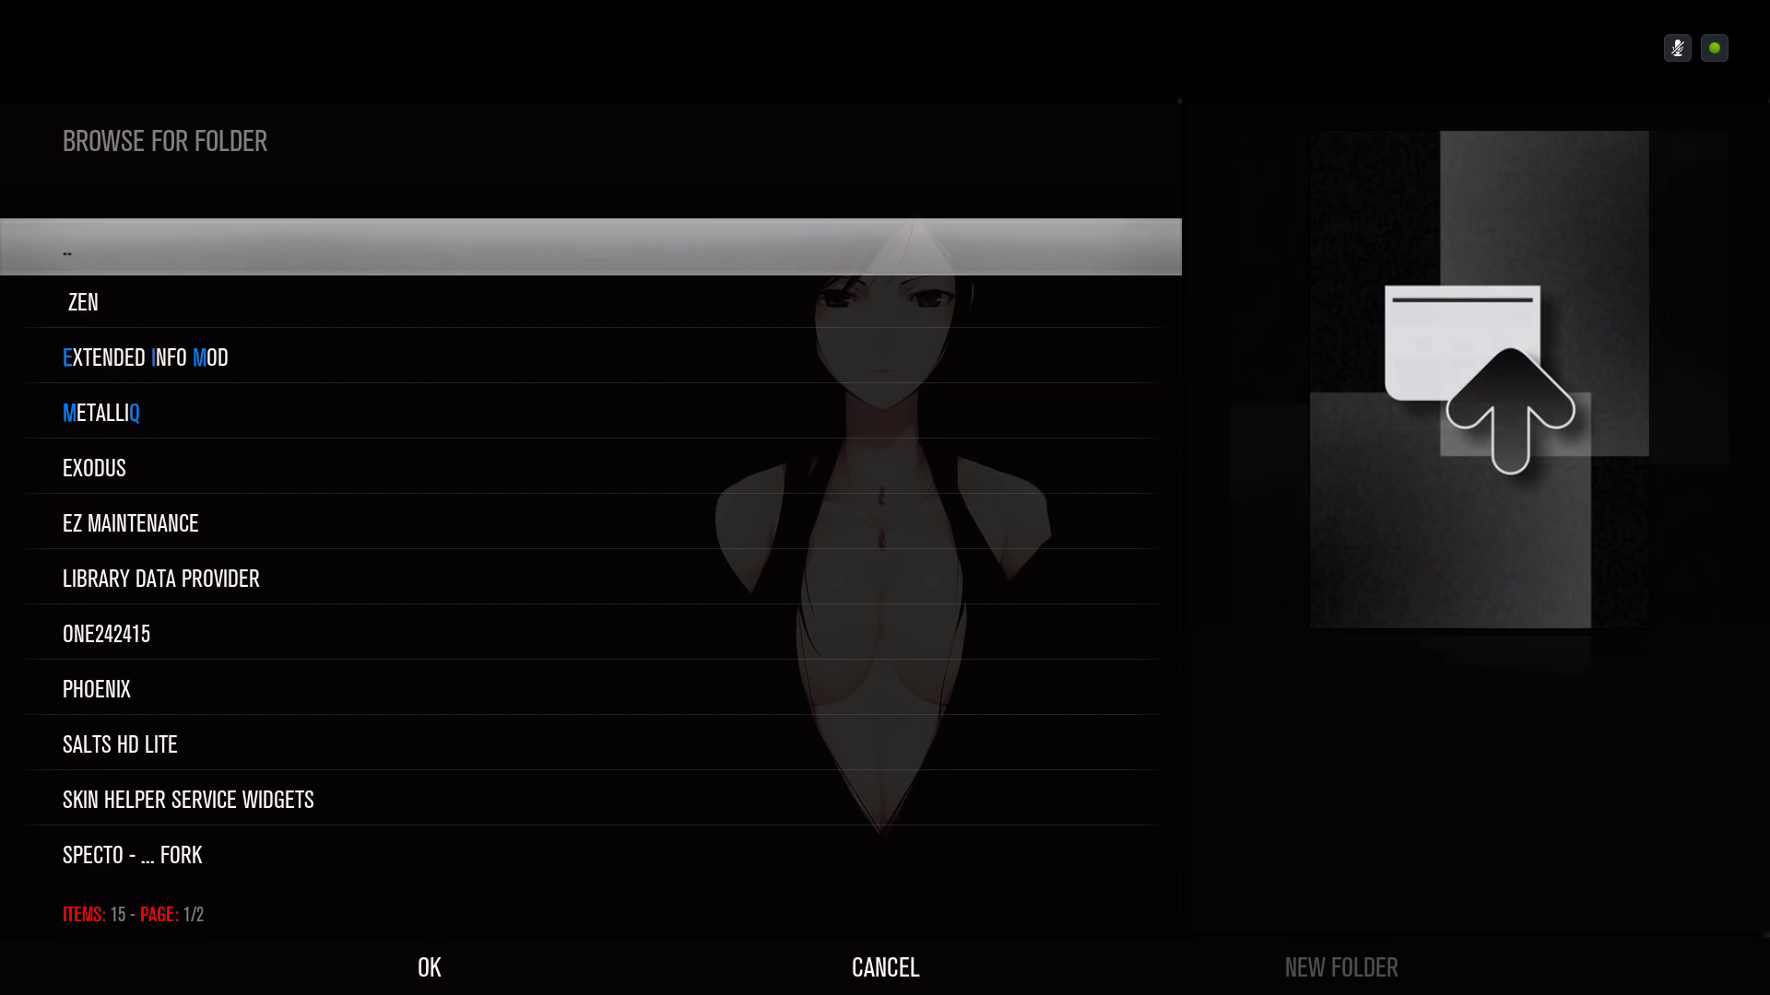
pyautogui.click(106, 633)
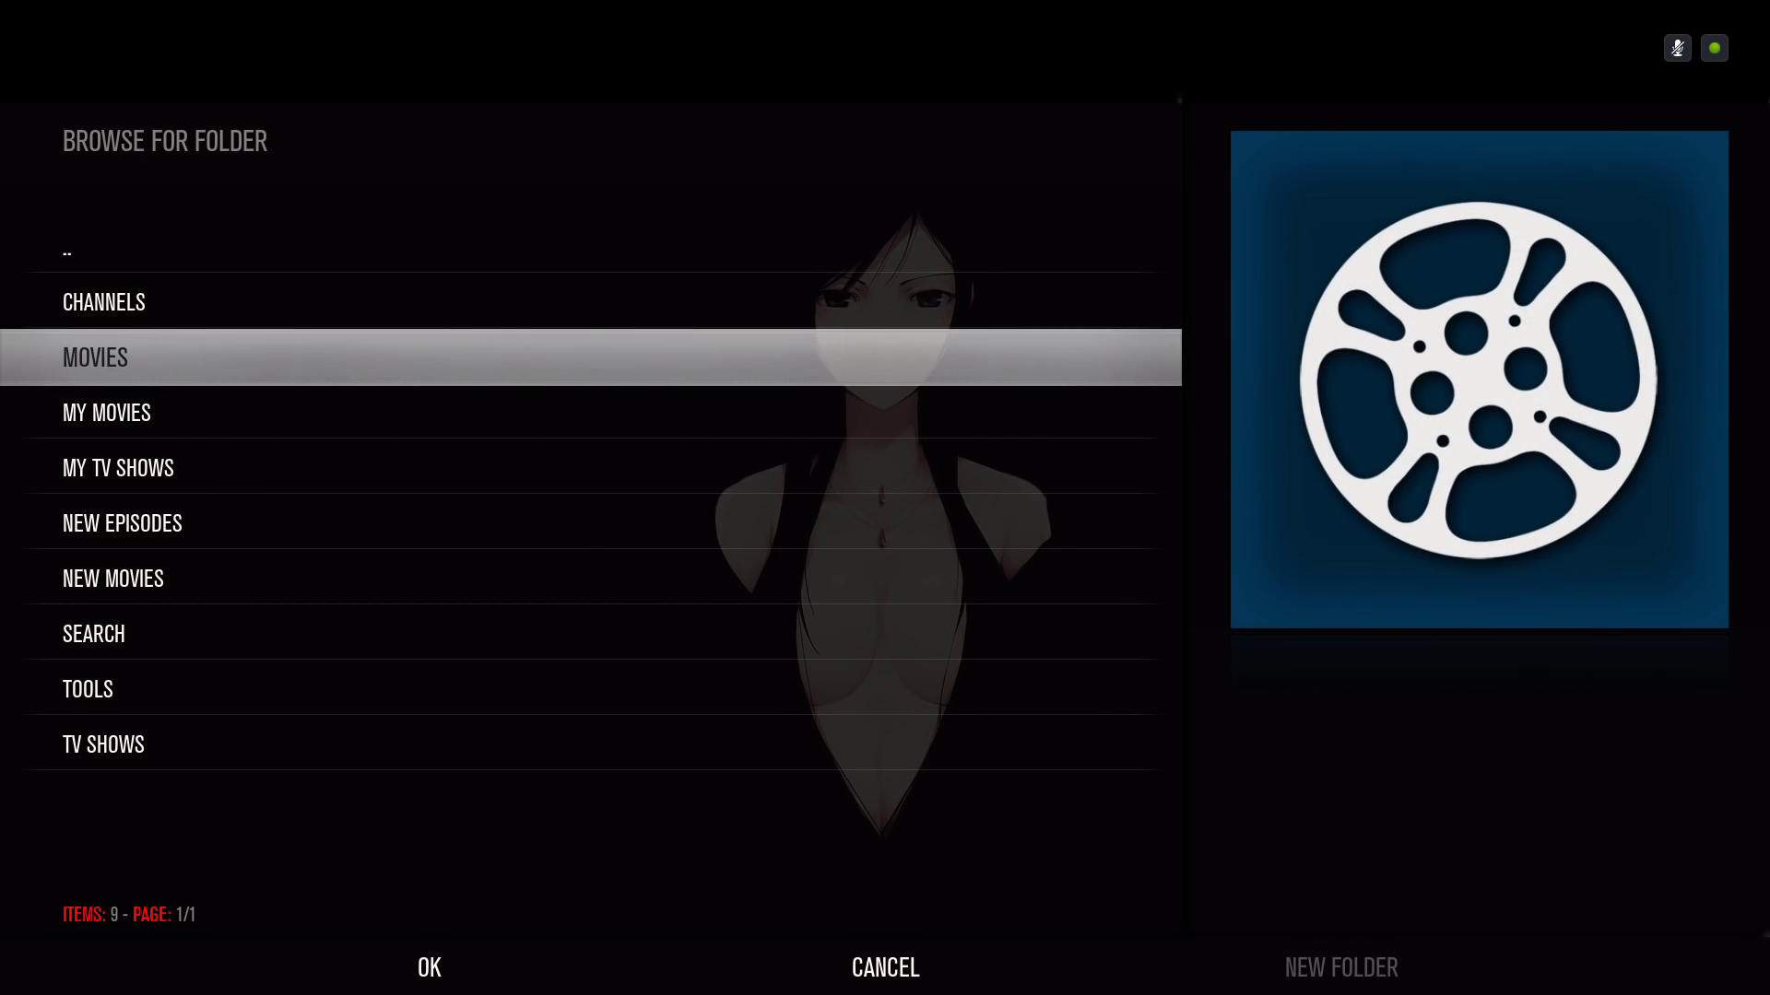
pyautogui.doubleClick(95, 357)
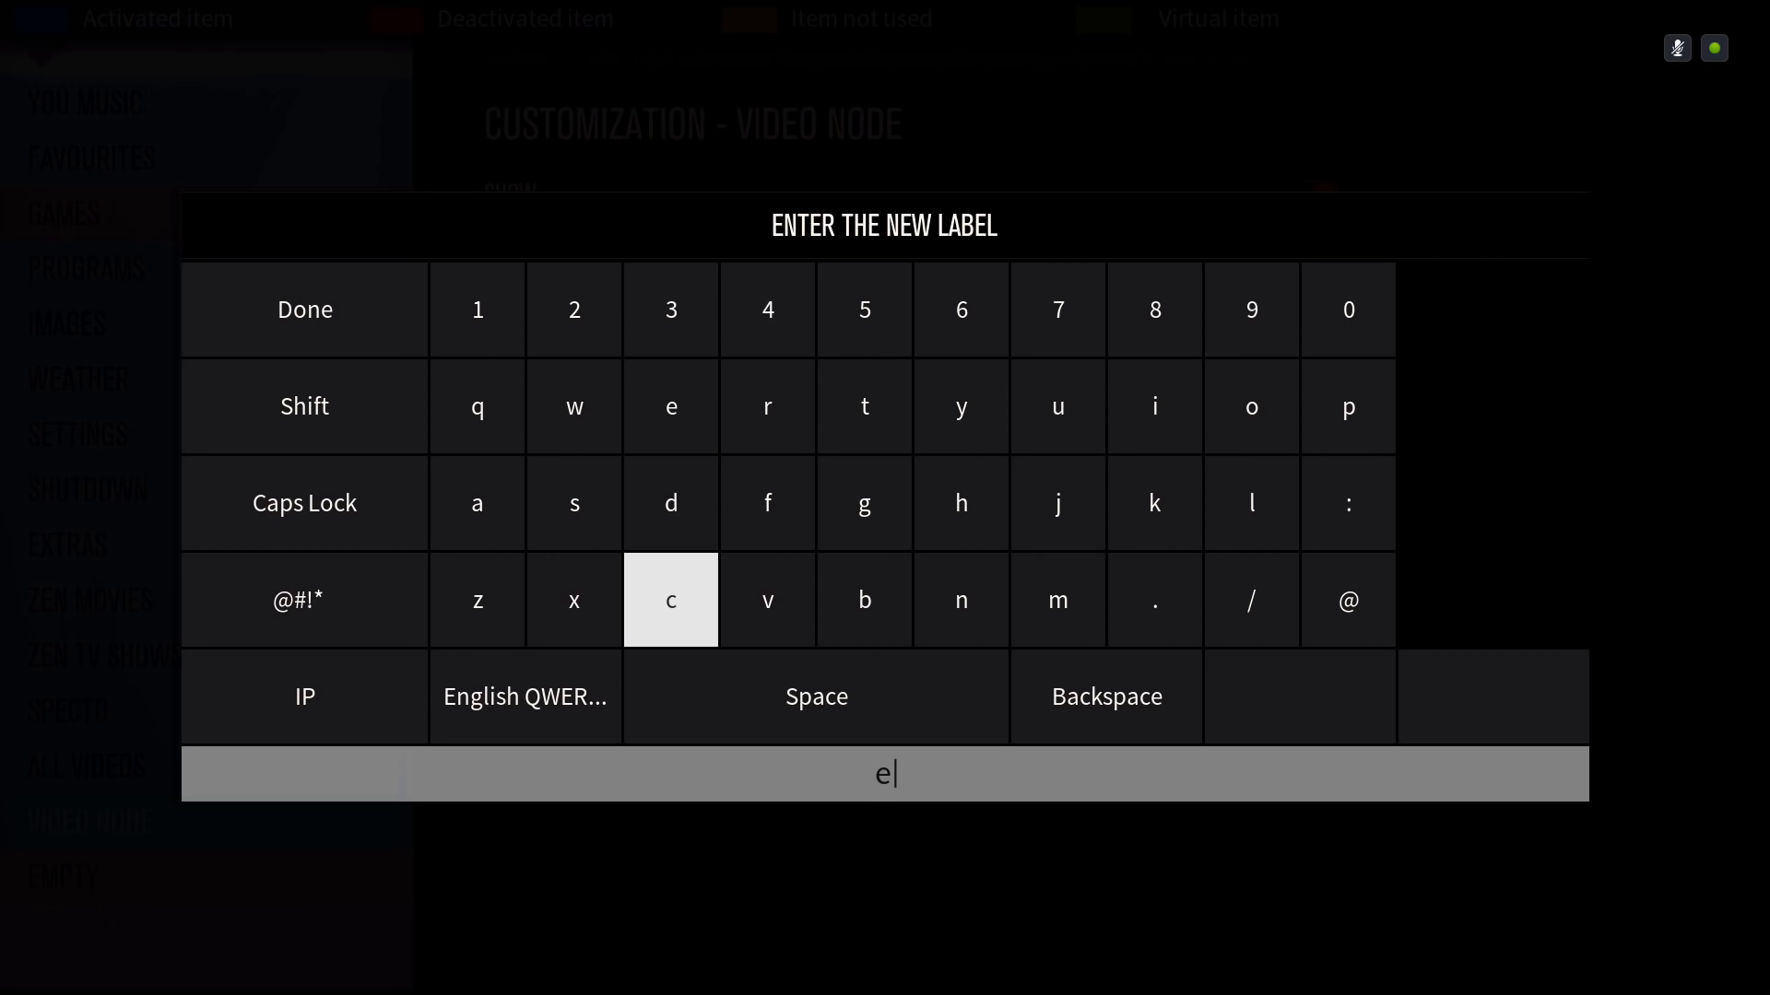
# Spell 'exodus movies' on the on-screen keyboard as the menu item's label.
pyautogui.click(573, 599)
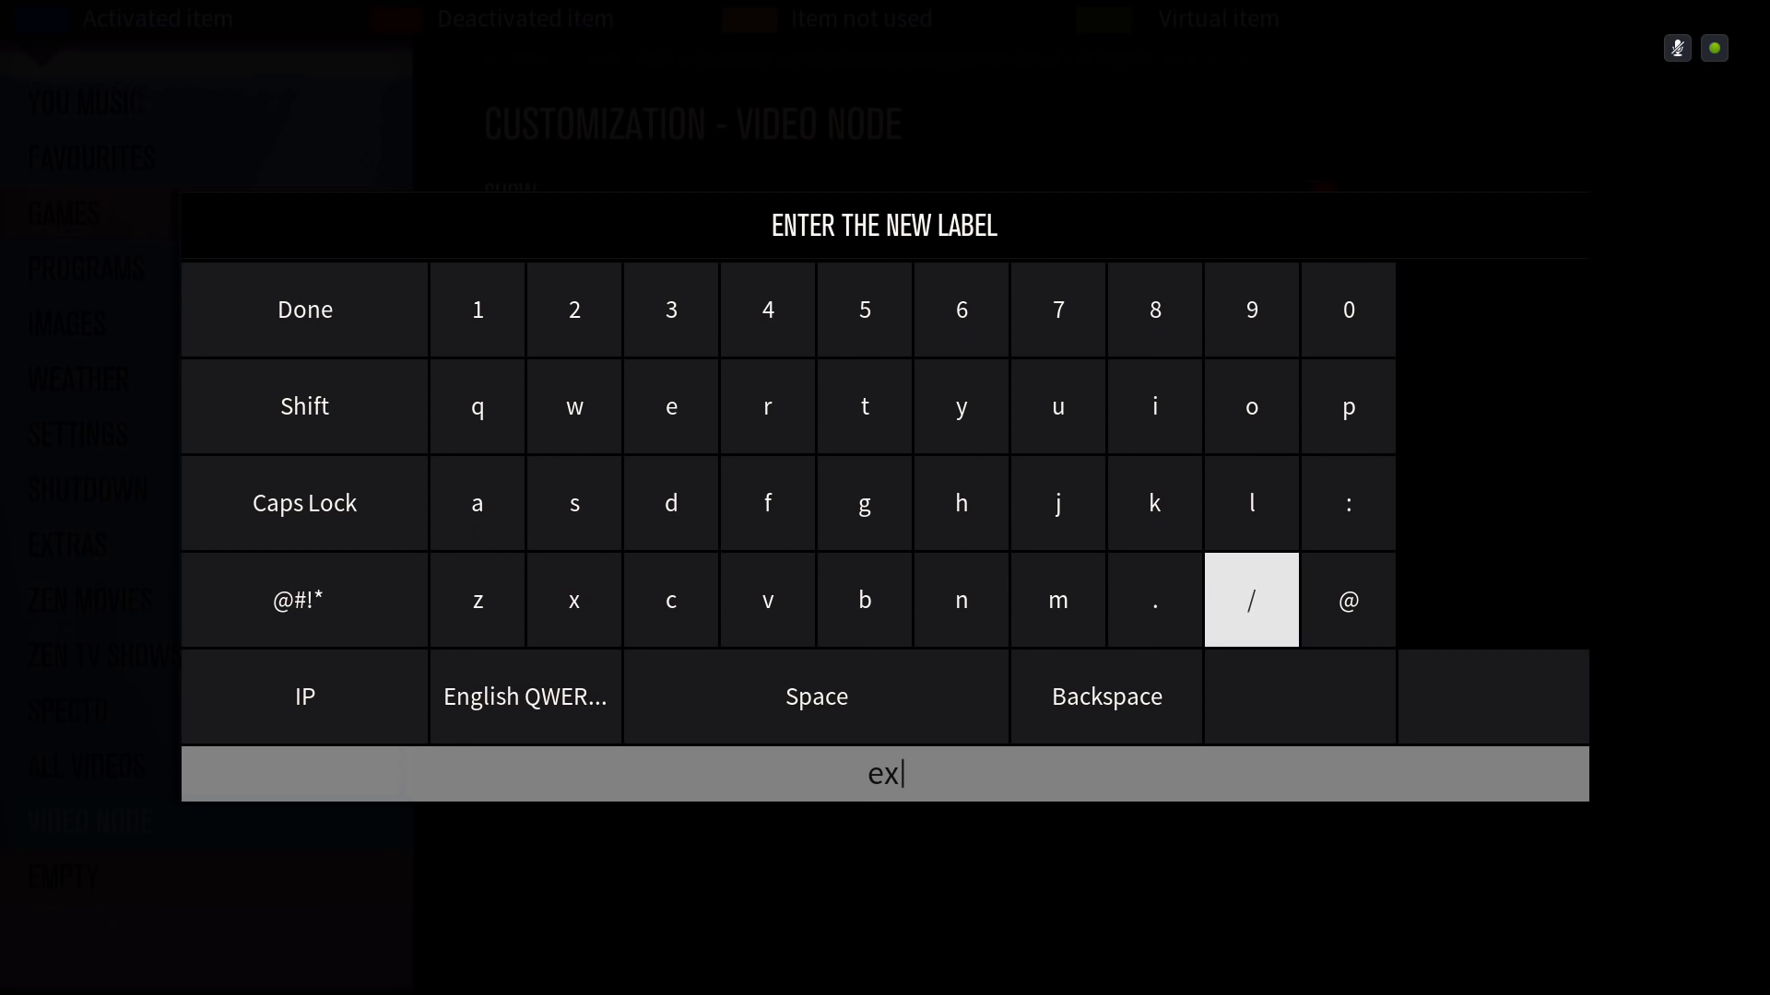
pyautogui.click(670, 503)
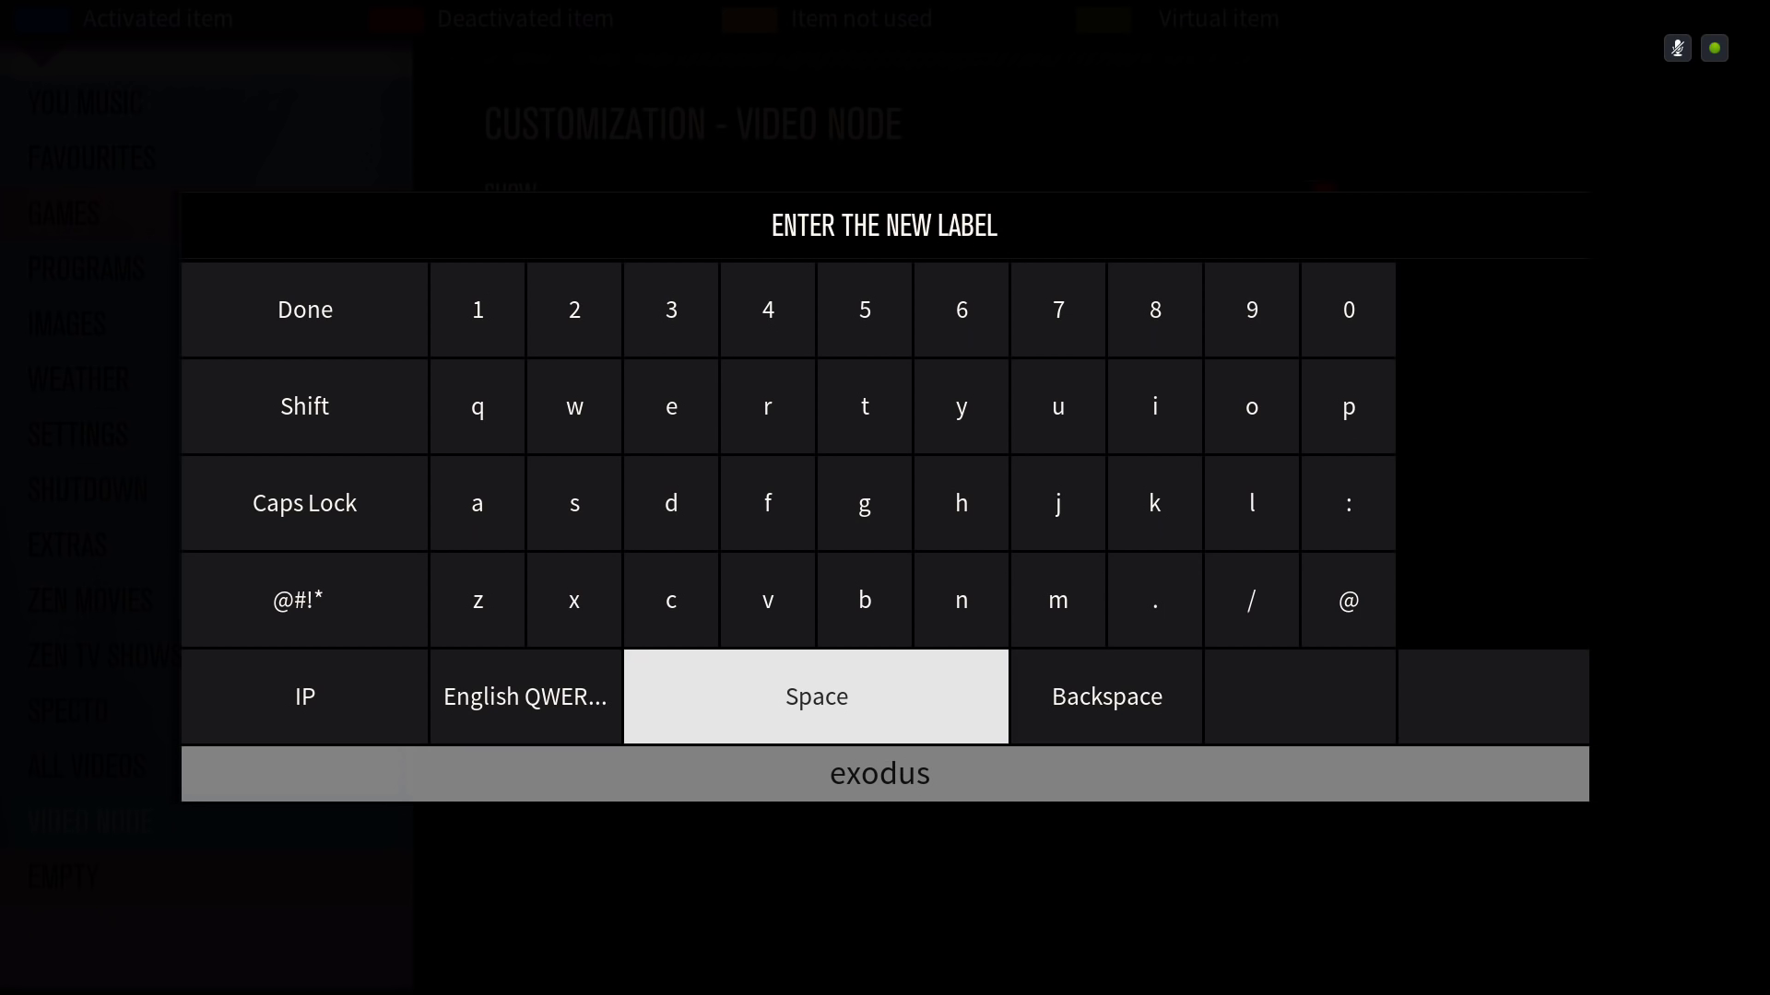
pyautogui.moveTo(1056, 599)
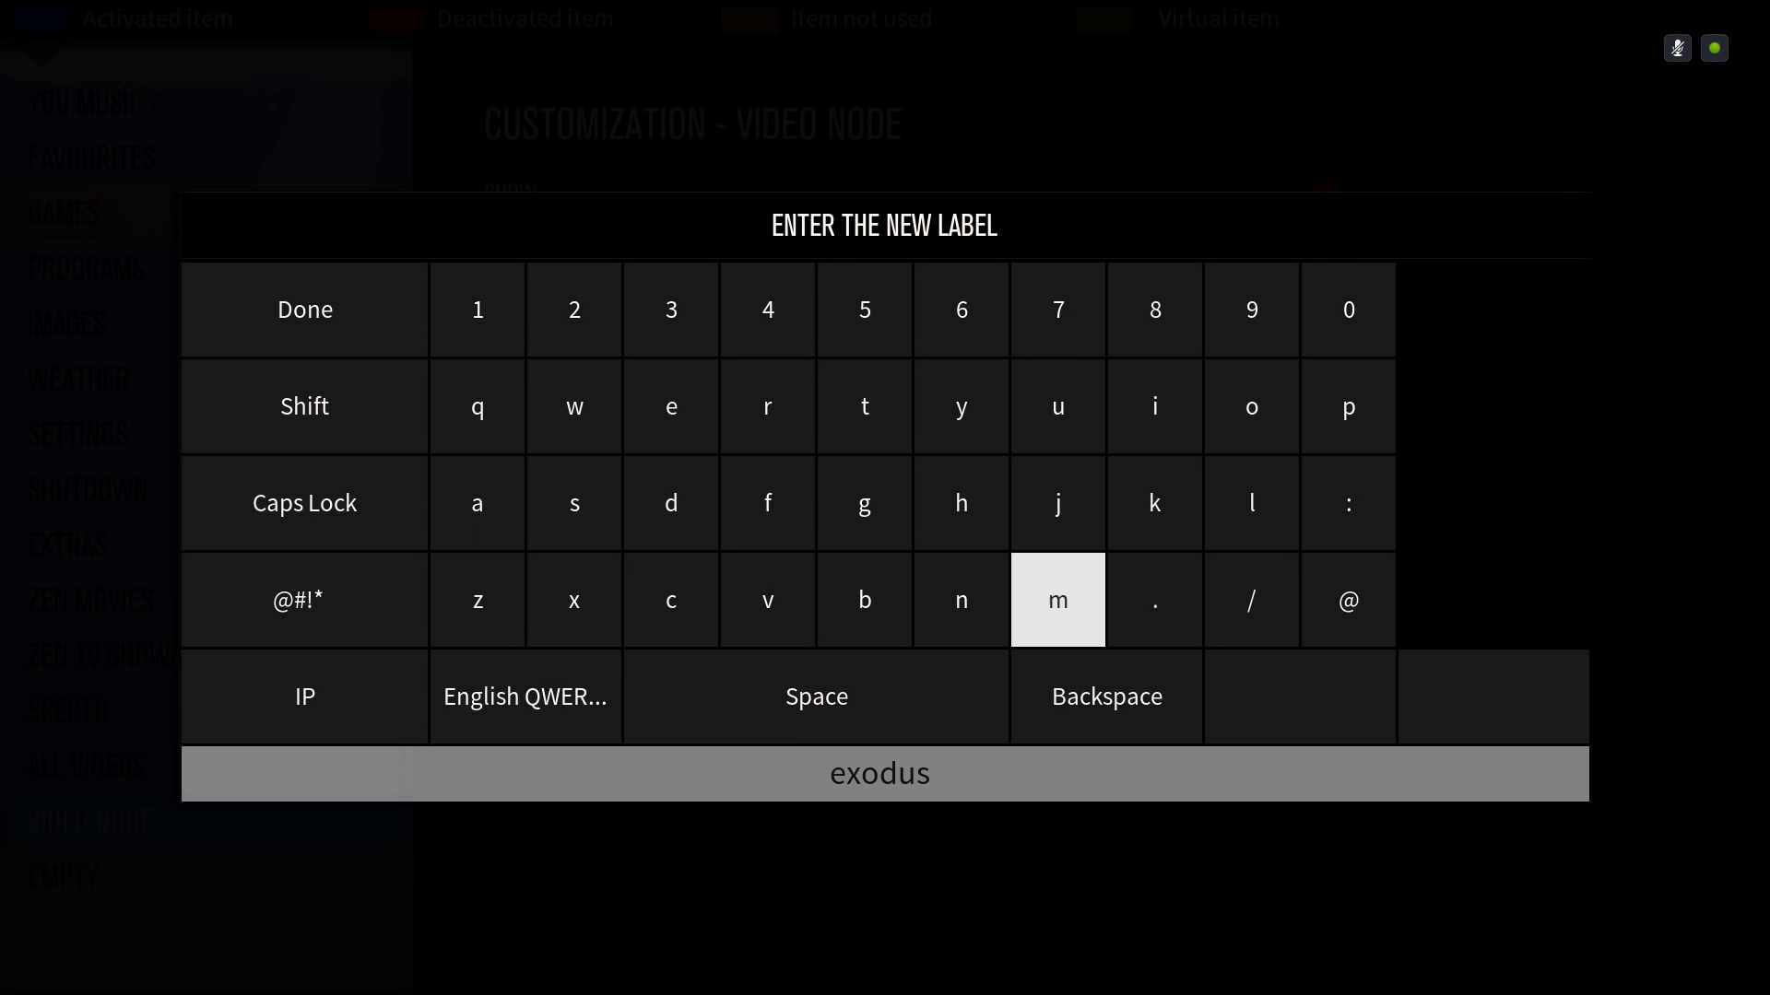
pyautogui.click(1056, 599)
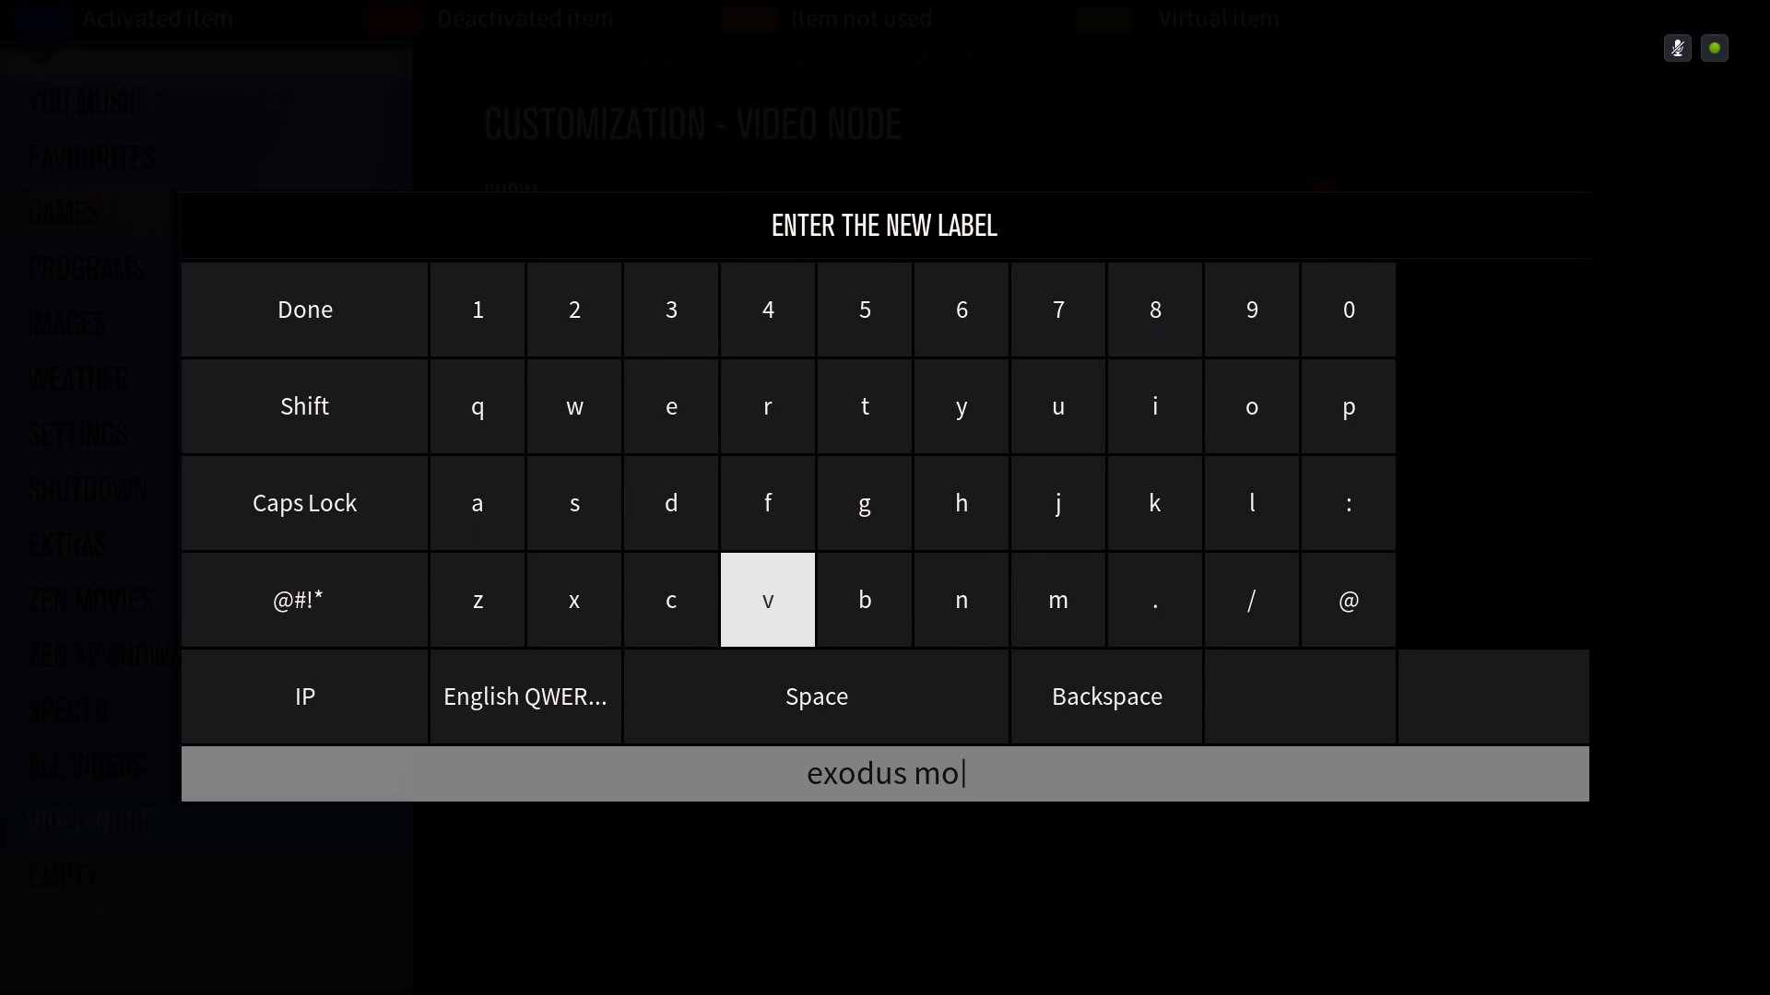
pyautogui.click(766, 599)
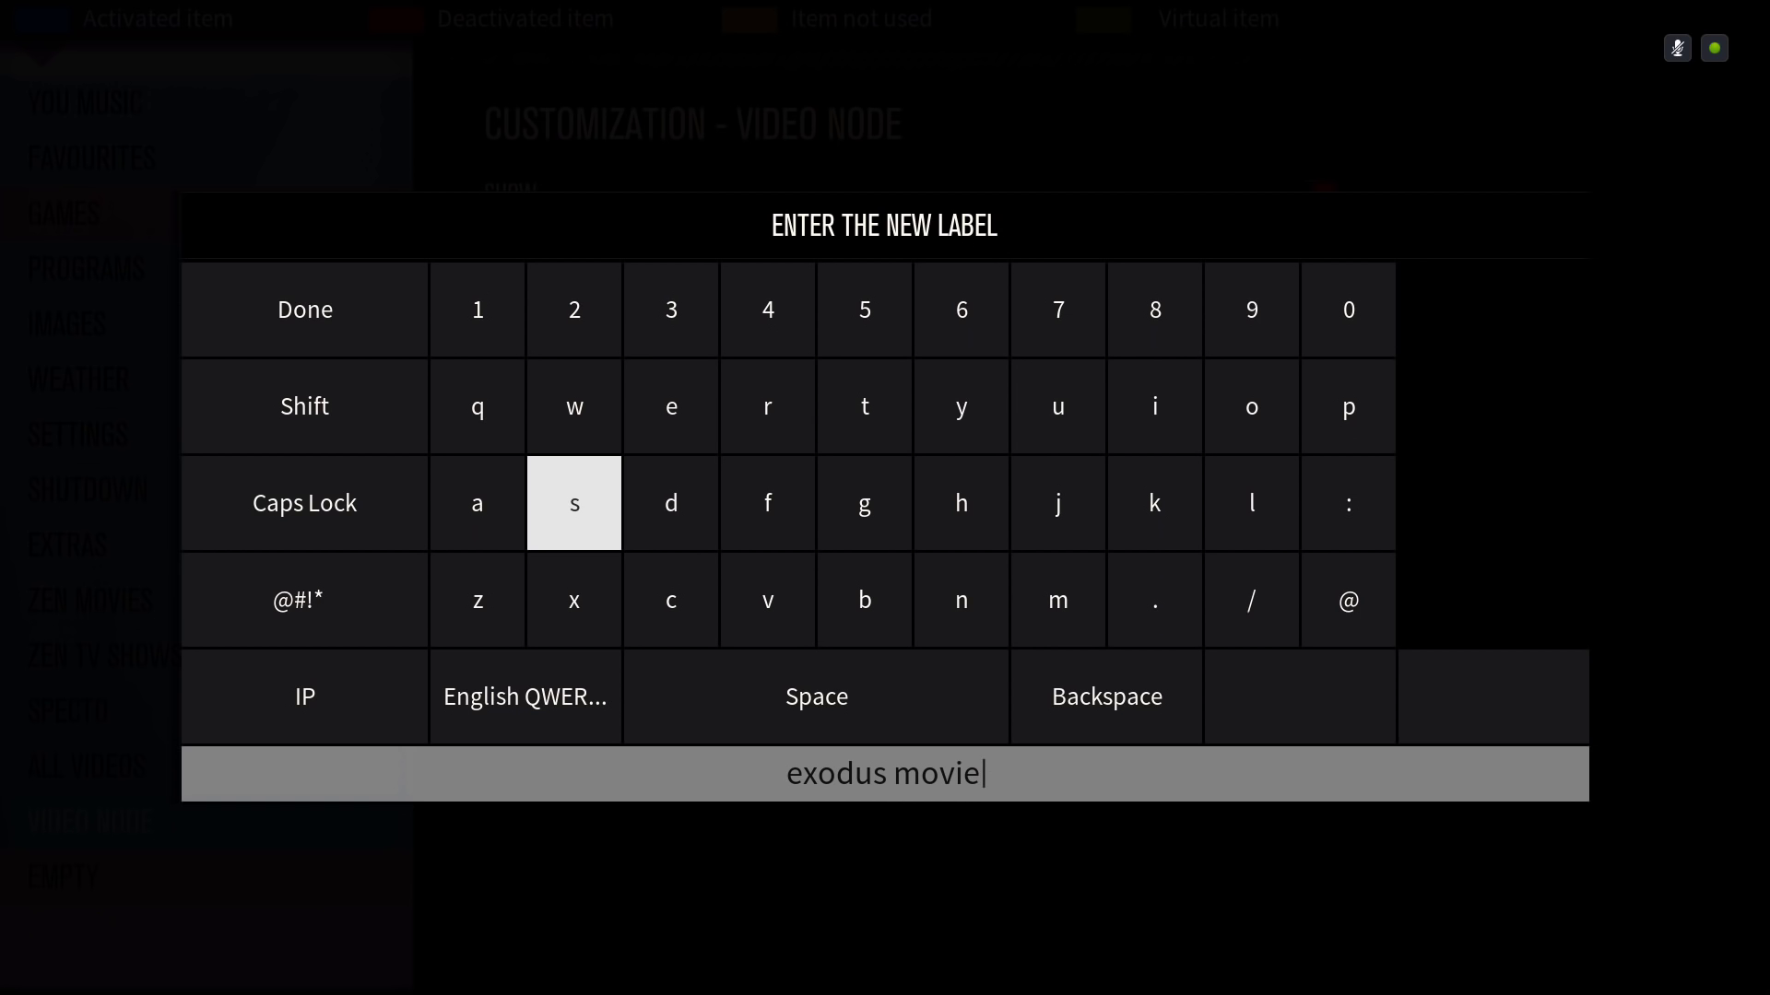
pyautogui.click(573, 503)
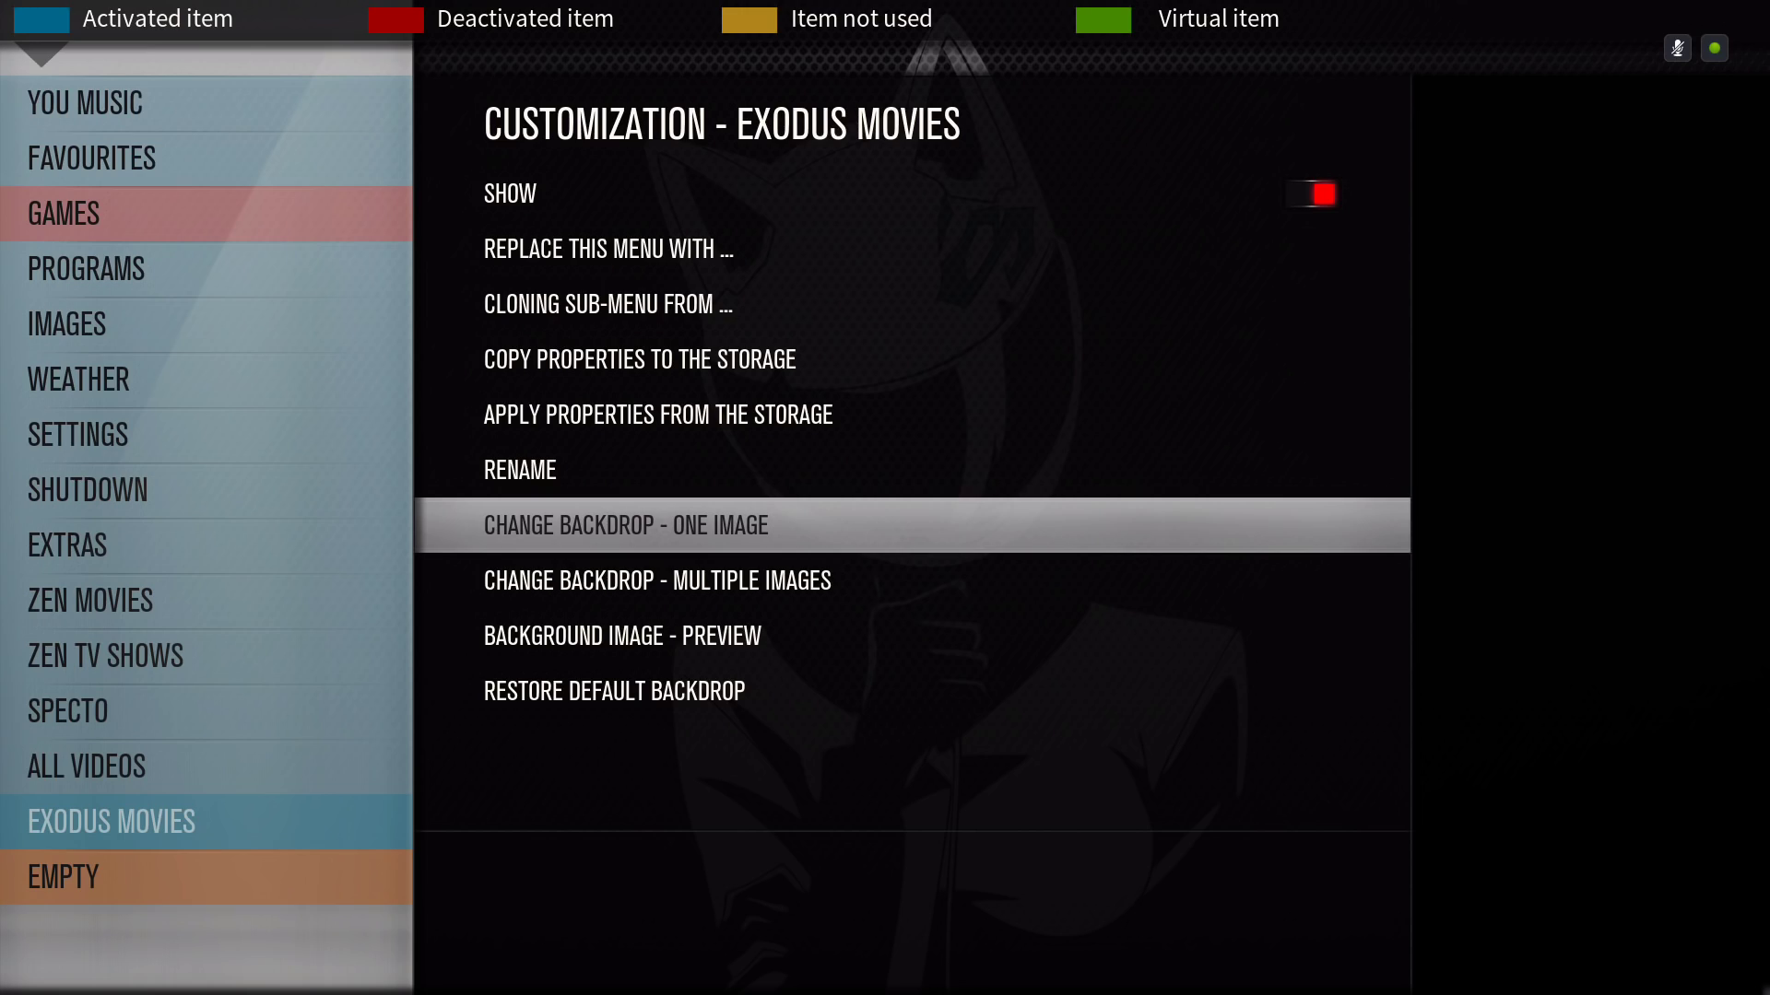
# Back out of menu customization, Interface settings and the Settings hub.
pyautogui.click(607, 303)
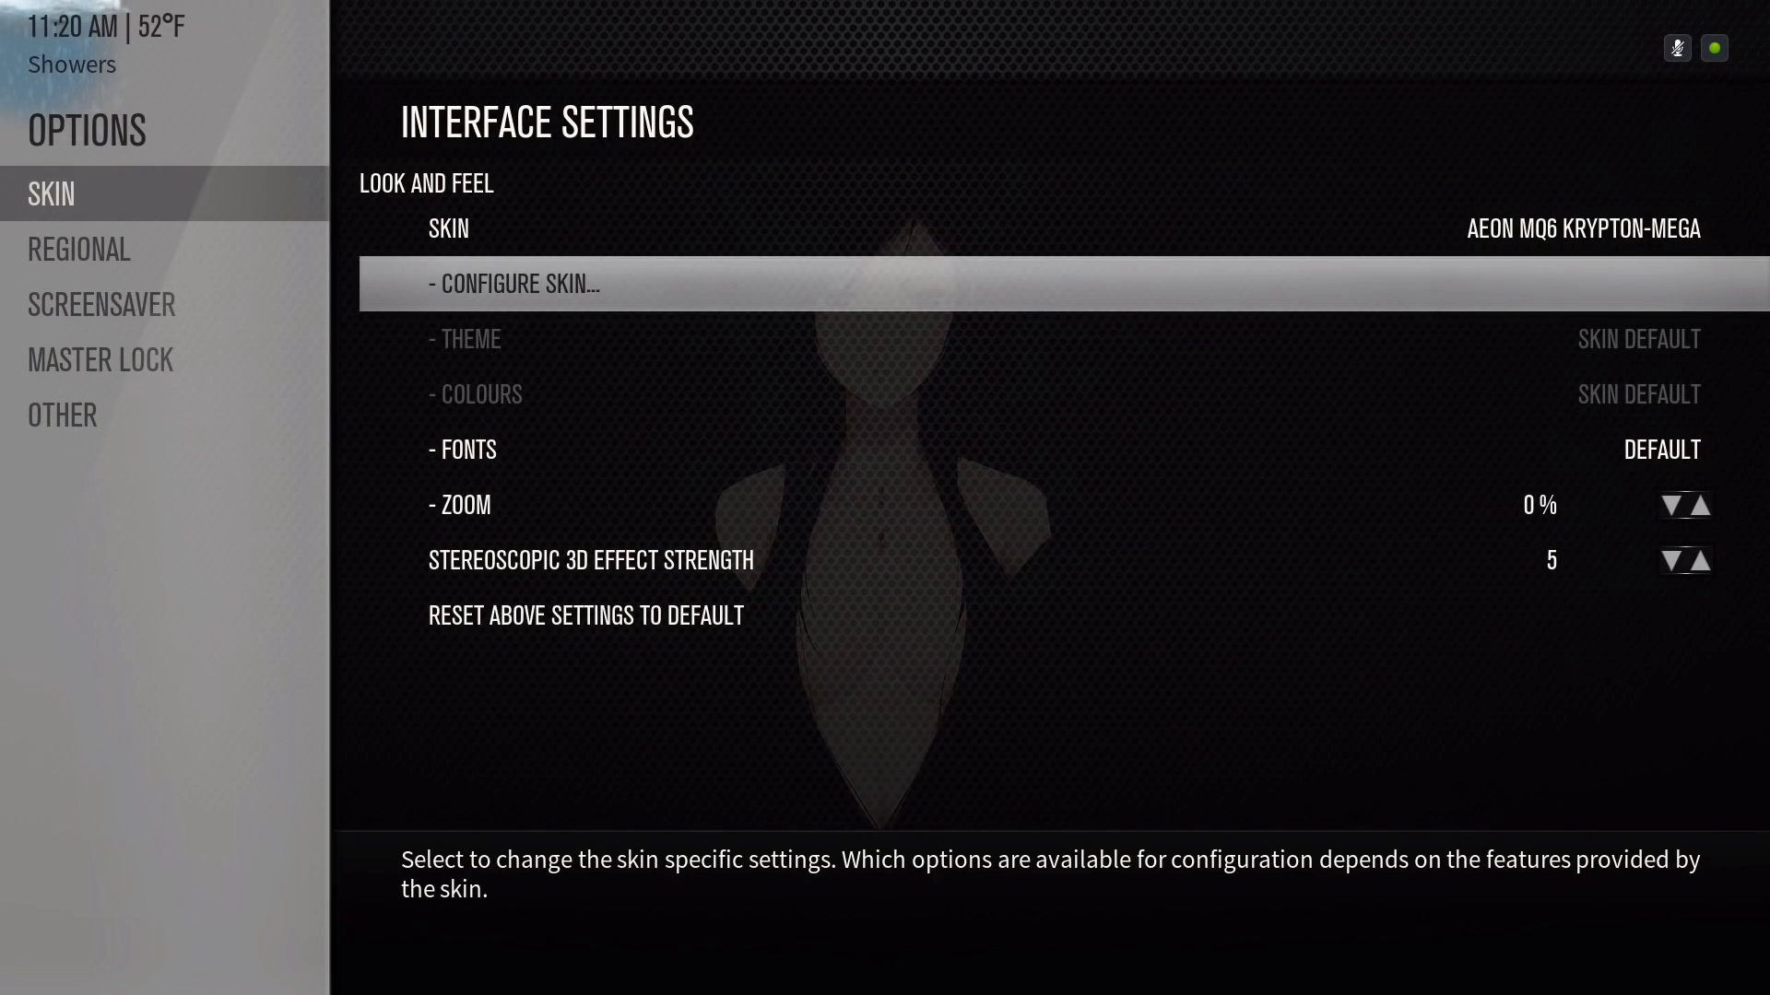
pyautogui.press('Escape')
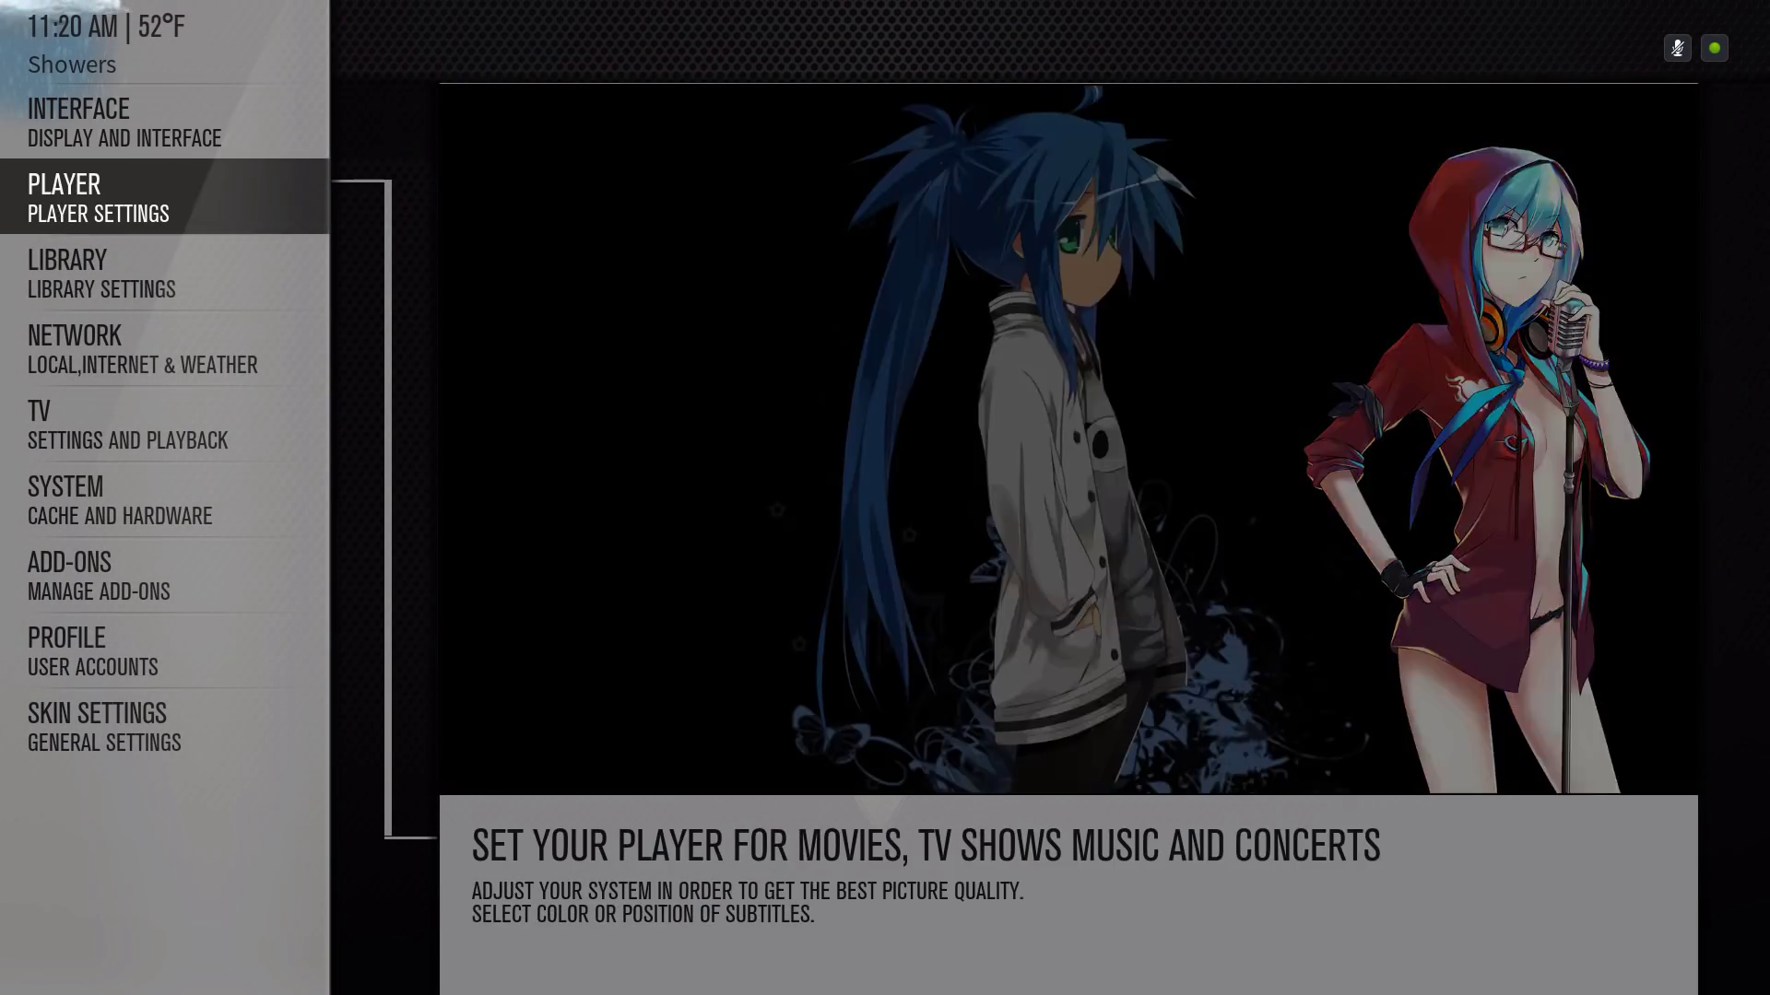
pyautogui.click(98, 575)
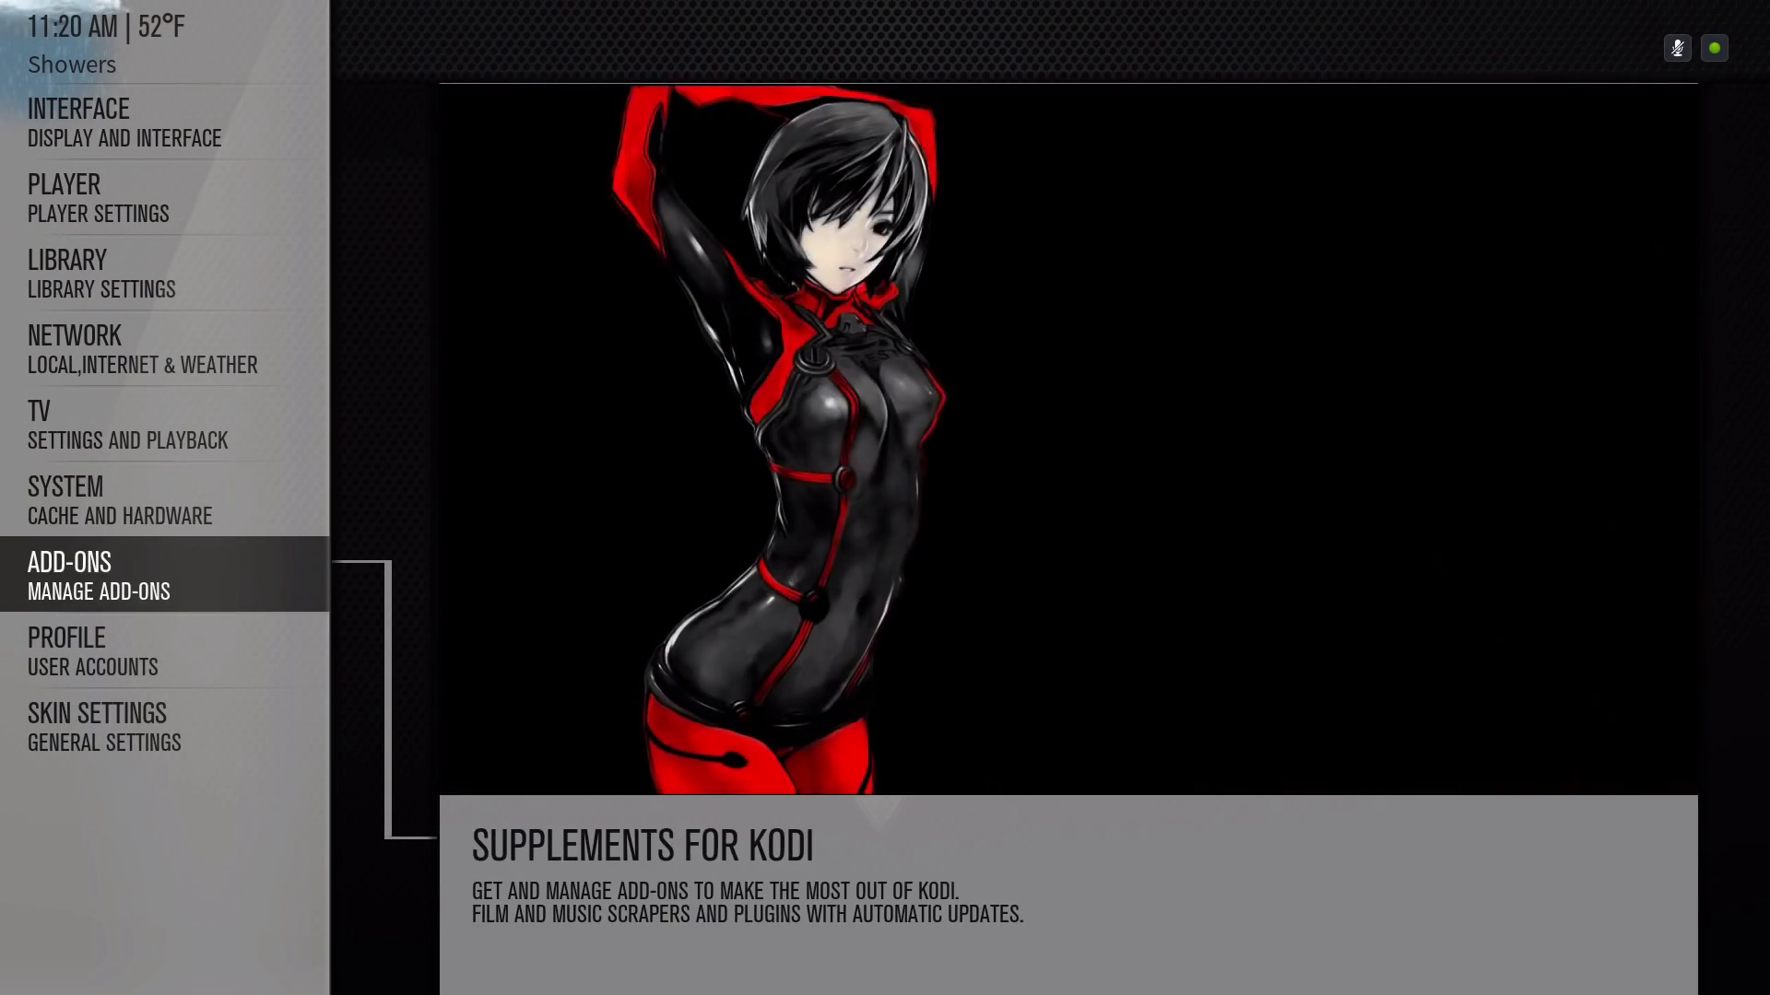
pyautogui.click(97, 727)
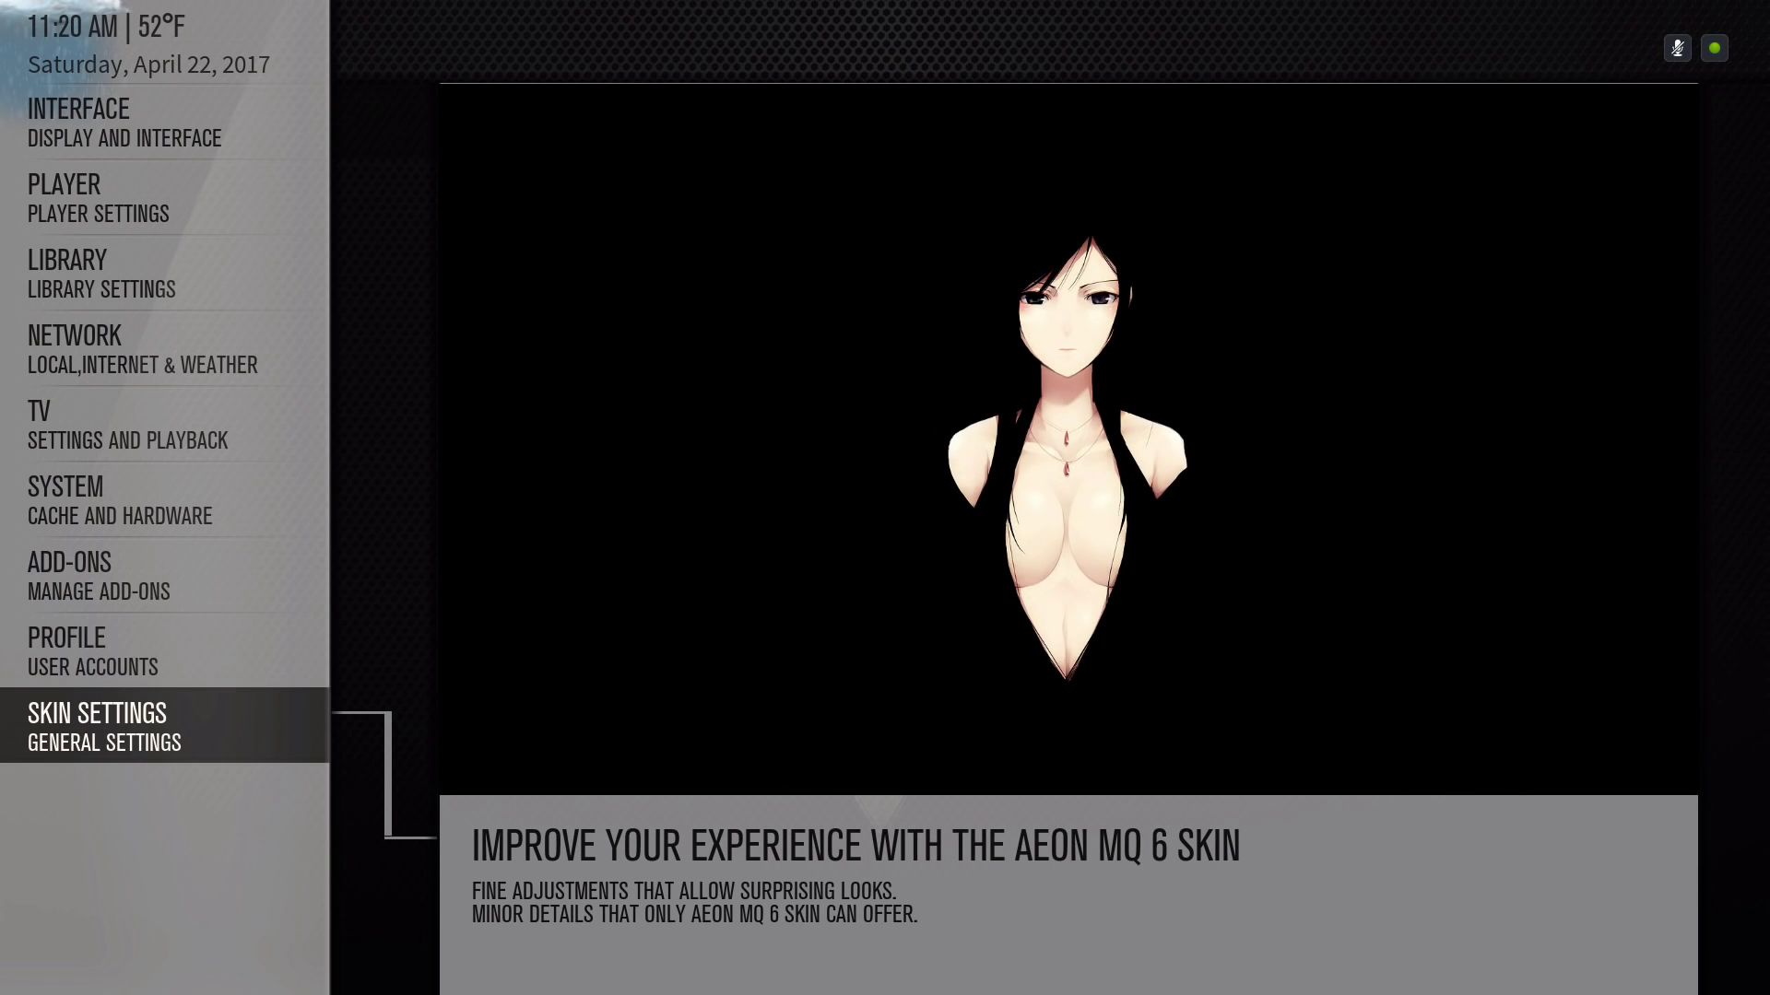
pyautogui.press('Escape')
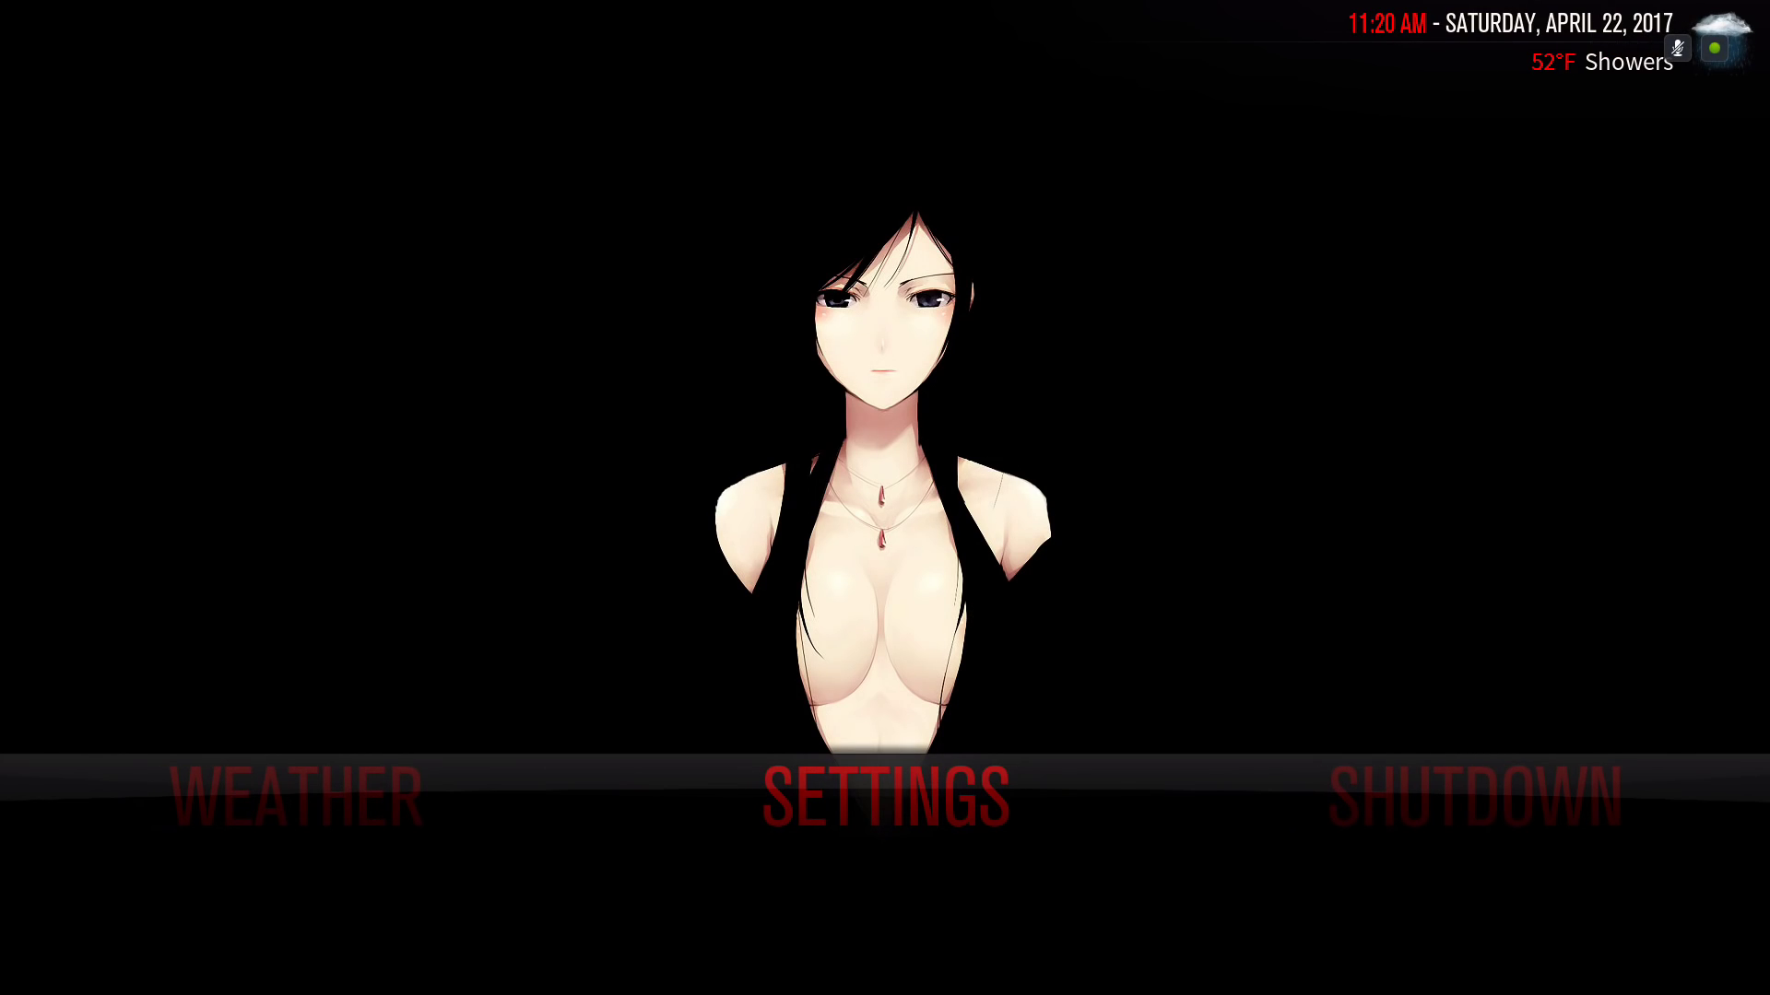
# Scroll the home menu bar right toward the Exodus Movies entry.
pyautogui.hscroll(3)
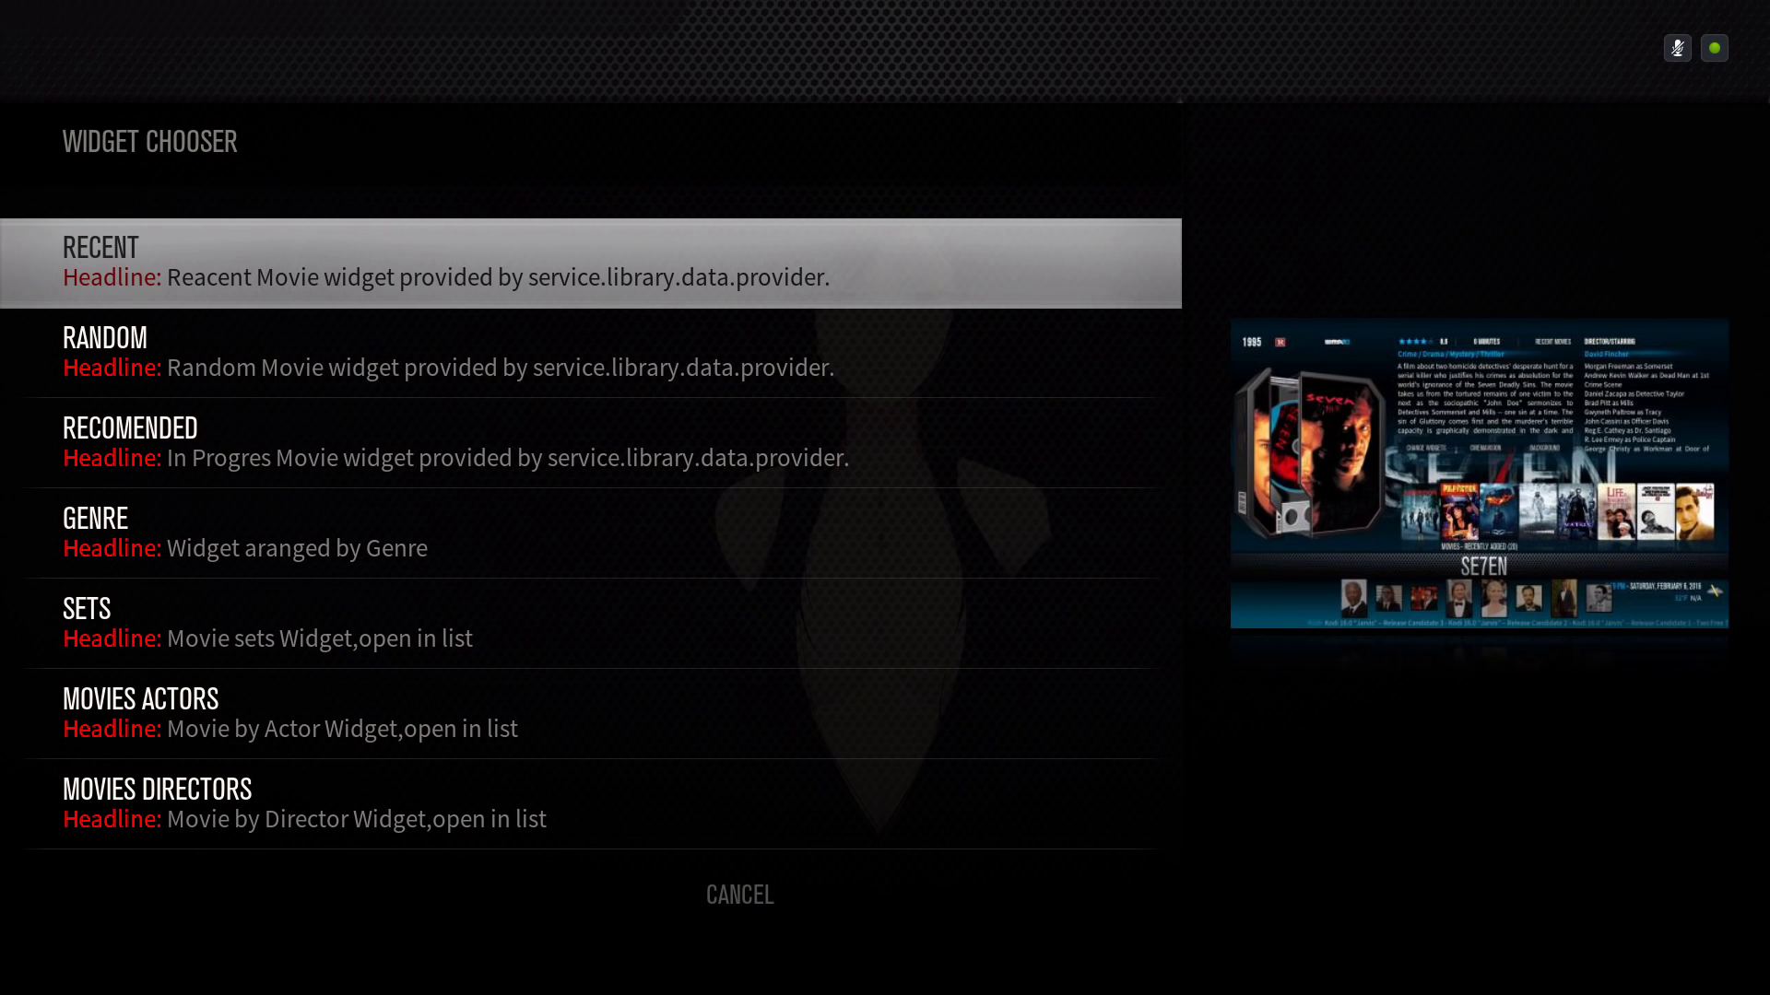
# Scroll the Widget Chooser's movie widget list to pick one such as Recent.
pyautogui.scroll(-3)
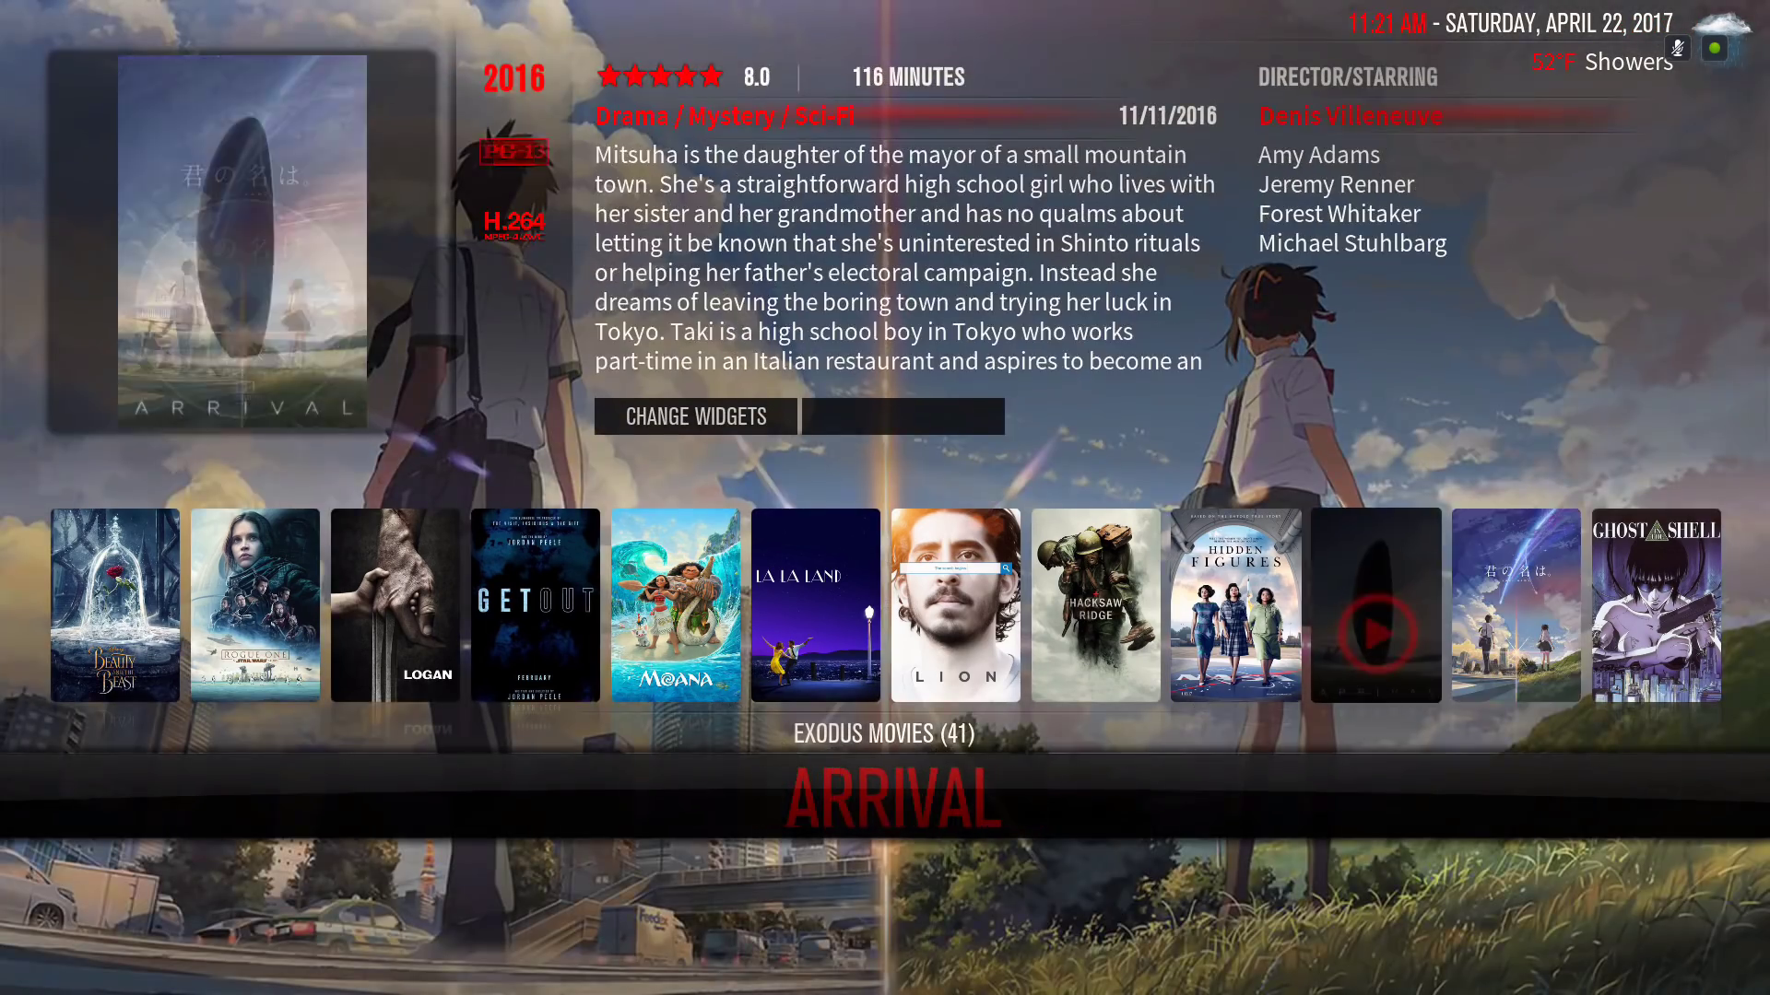
pyautogui.hscroll(3)
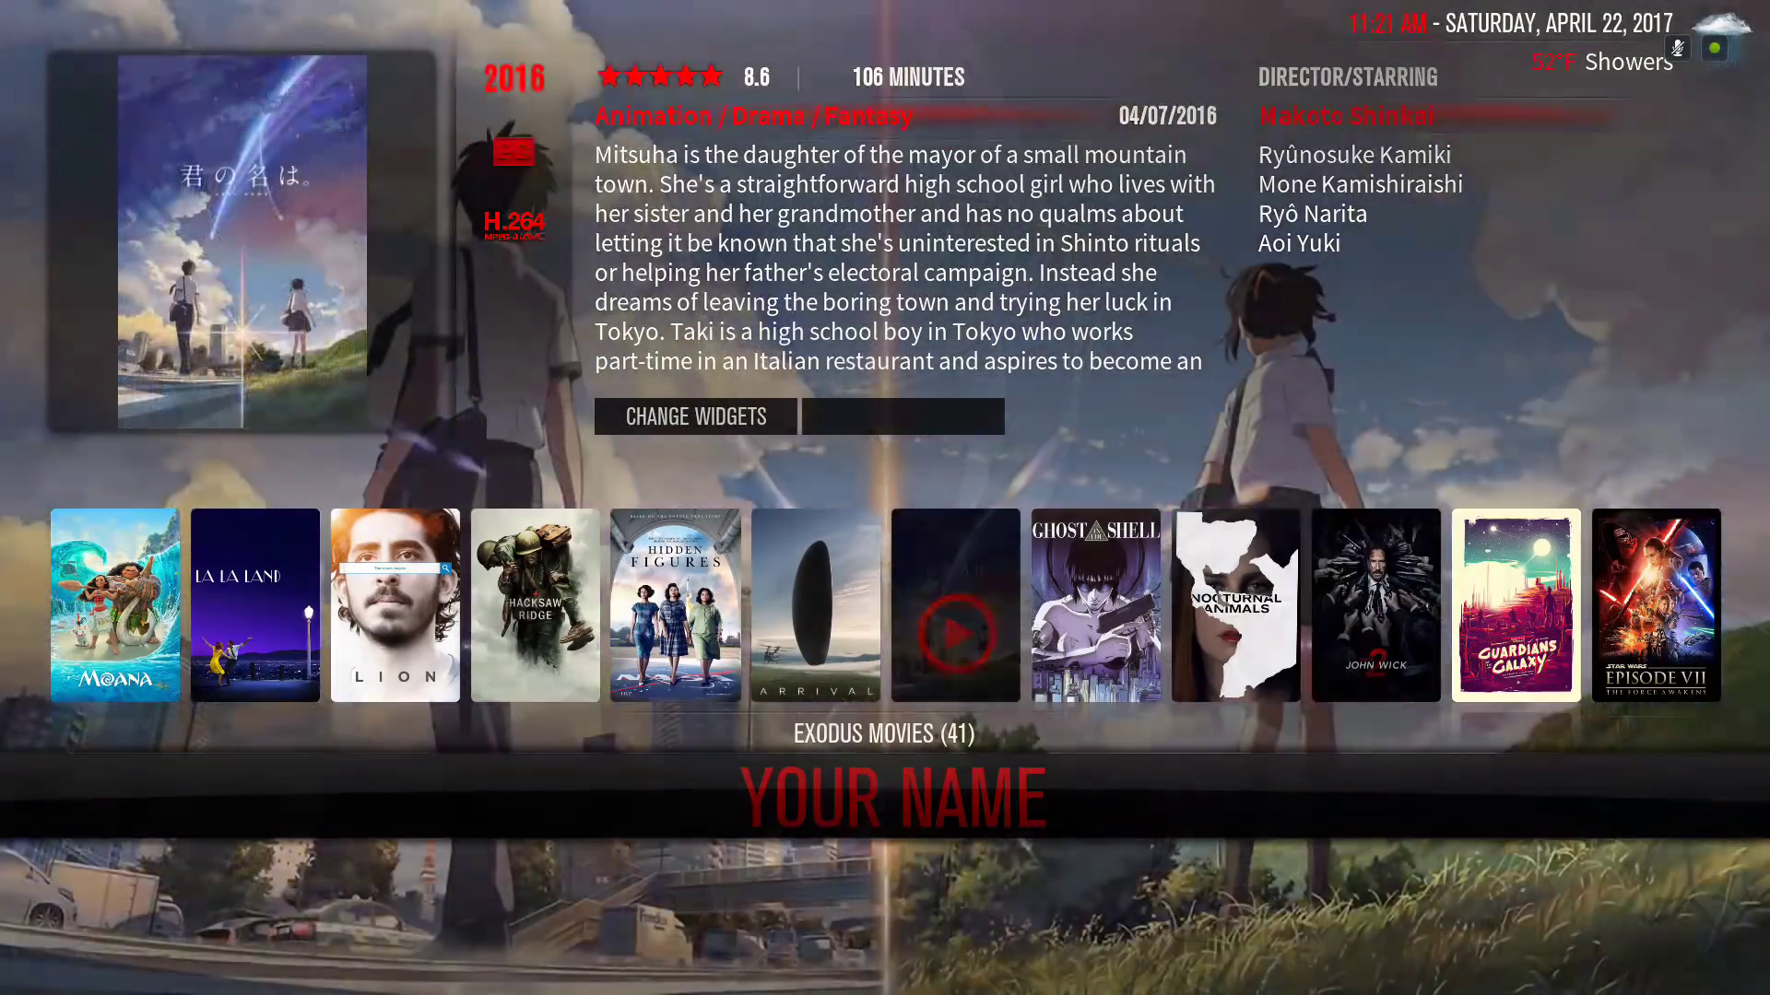
pyautogui.hscroll(-3)
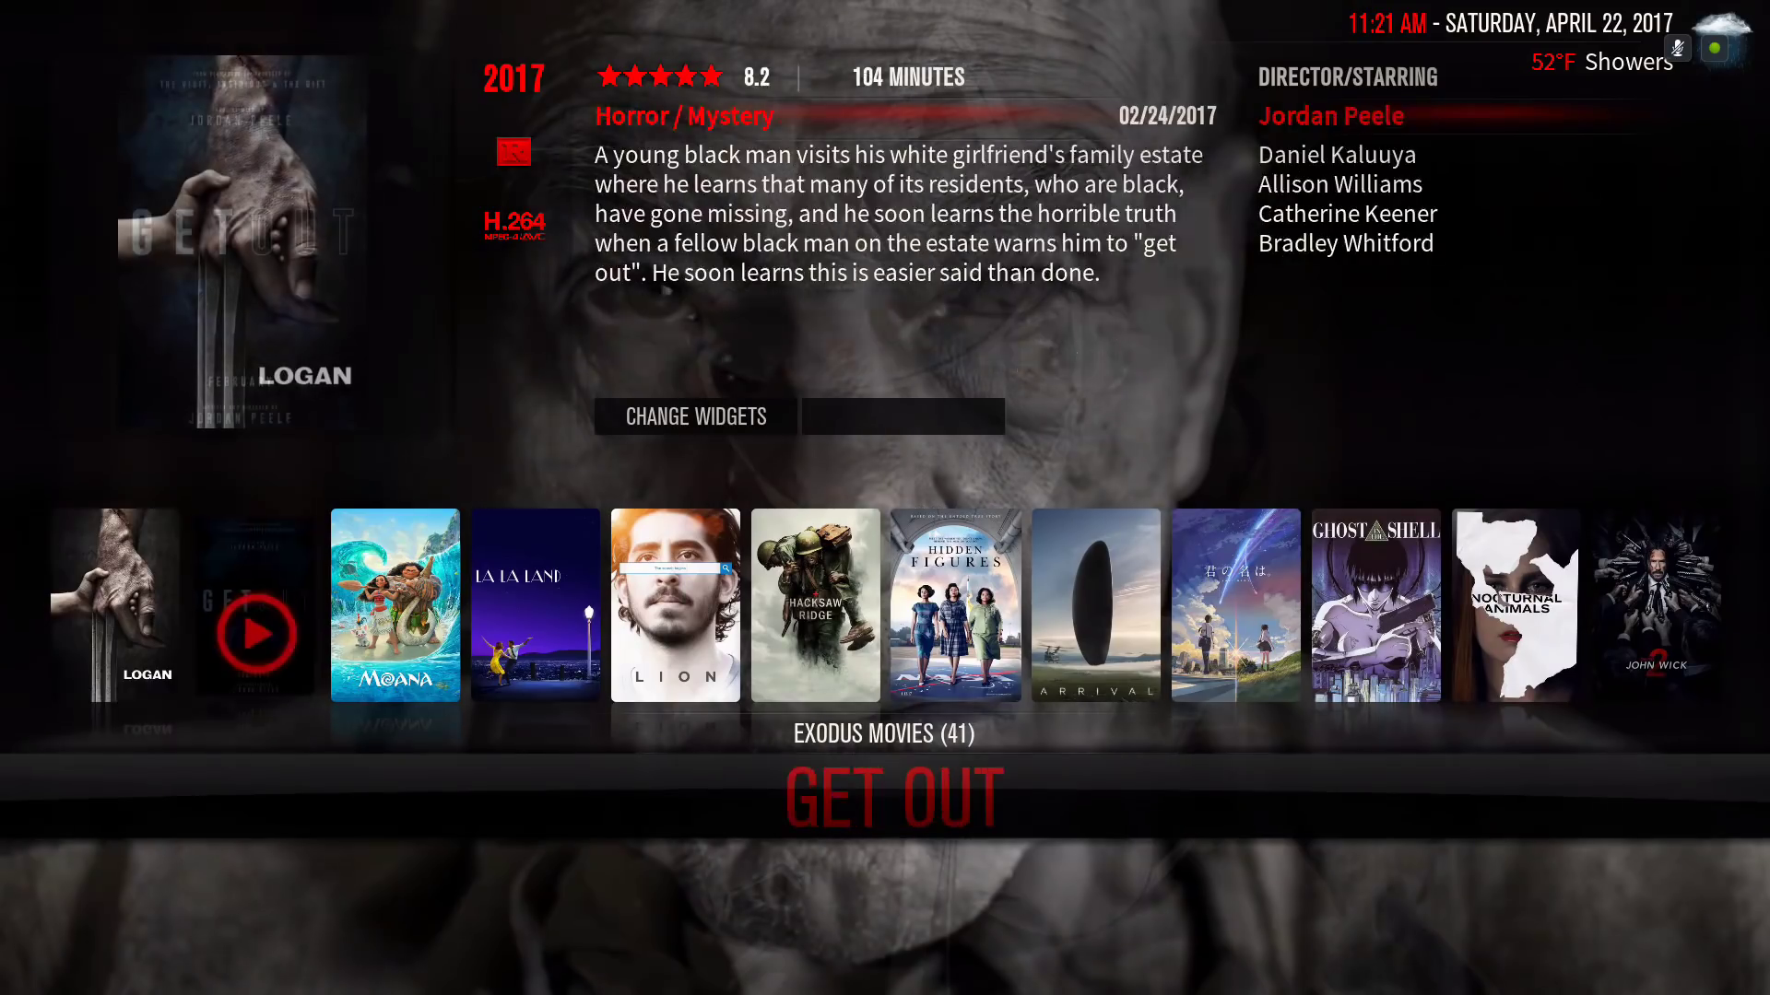